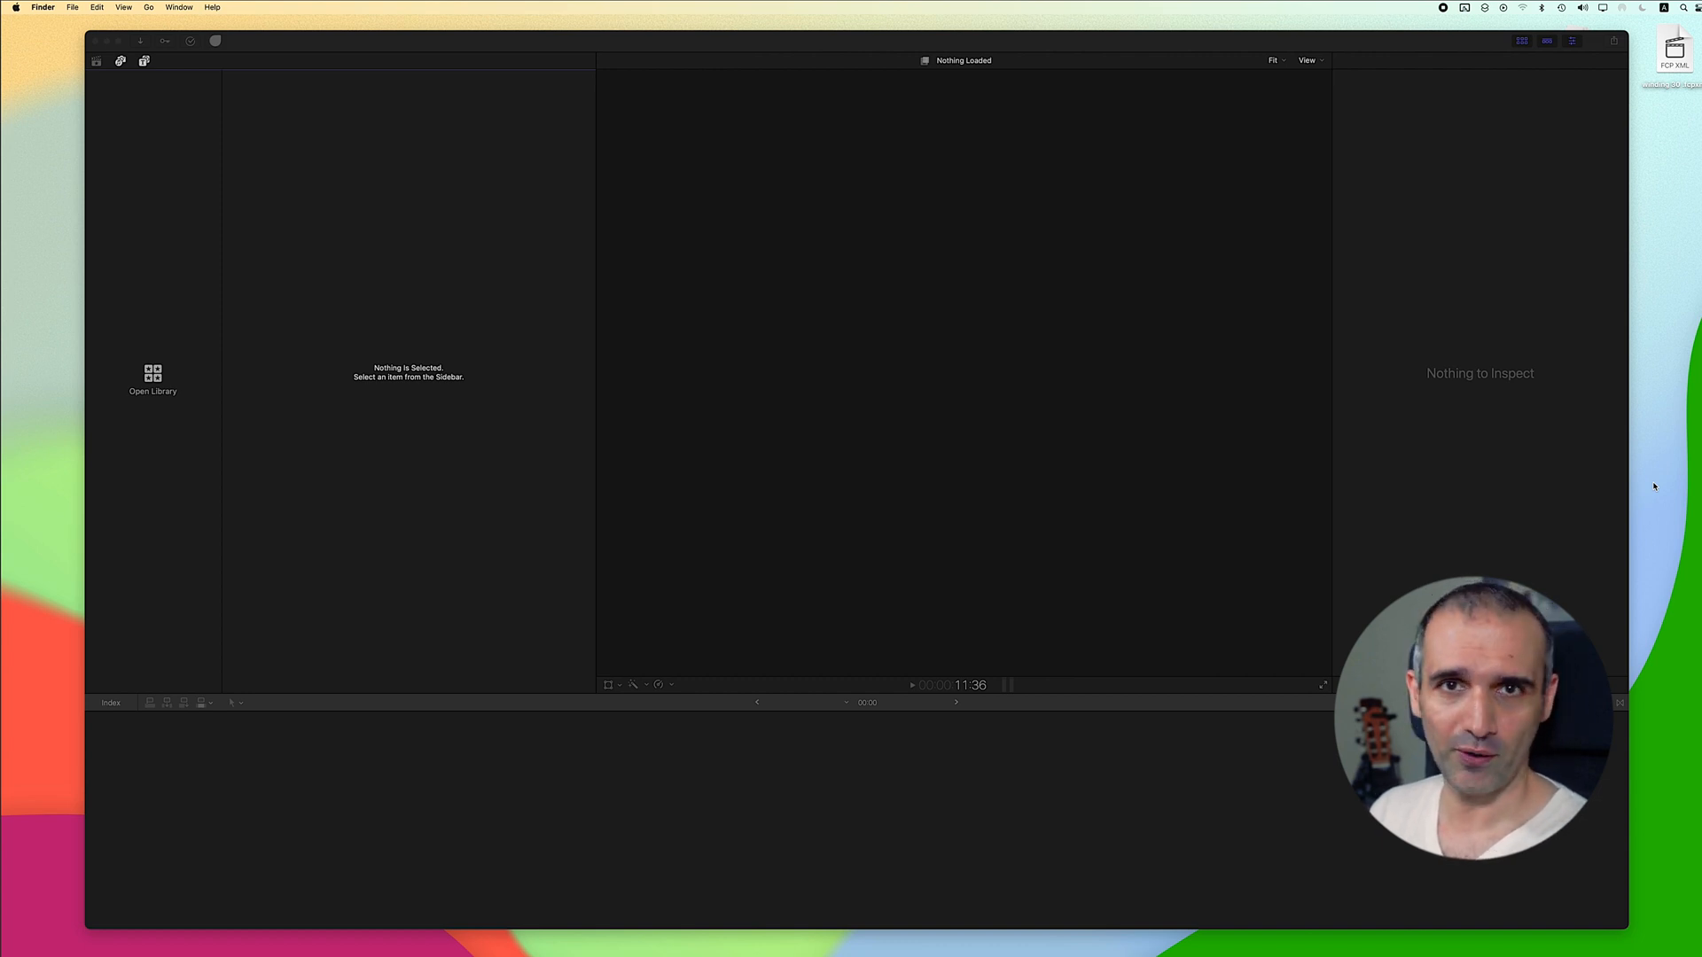
Step: Create the 'Import and Organize' library in Movies and select its 1-03-2023 event
{"action": "left_click", "coordinate": [120, 10]}
{"action": "type", "text": "Import and Organize"}
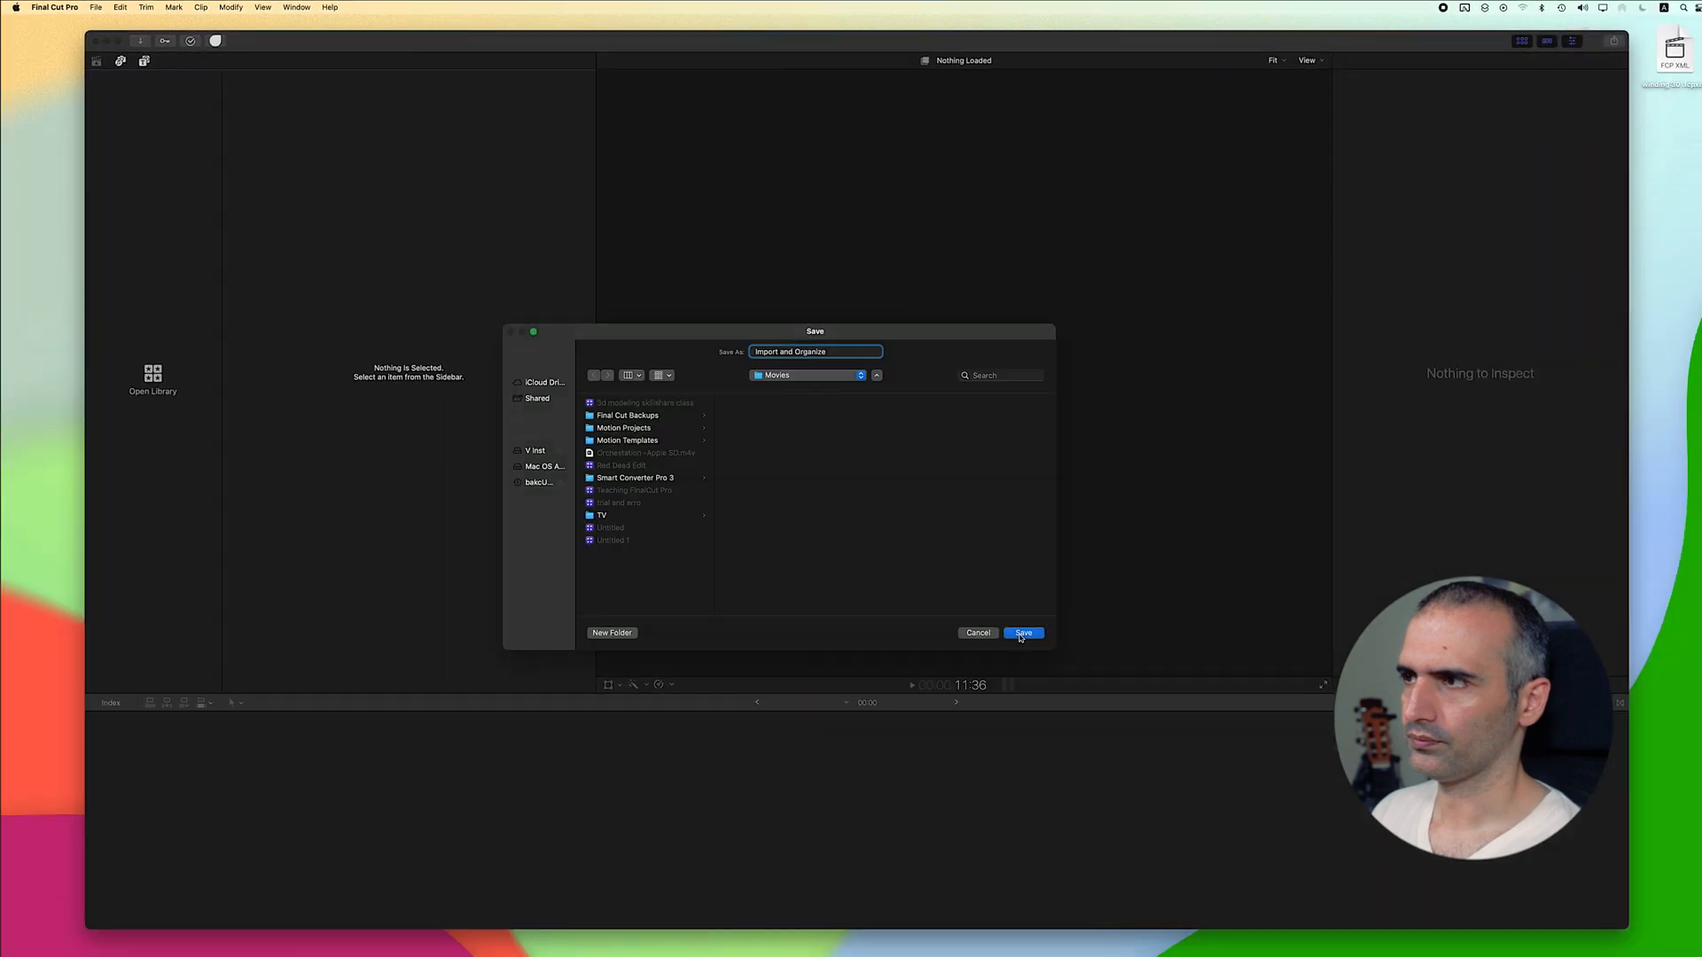
{"action": "left_click", "coordinate": [1021, 632]}
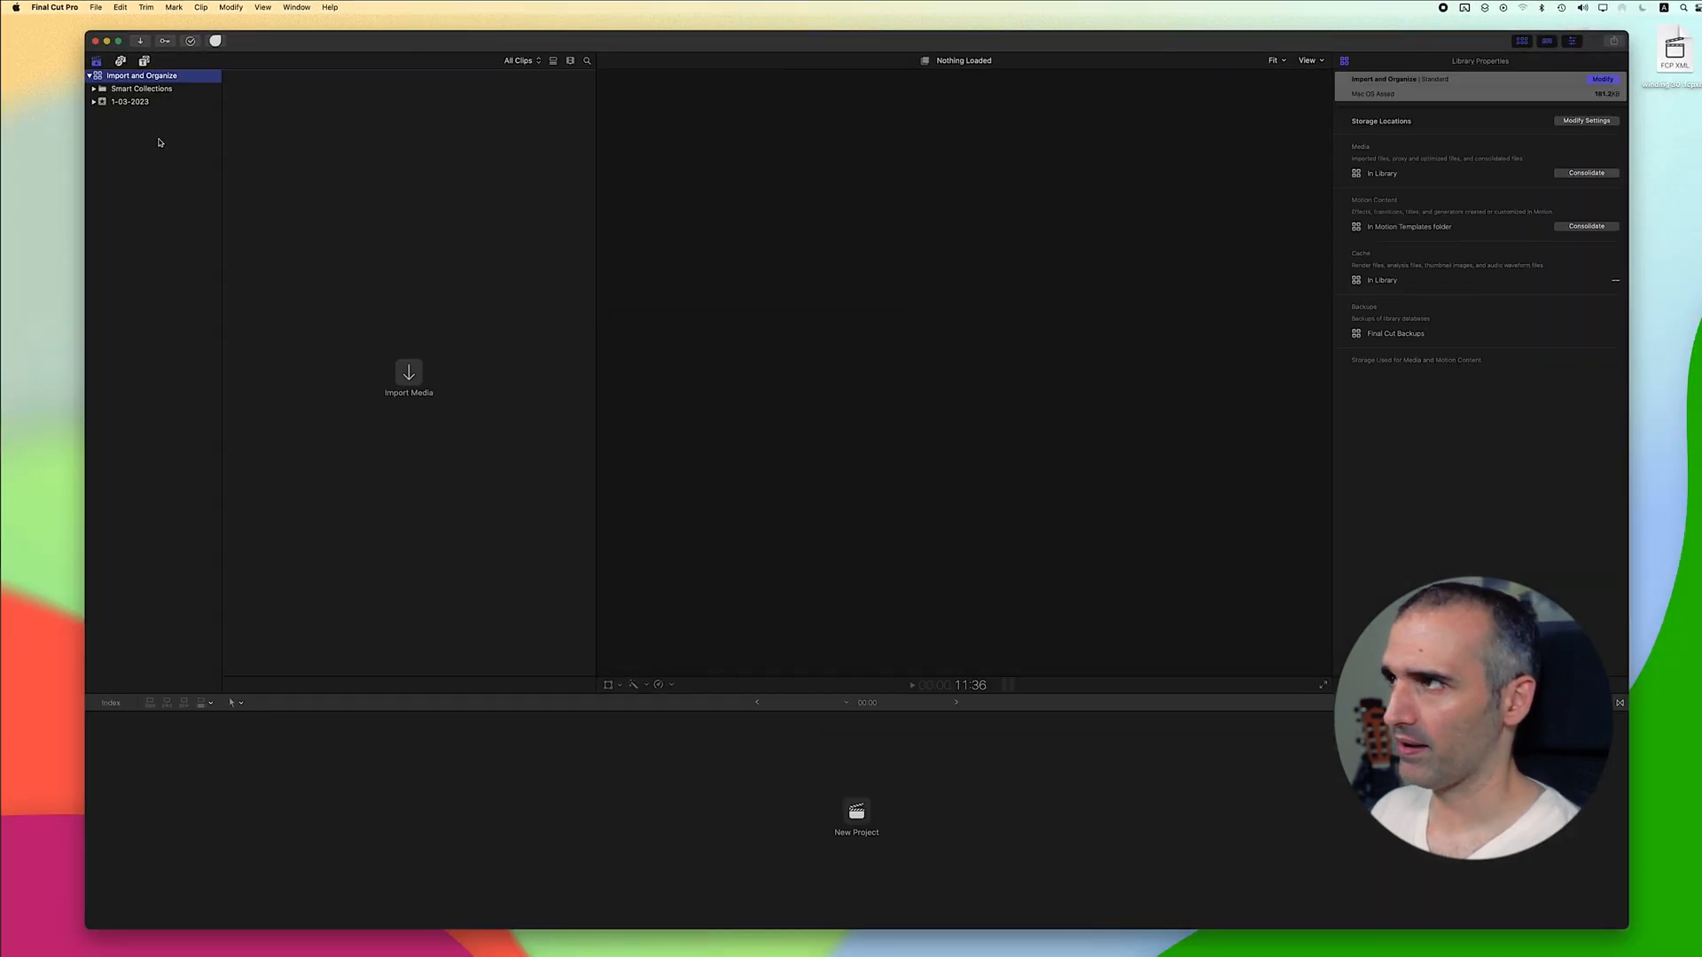
{"action": "mouse_move", "coordinate": [117, 103]}
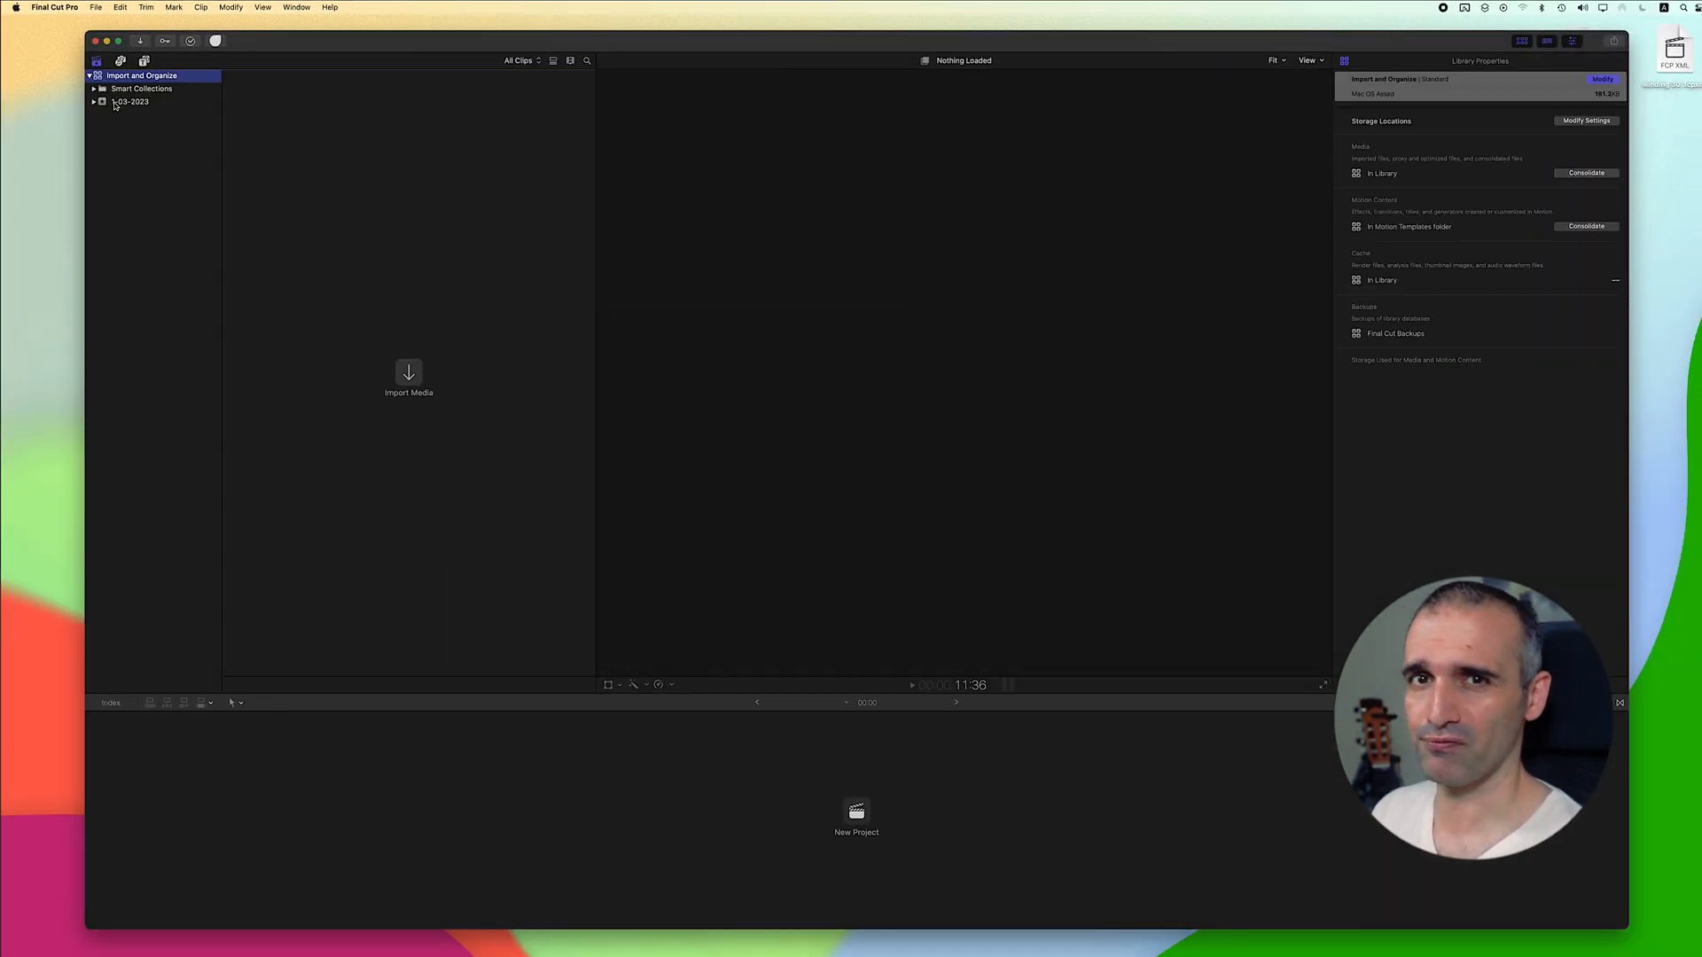
{"action": "left_click", "coordinate": [94, 101]}
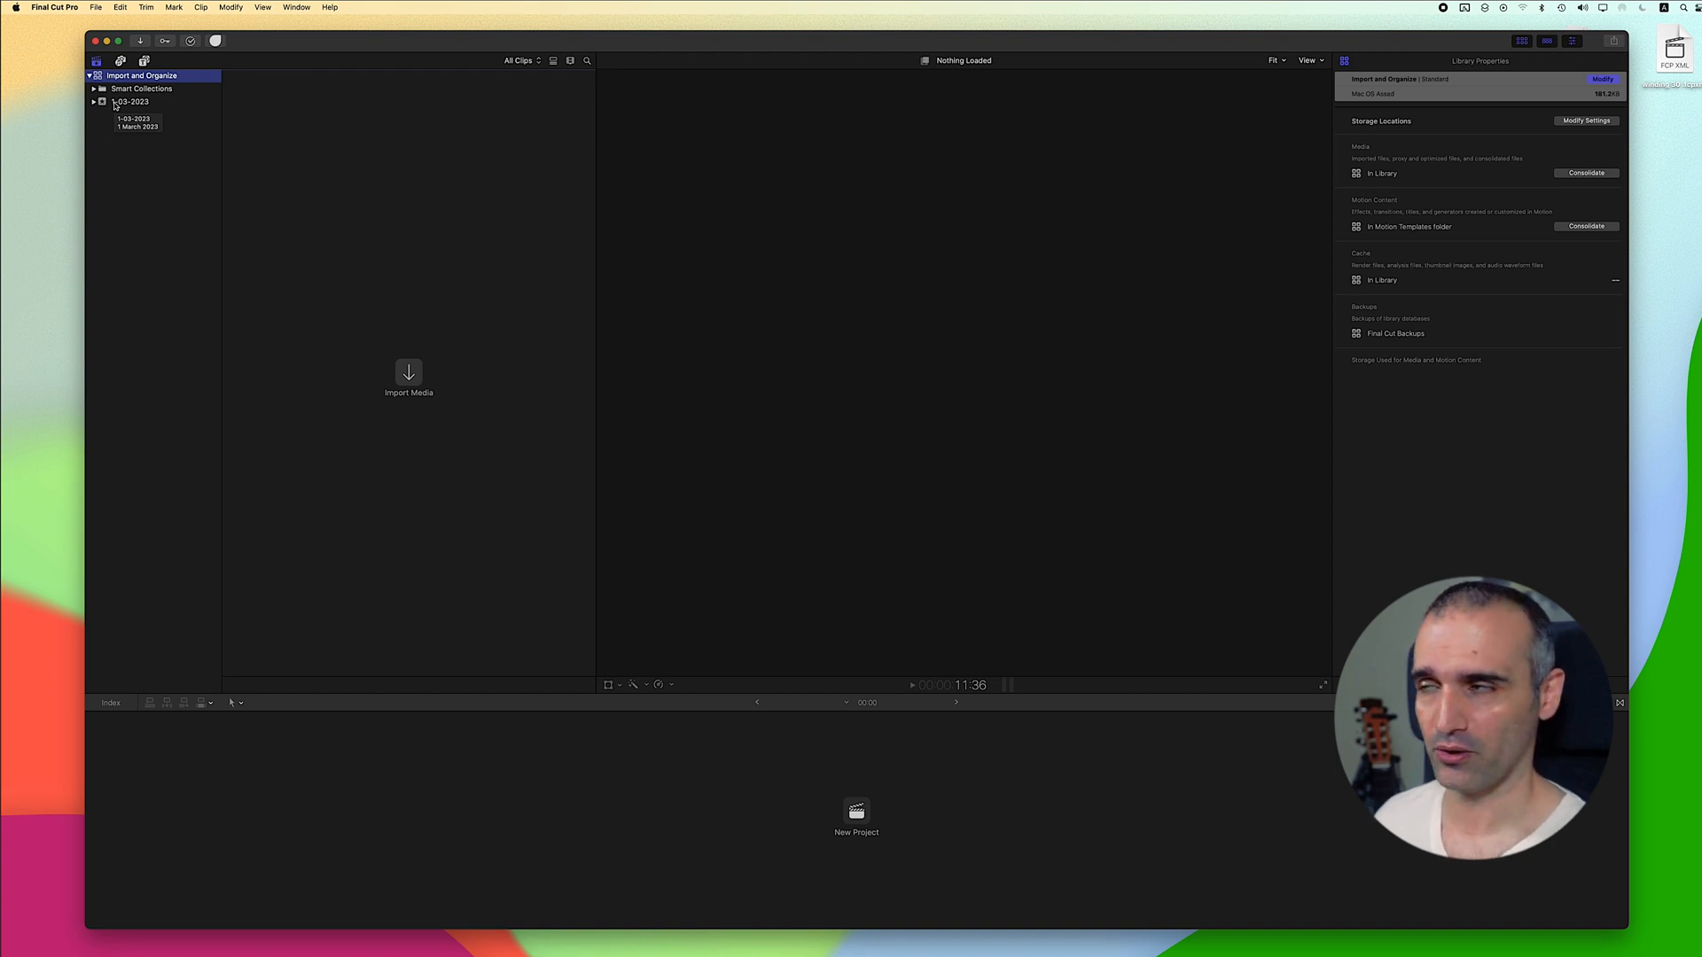
{"action": "left_click", "coordinate": [129, 101]}
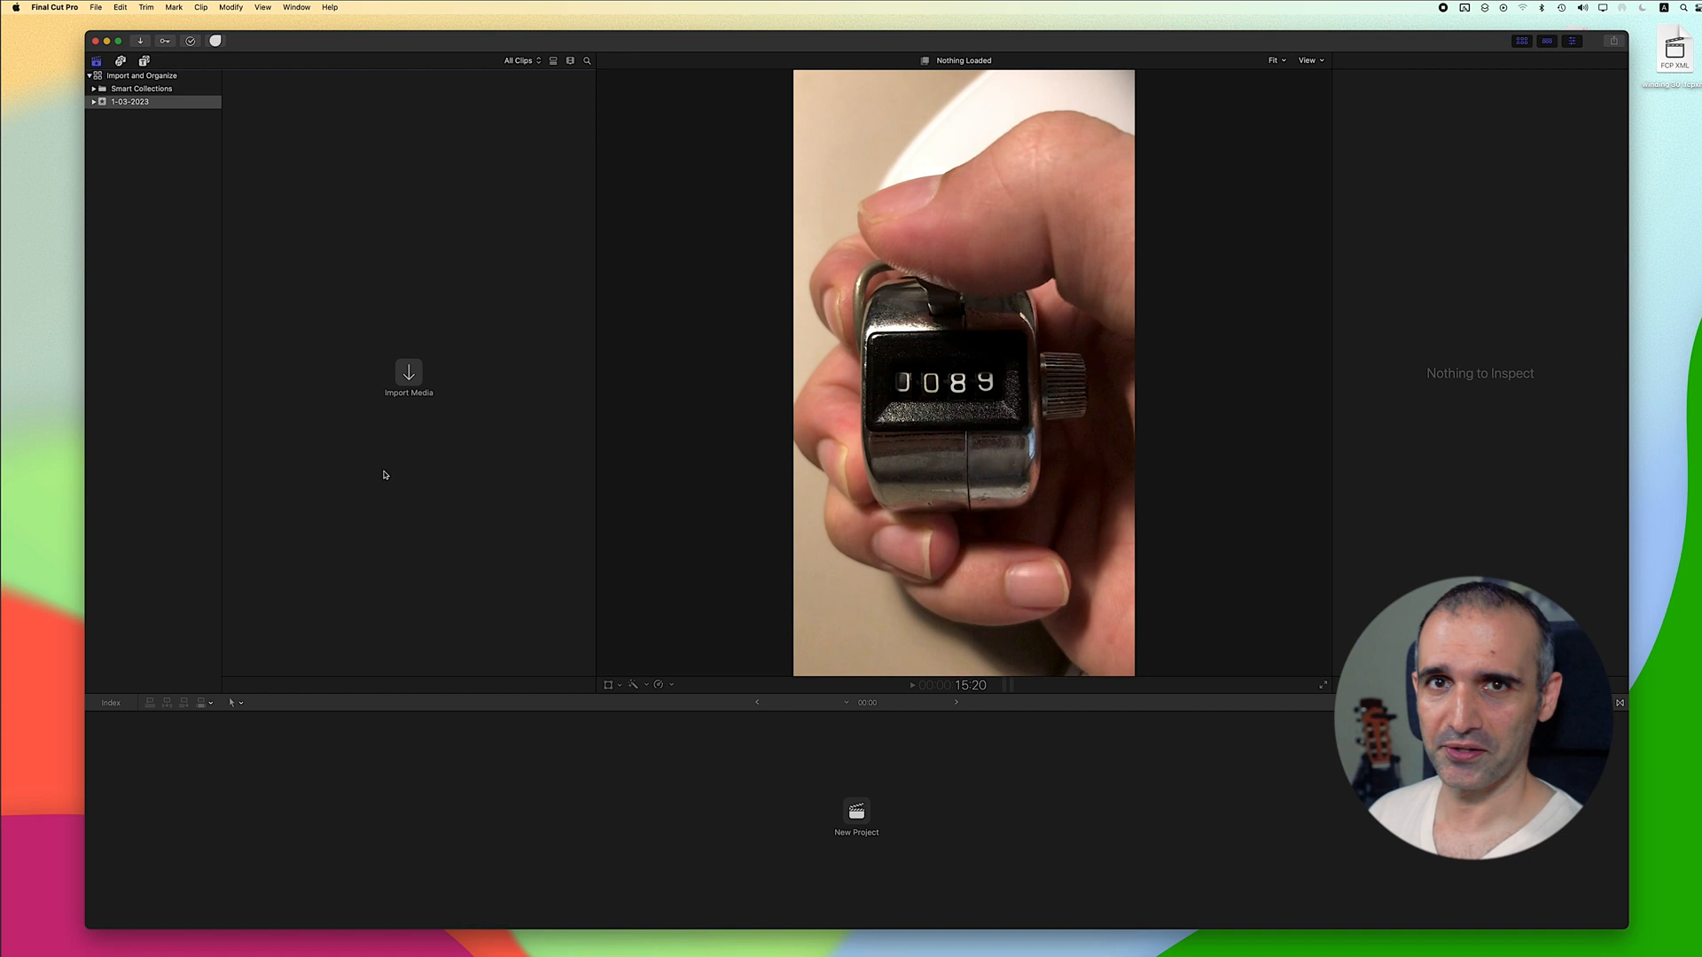
{"action": "mouse_move", "coordinate": [220, 303]}
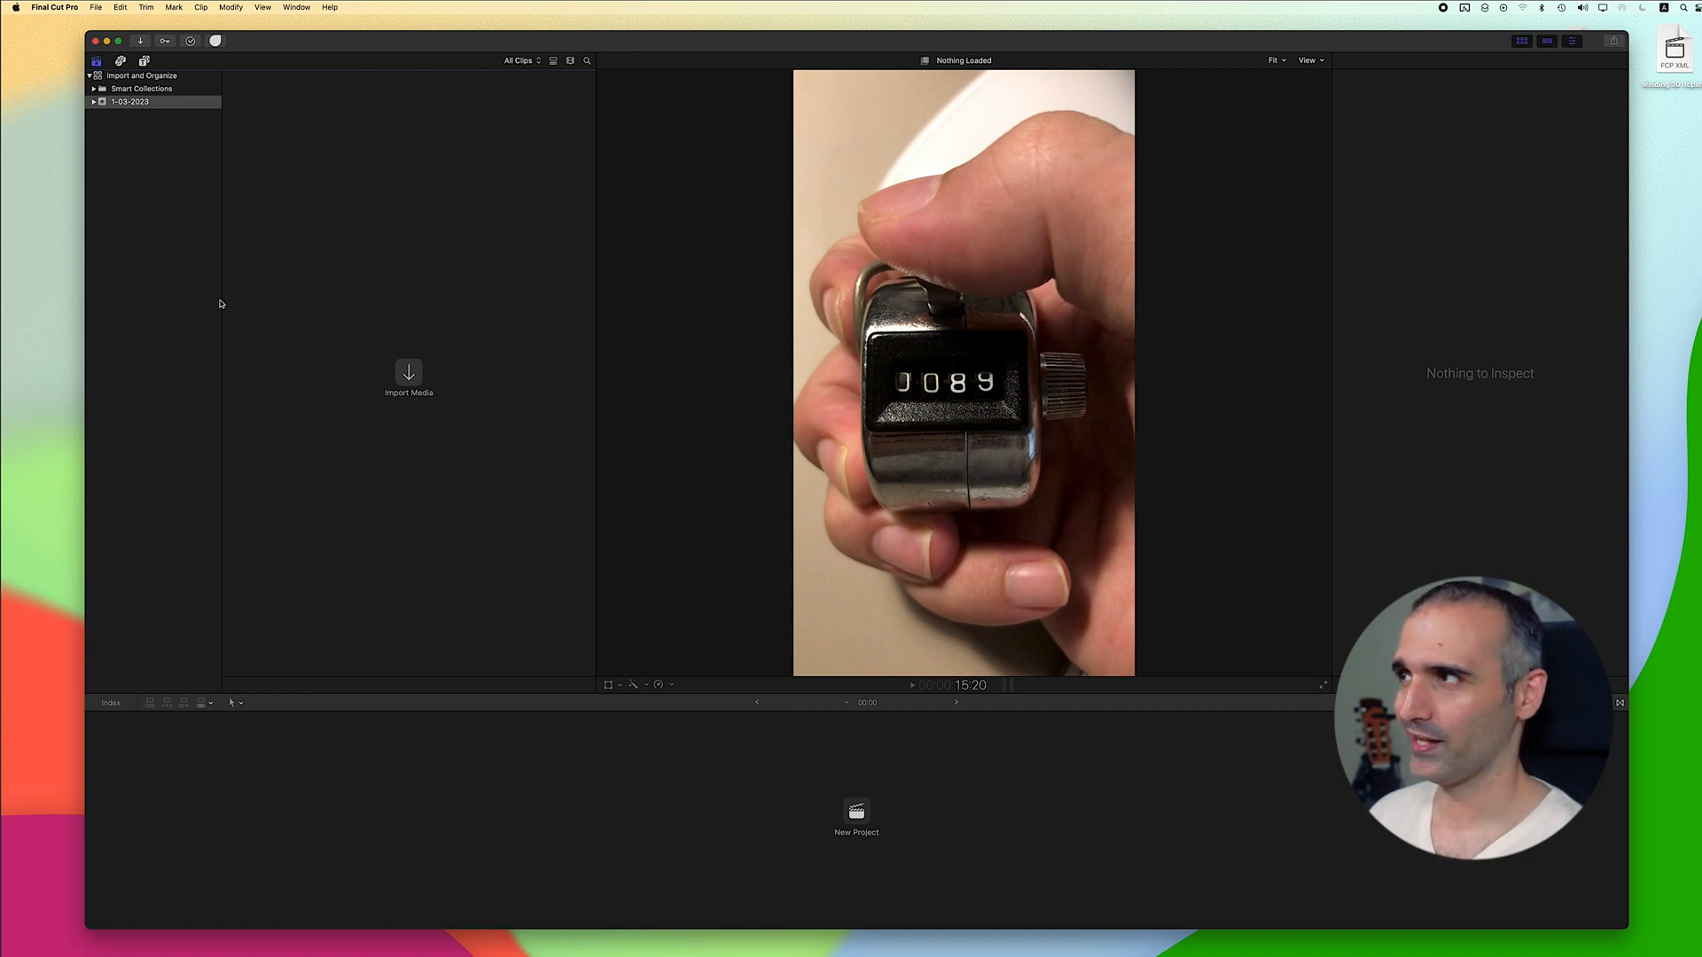
Step: Import Winding.mov into the 1-03-2023 event and reveal its Desktop source file in Finder
{"action": "left_click", "coordinate": [129, 101]}
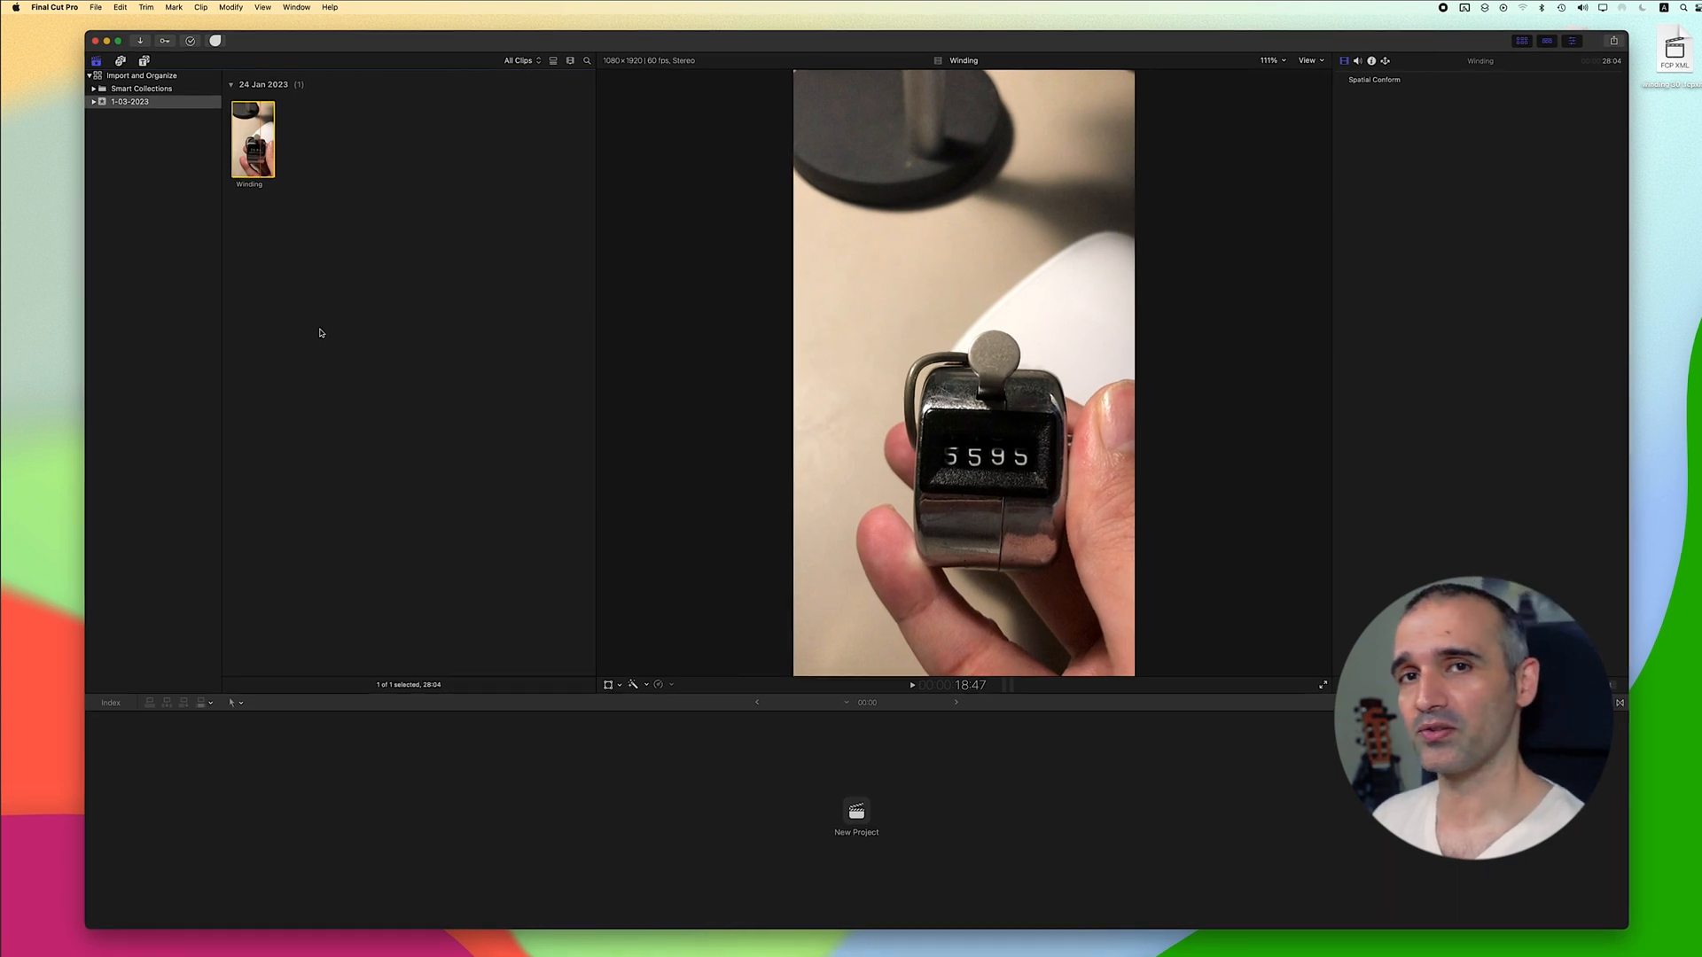
{"action": "mouse_move", "coordinate": [268, 208]}
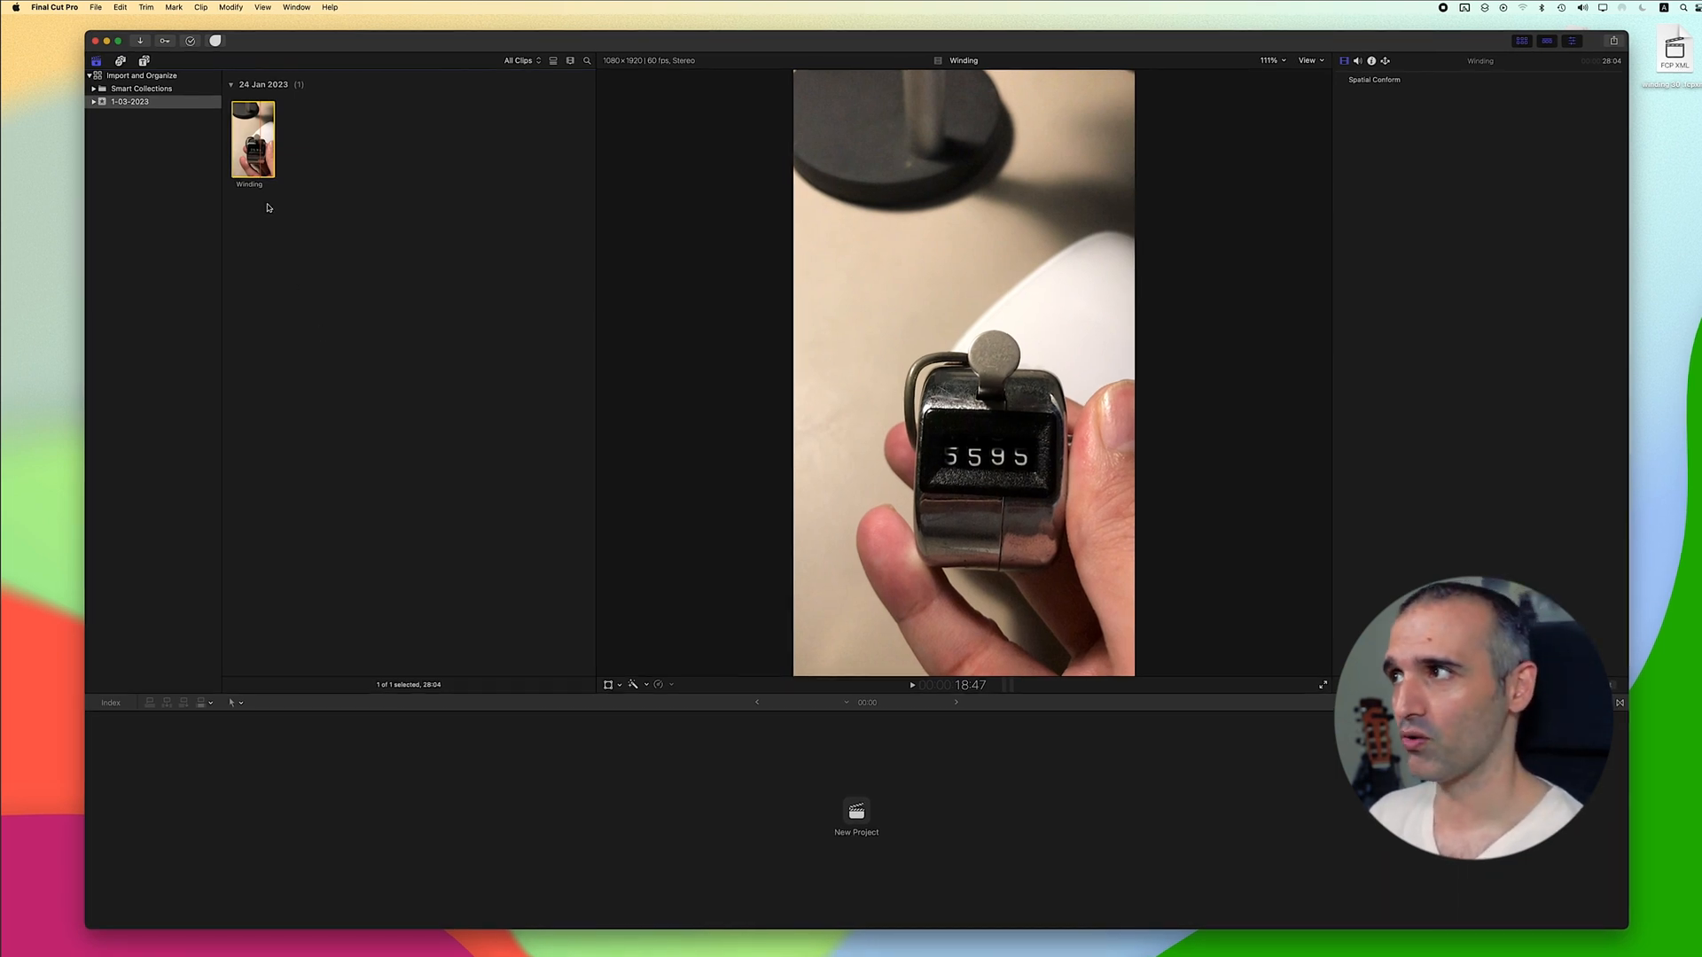
{"action": "right_click", "coordinate": [254, 138]}
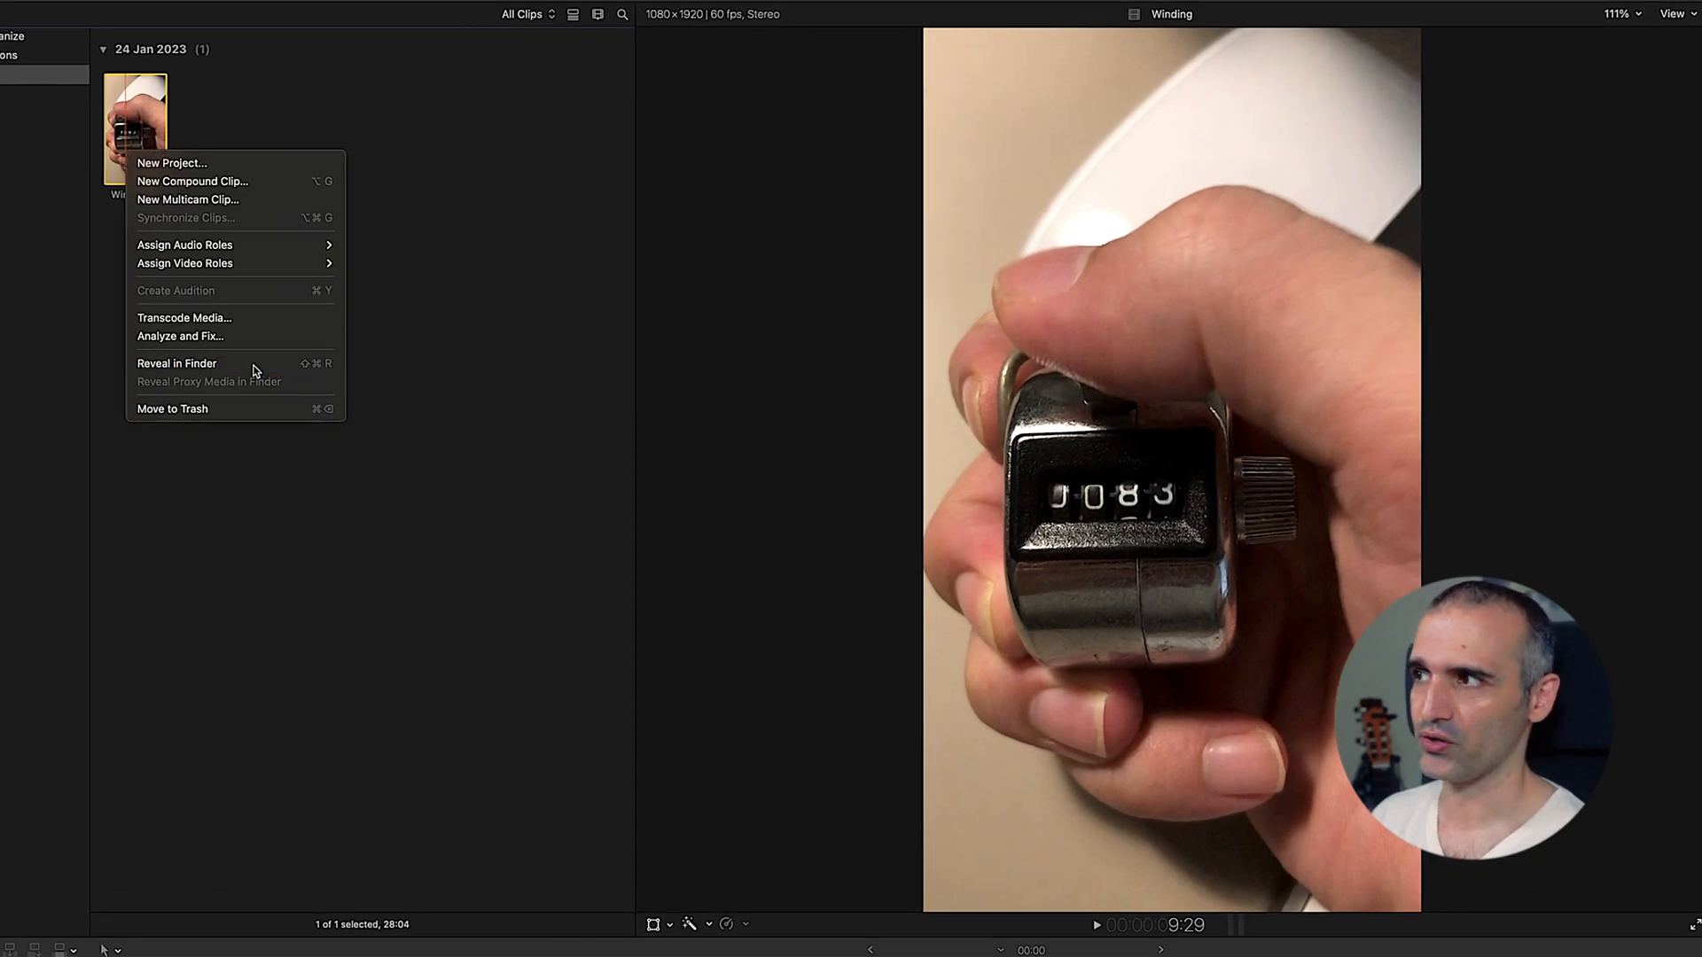
{"action": "left_click", "coordinate": [175, 361]}
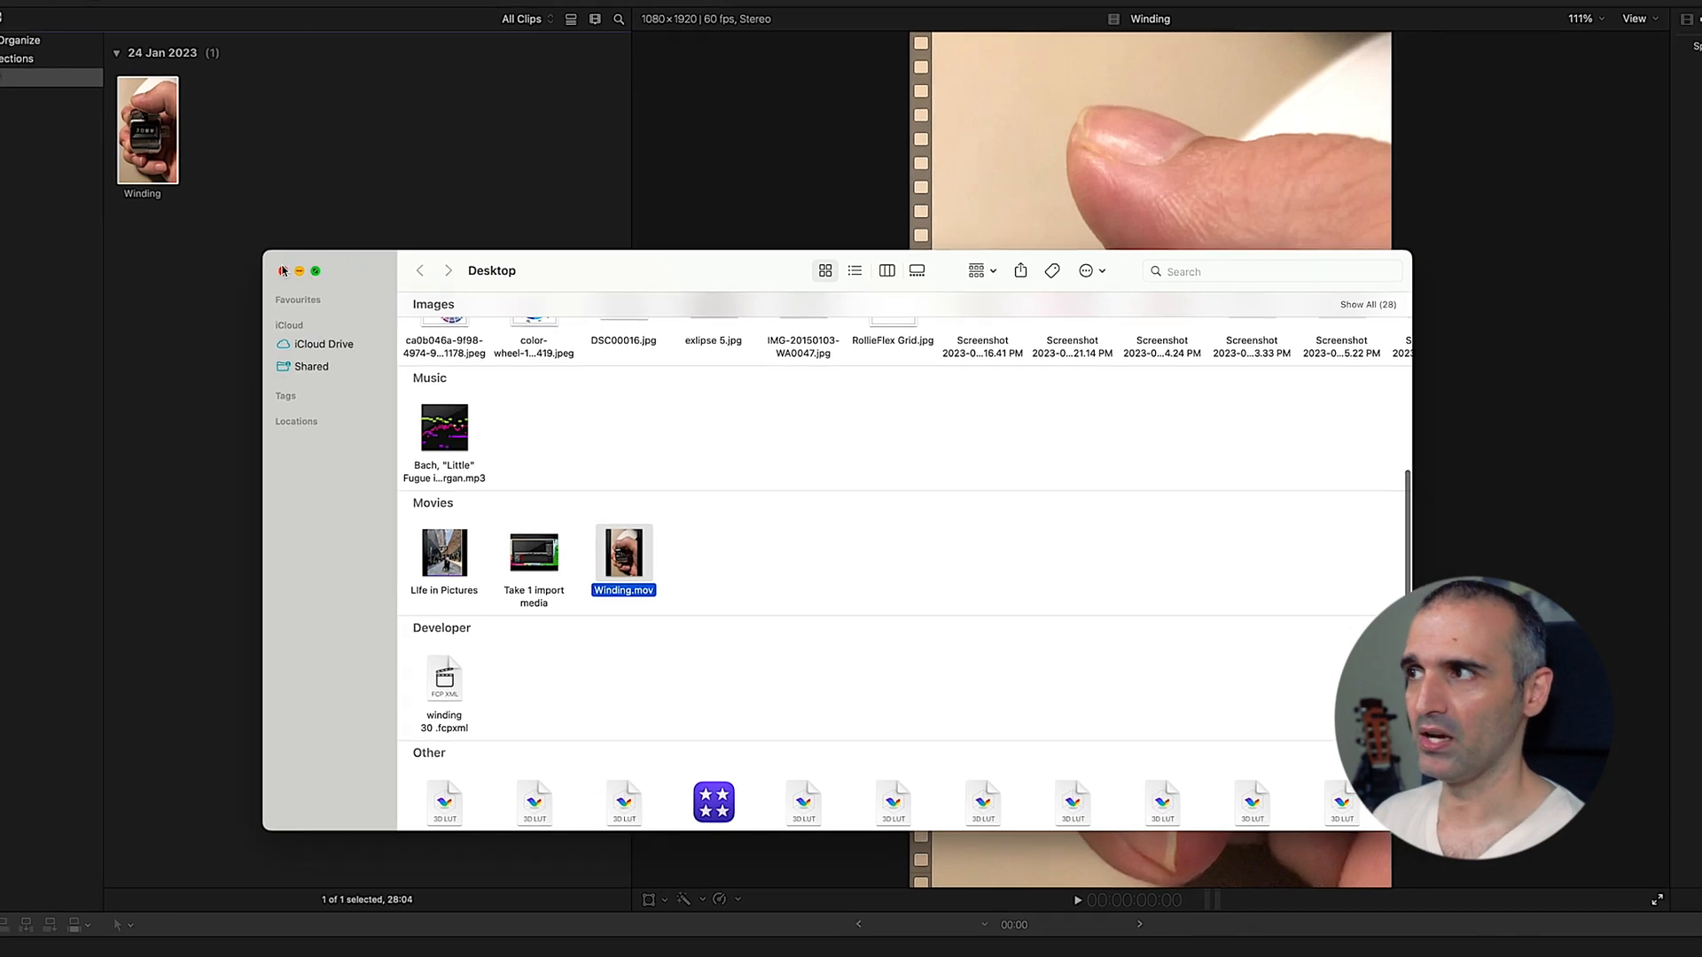
{"action": "left_click", "coordinate": [284, 269]}
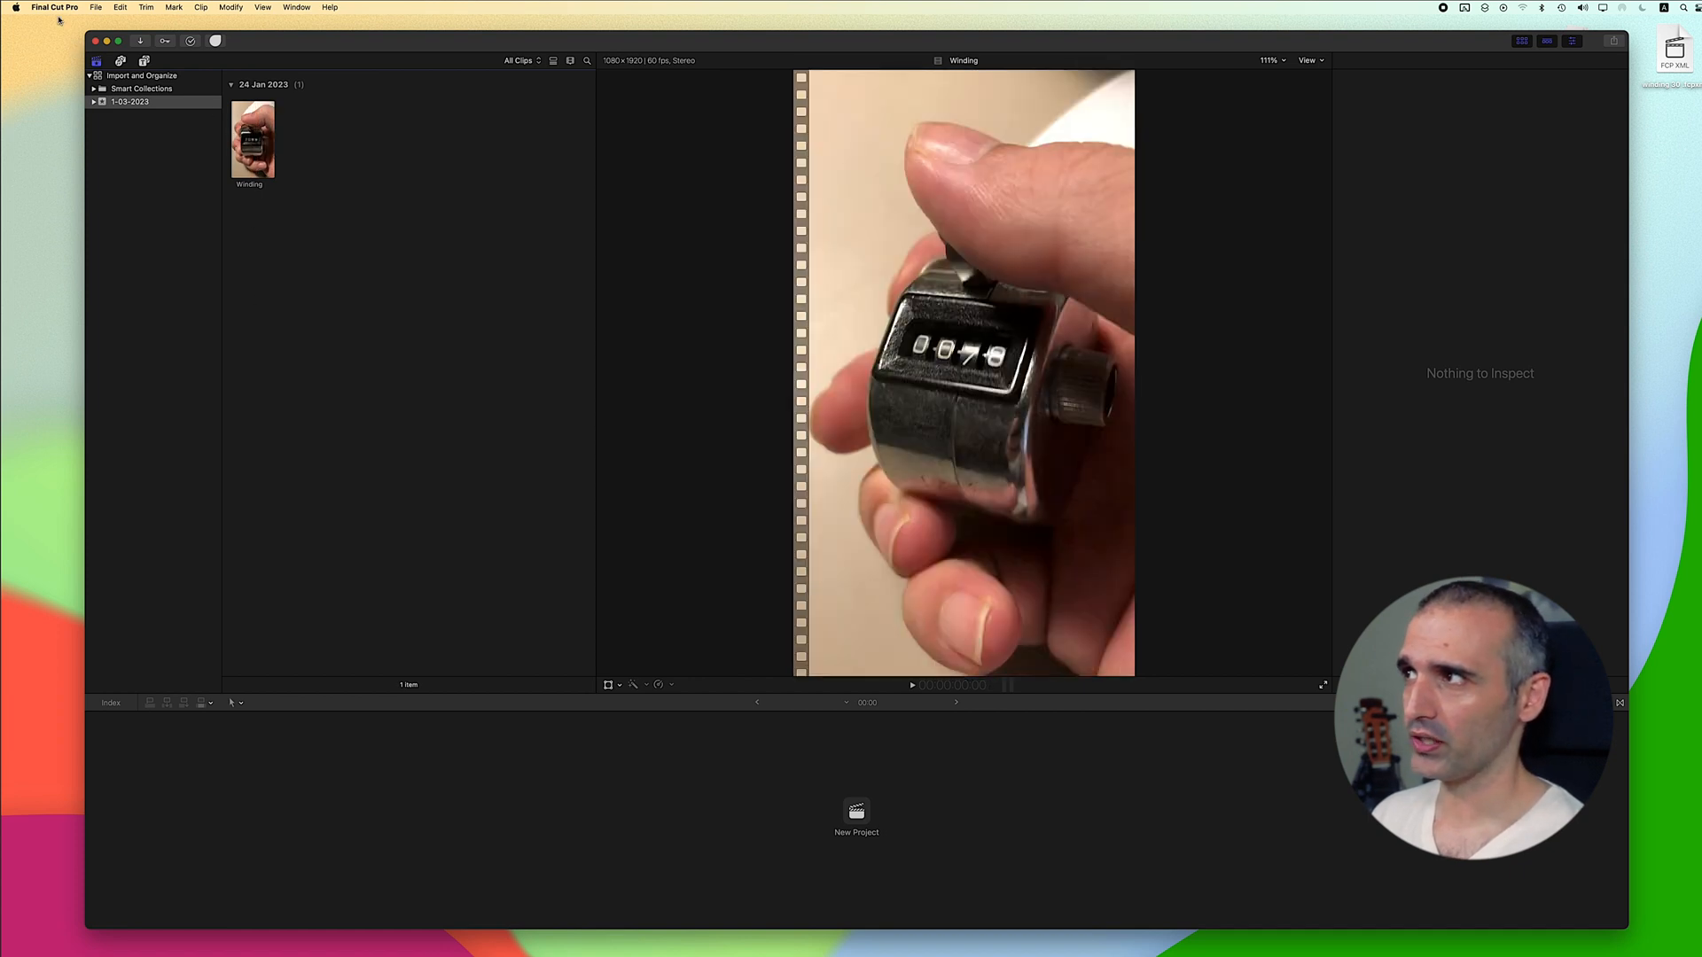
{"action": "left_click", "coordinate": [55, 7]}
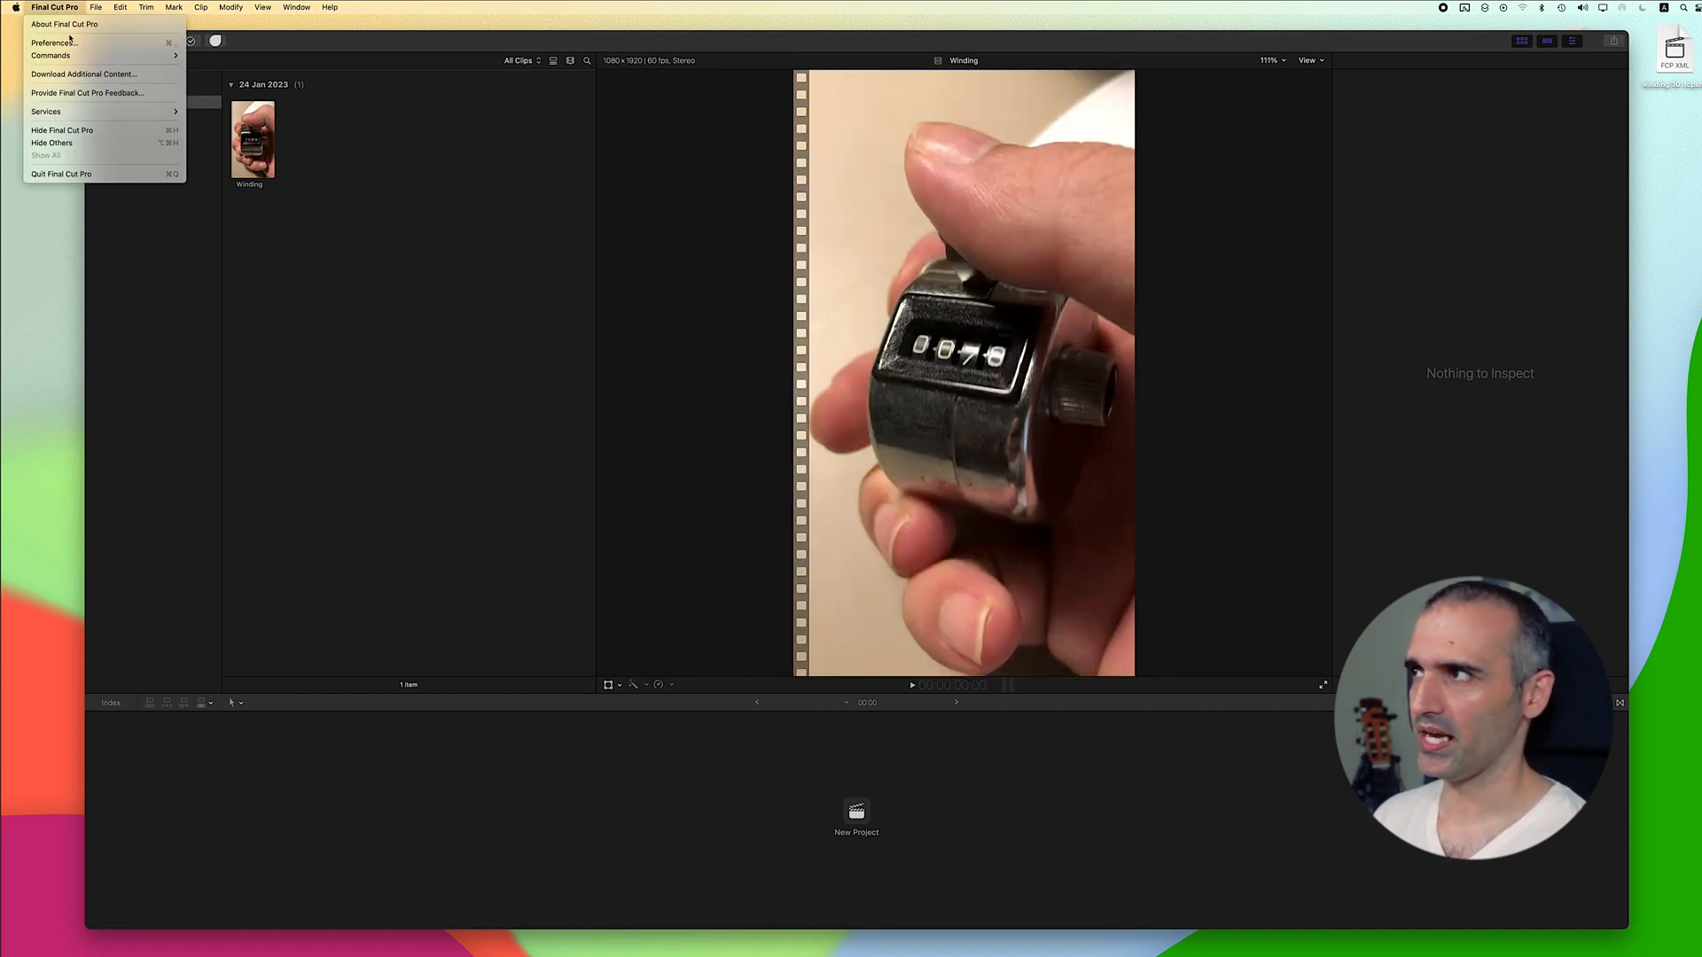
{"action": "left_click", "coordinate": [52, 42]}
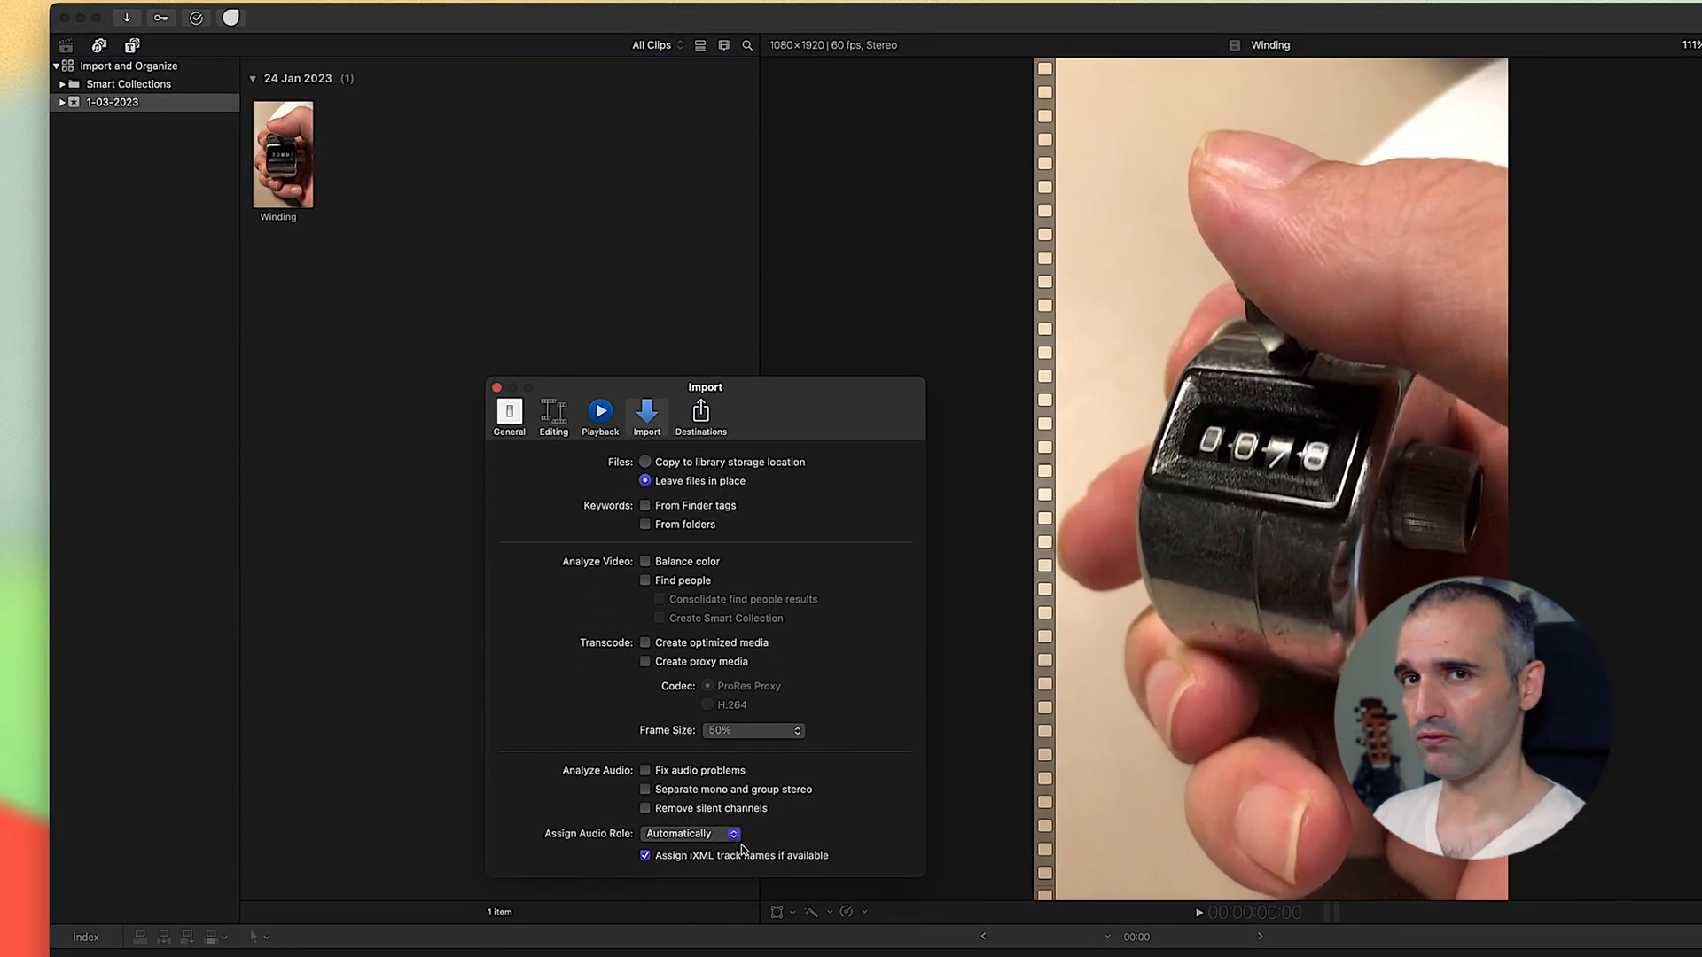
{"action": "mouse_move", "coordinate": [835, 631]}
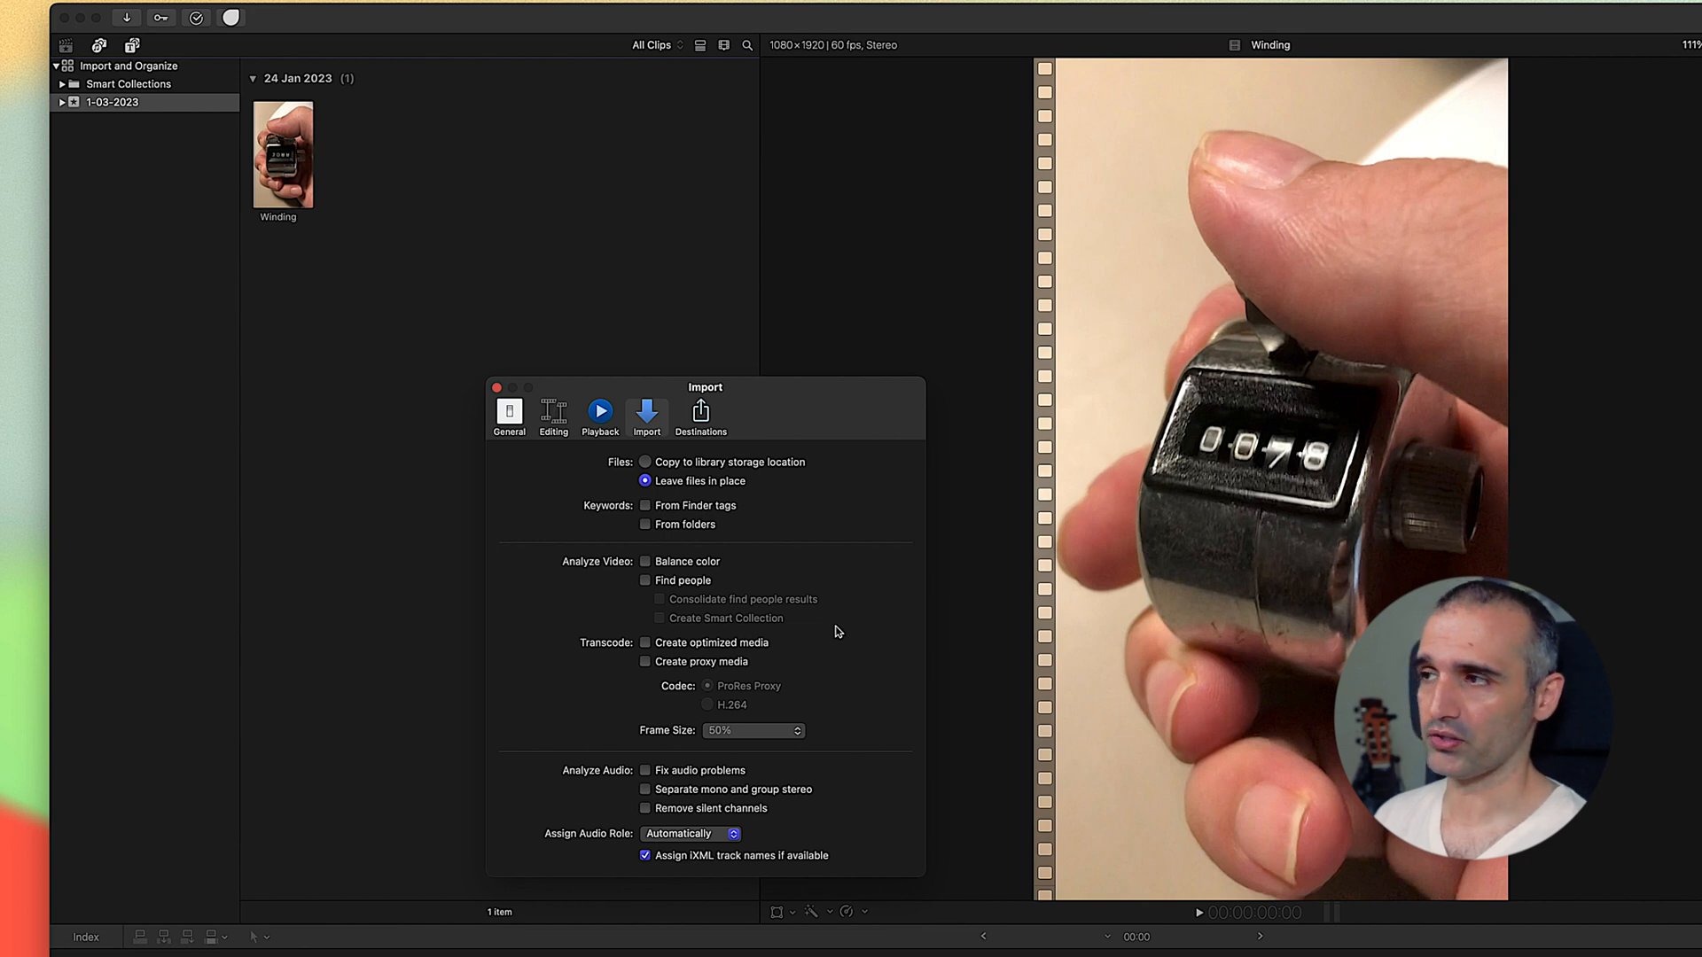
{"action": "mouse_move", "coordinate": [689, 482]}
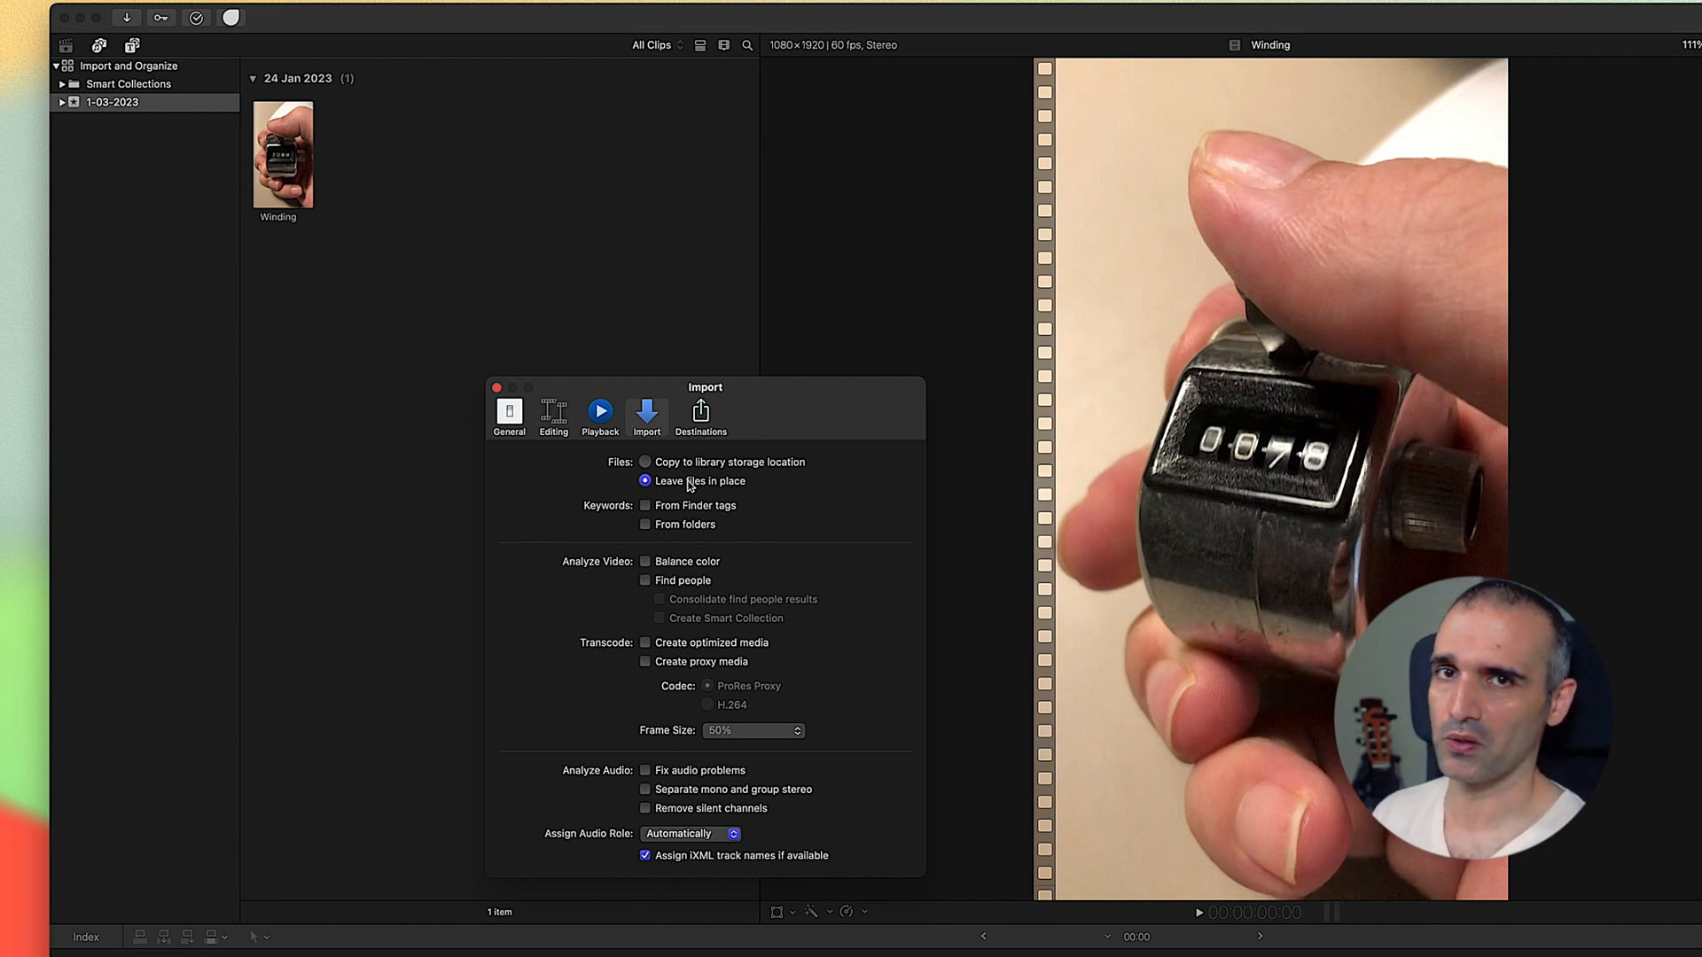
{"action": "mouse_move", "coordinate": [606, 482]}
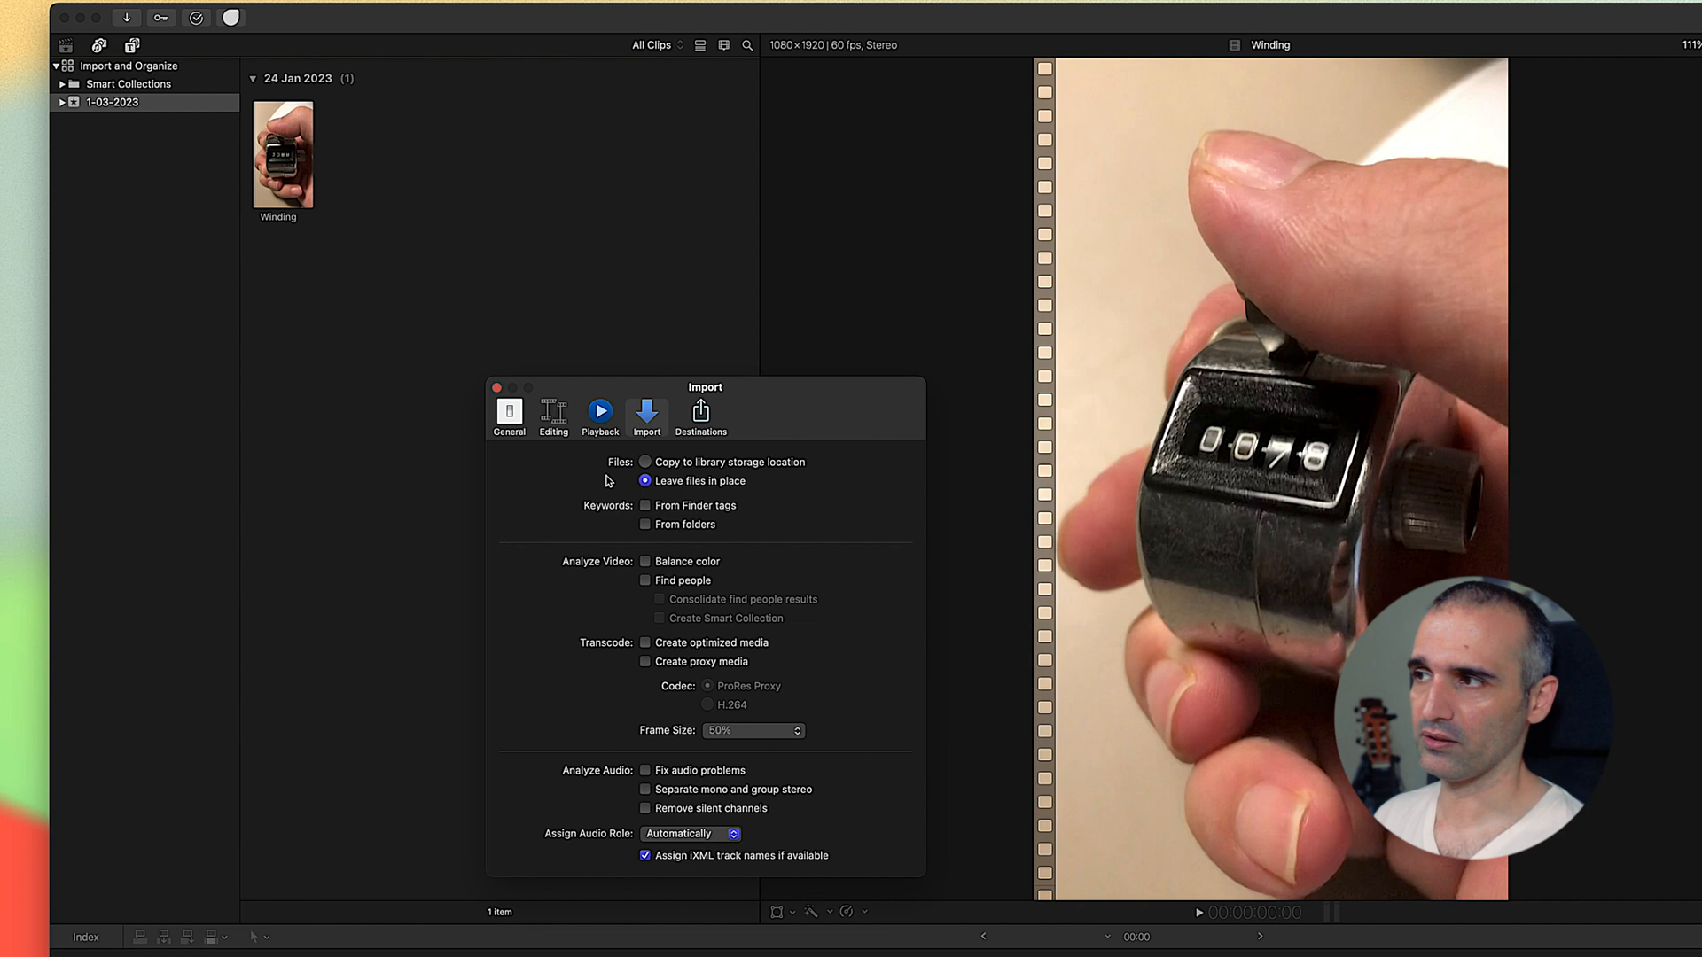
{"action": "mouse_move", "coordinate": [673, 496]}
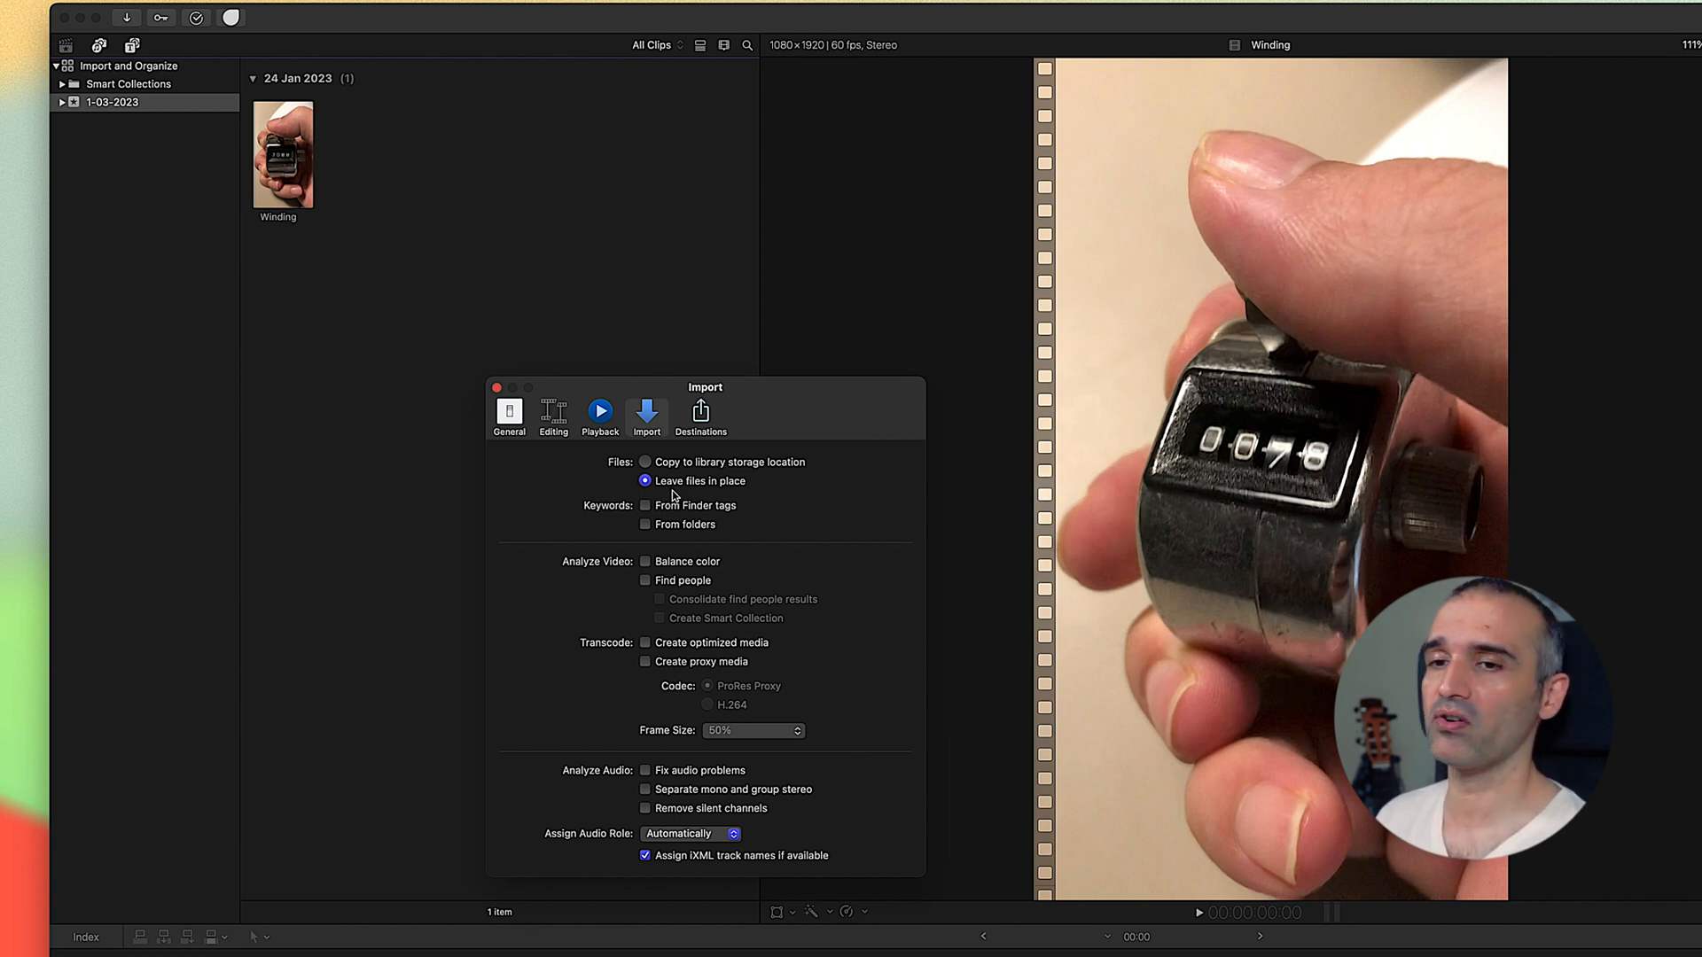
{"action": "mouse_move", "coordinate": [349, 491]}
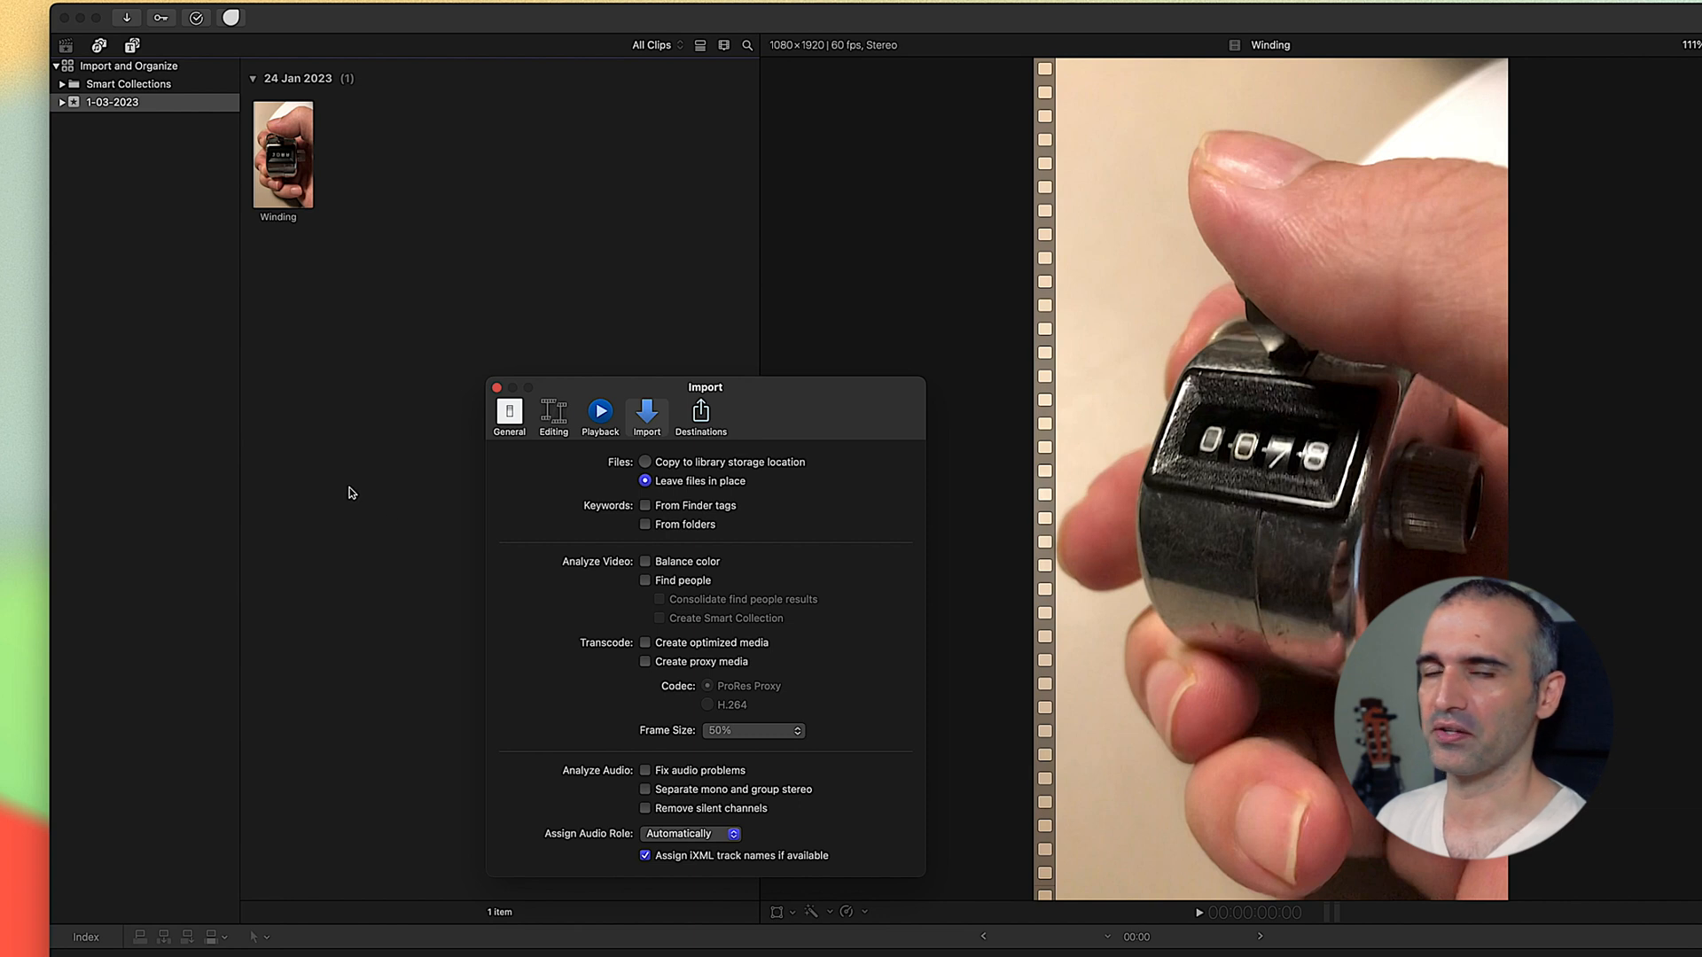
{"action": "mouse_move", "coordinate": [707, 491]}
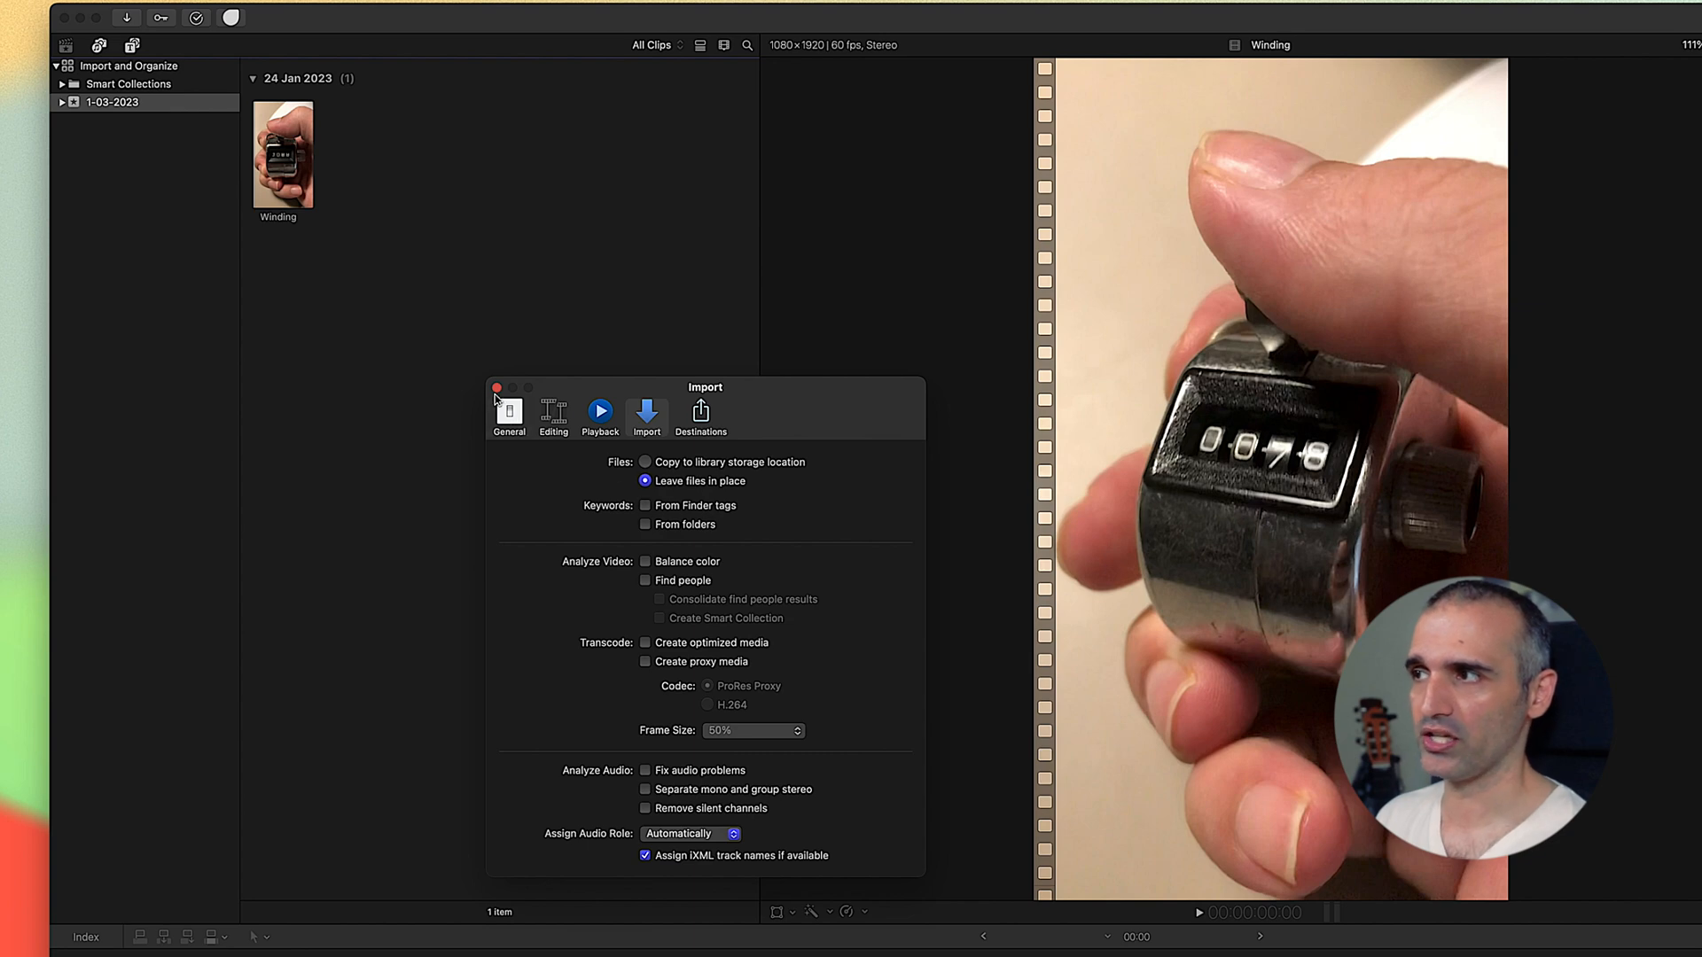
{"action": "left_click", "coordinate": [497, 388]}
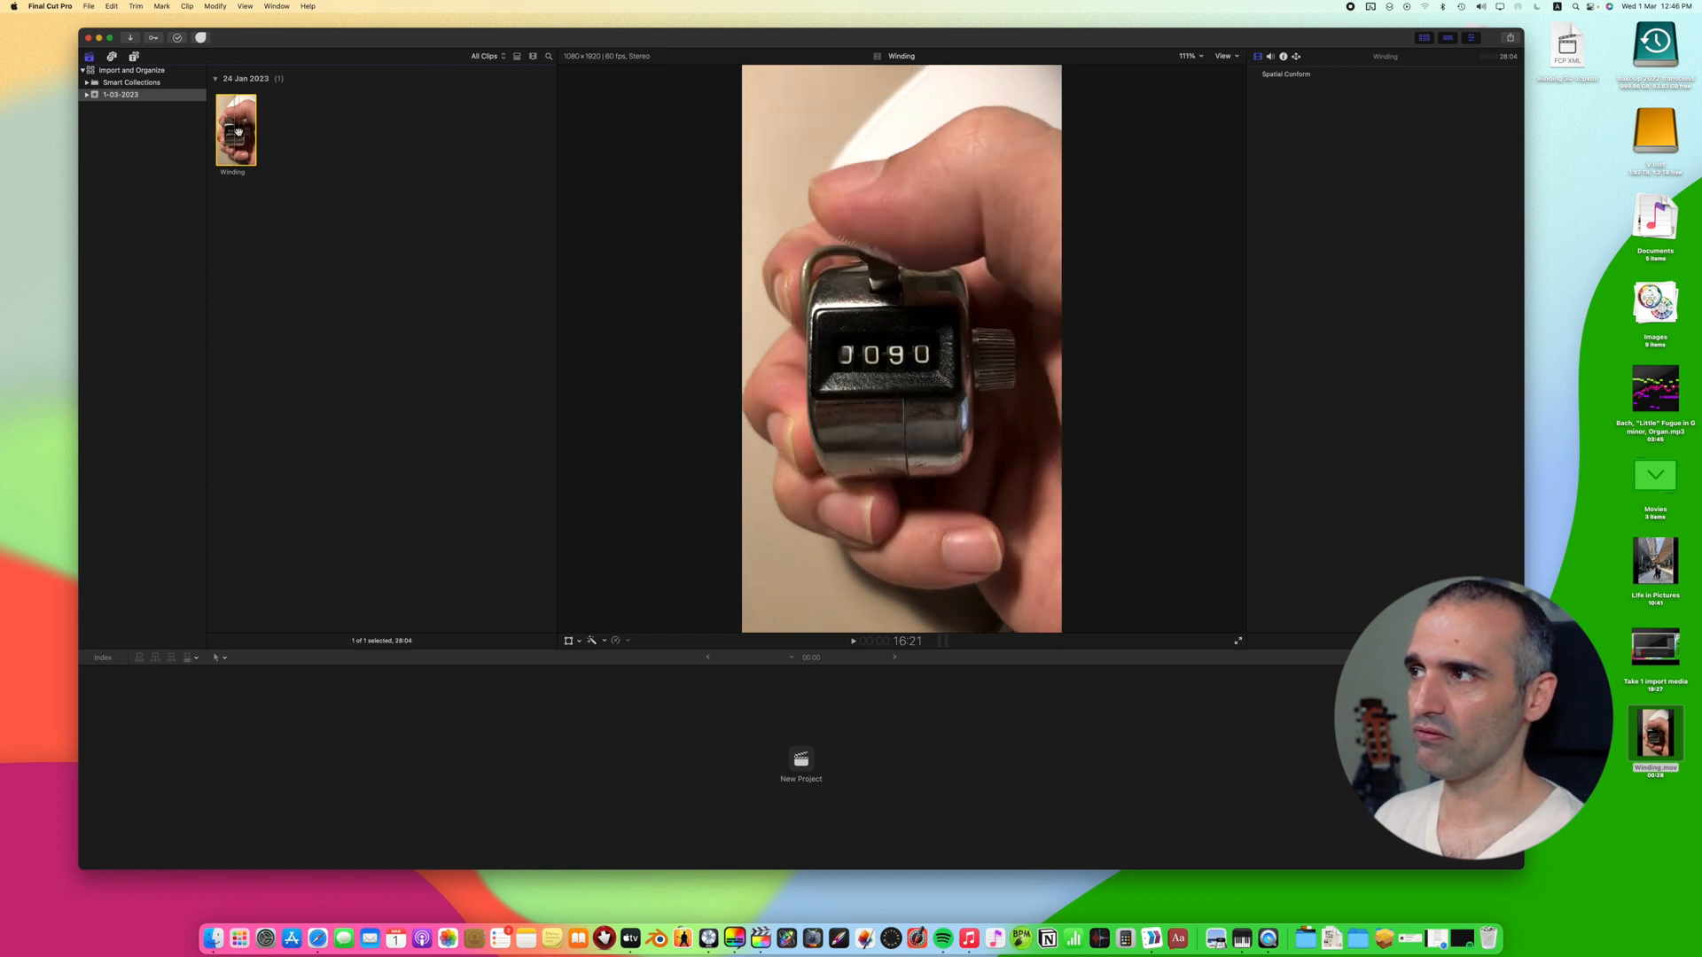
{"action": "right_click", "coordinate": [234, 129]}
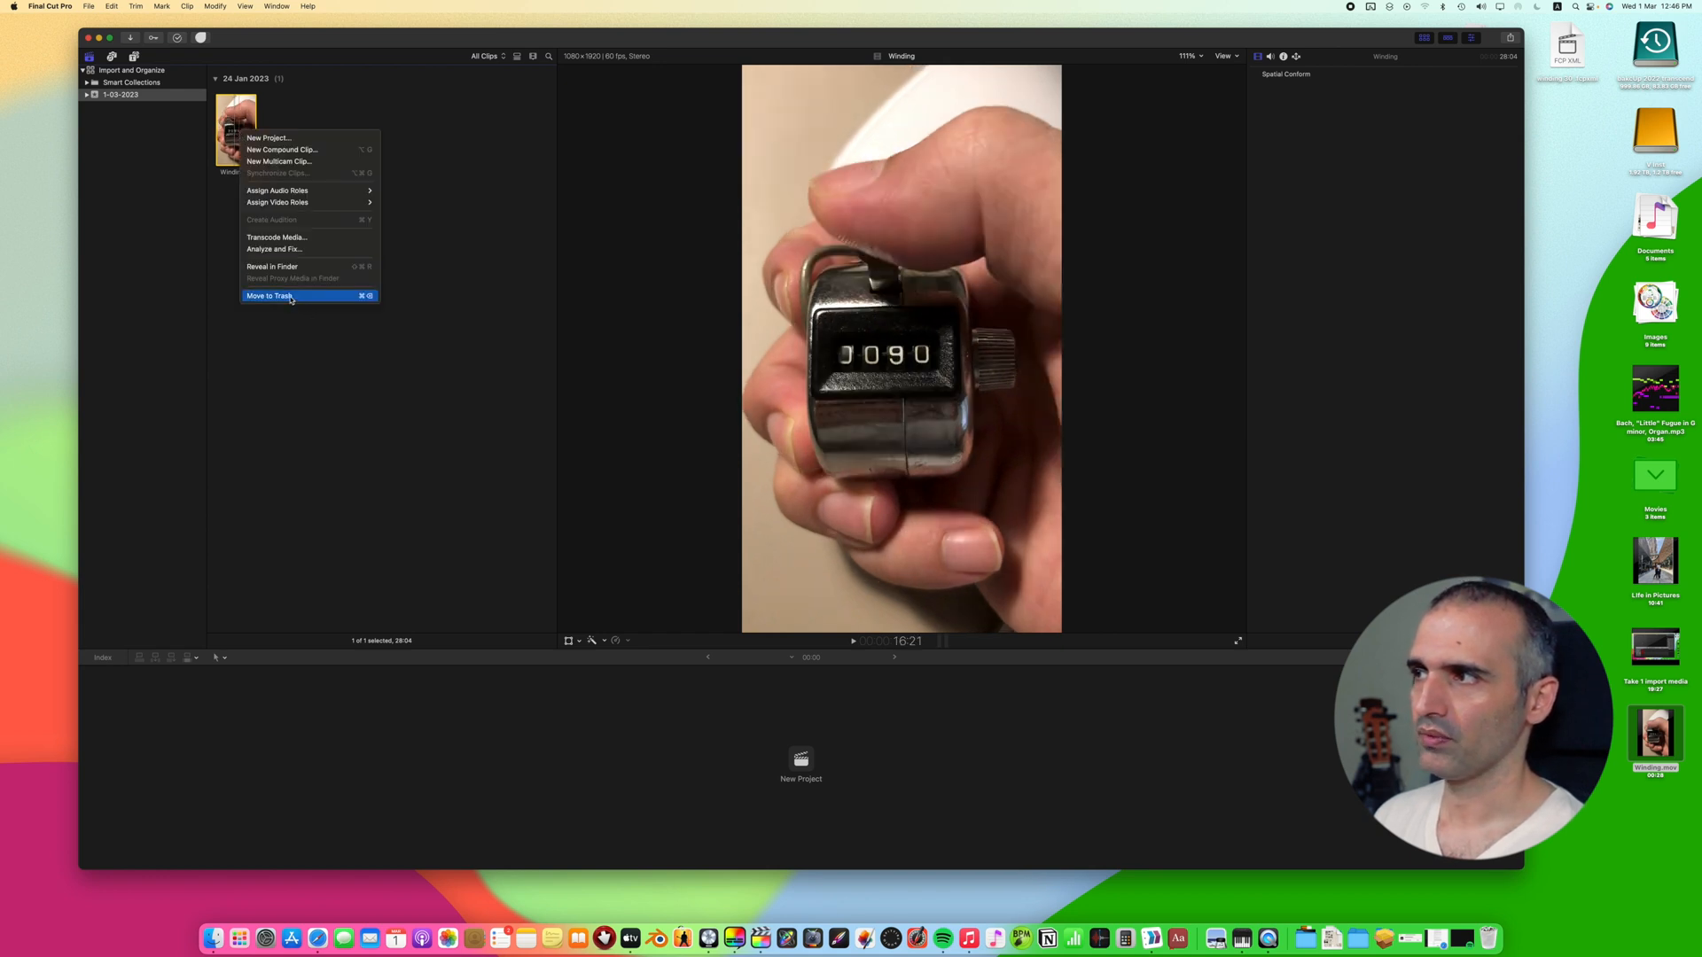
{"action": "left_click", "coordinate": [267, 296]}
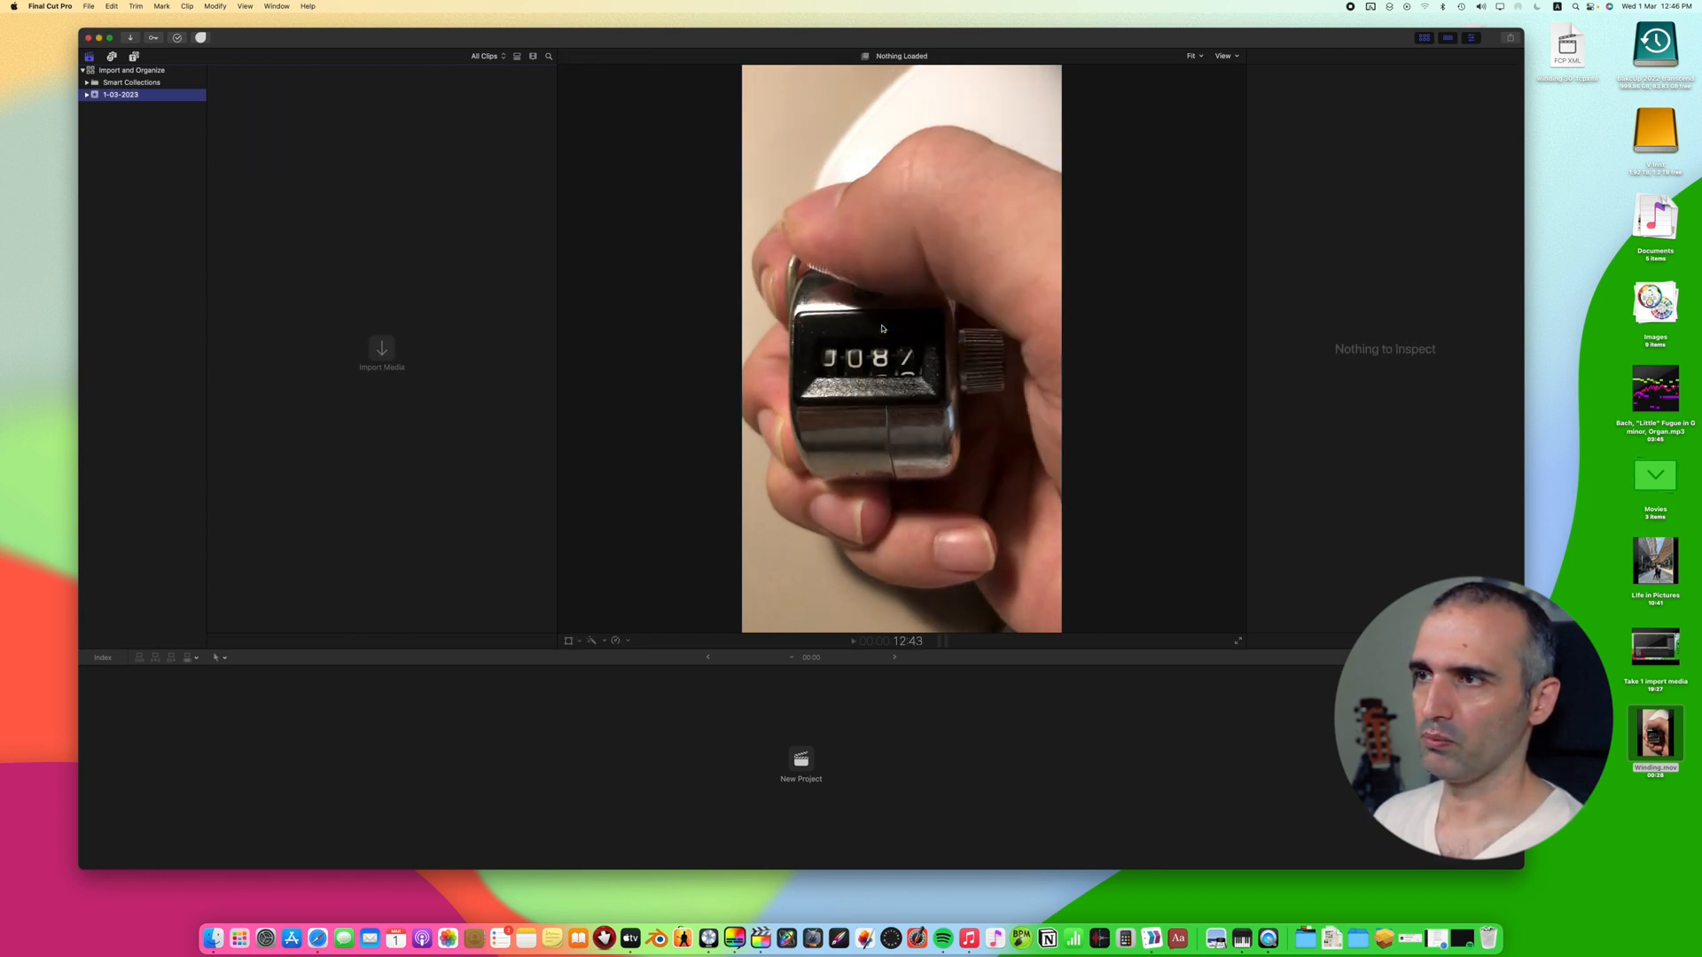
{"action": "mouse_move", "coordinate": [353, 112]}
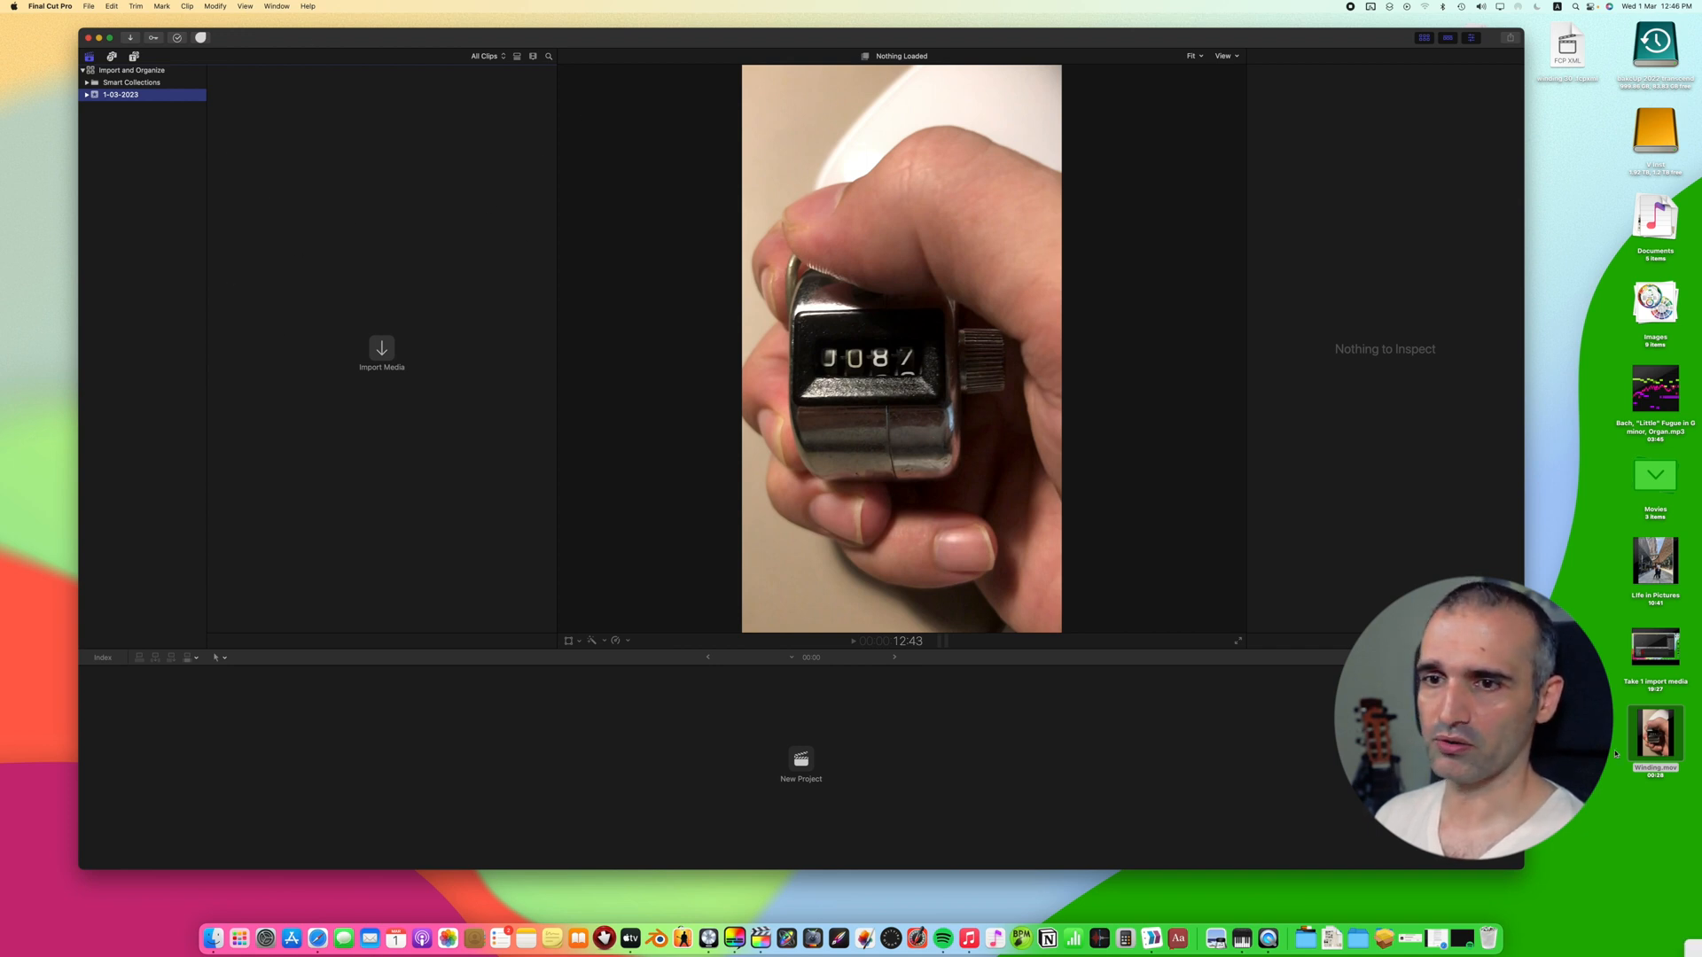
{"action": "mouse_move", "coordinate": [7, 306]}
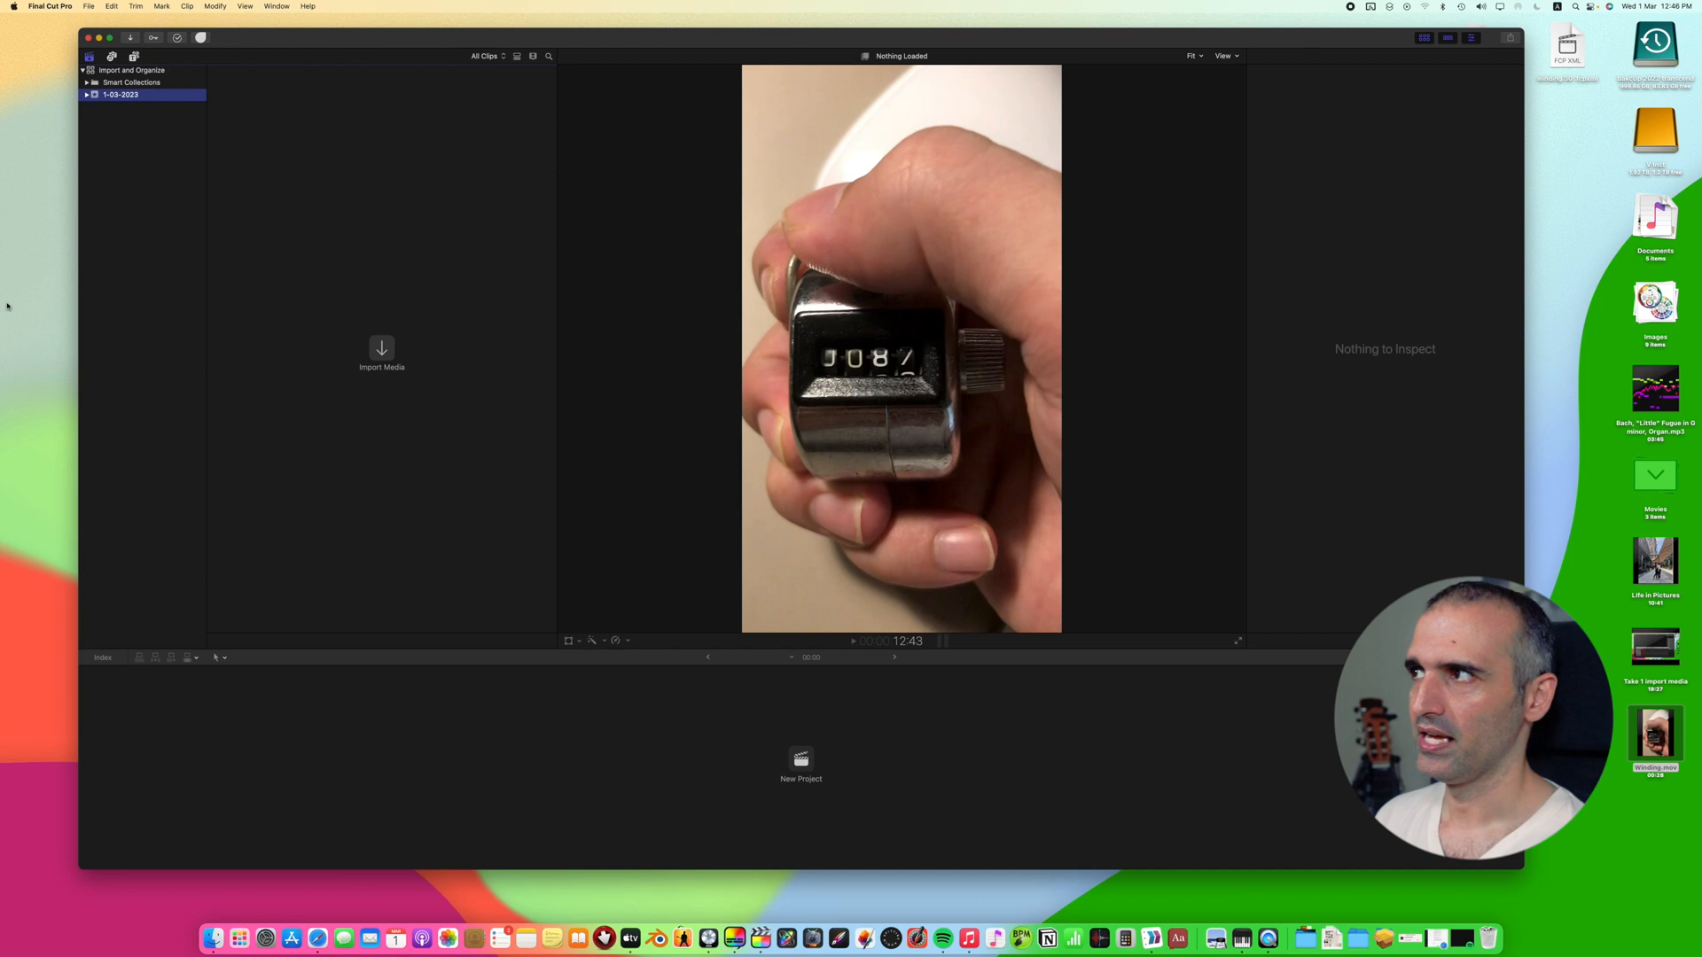
{"action": "left_click", "coordinate": [48, 8]}
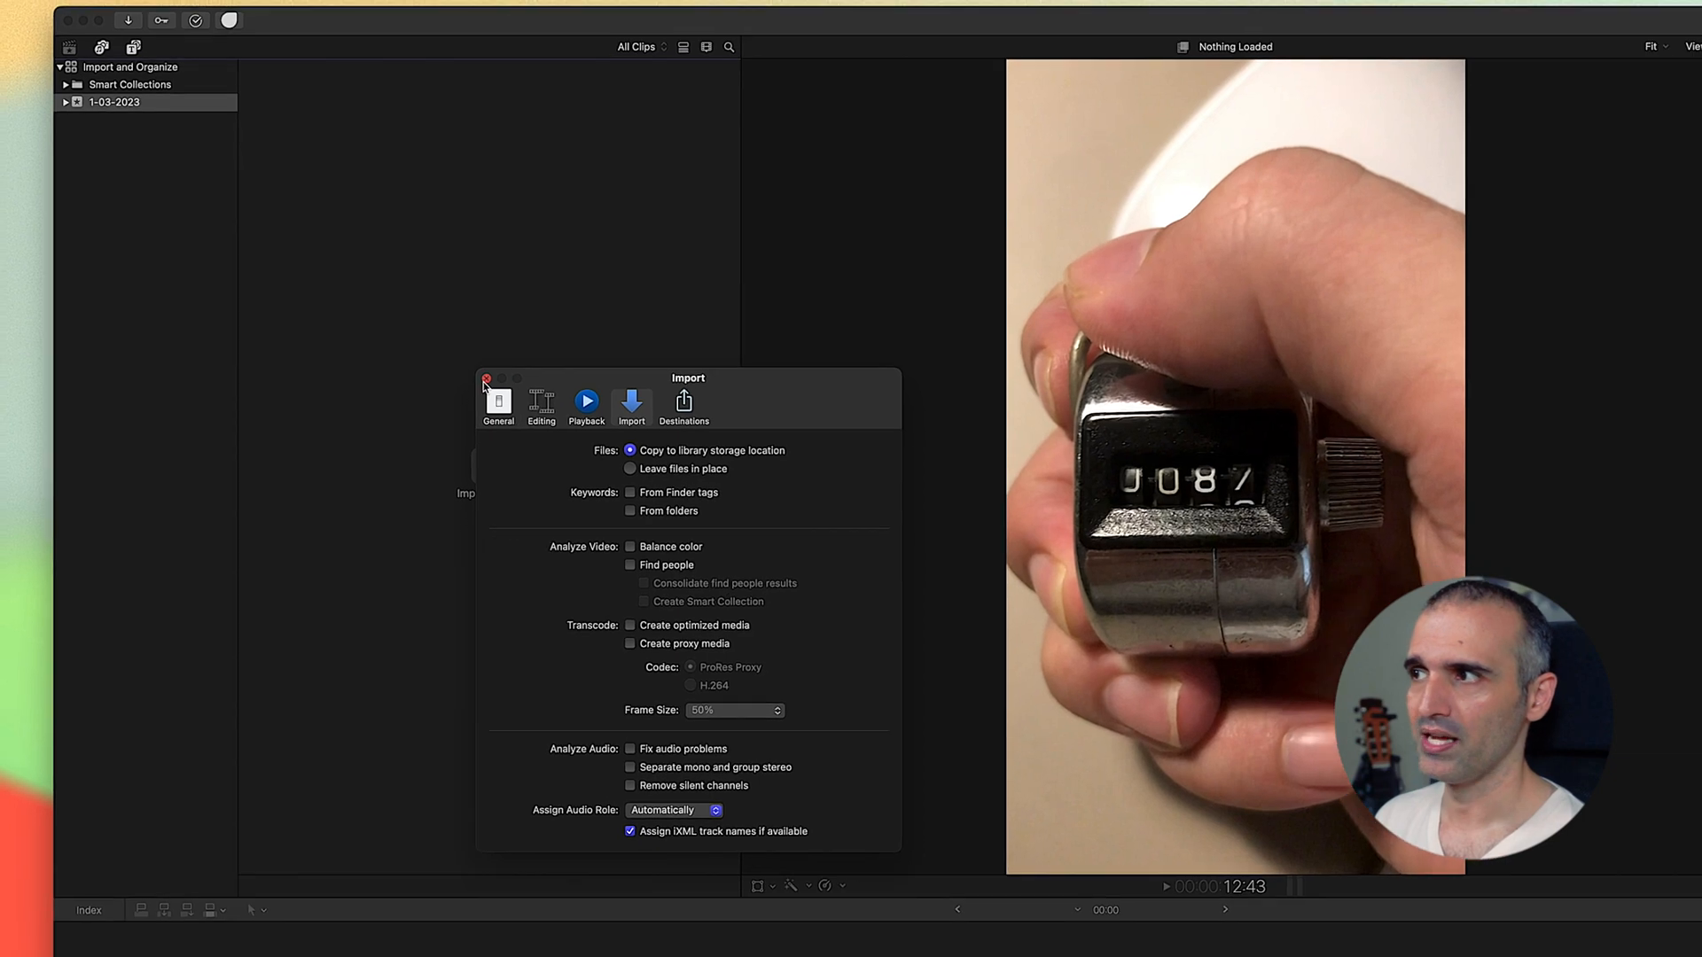
{"action": "left_click", "coordinate": [485, 387]}
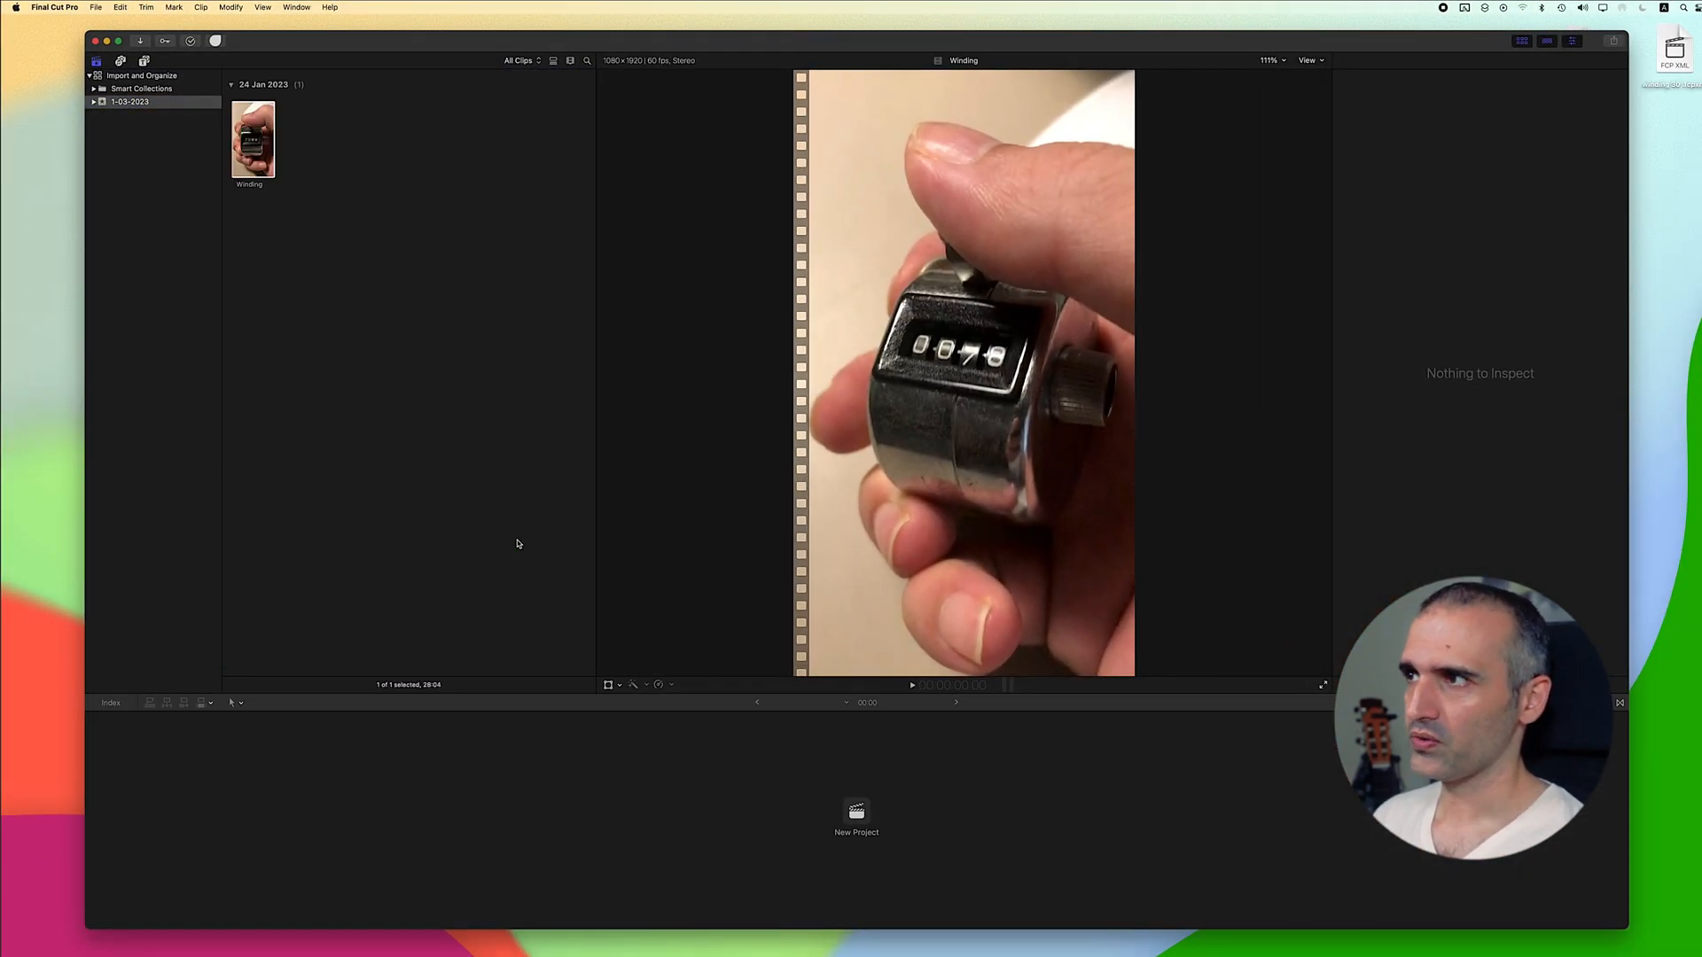
{"action": "mouse_move", "coordinate": [347, 282]}
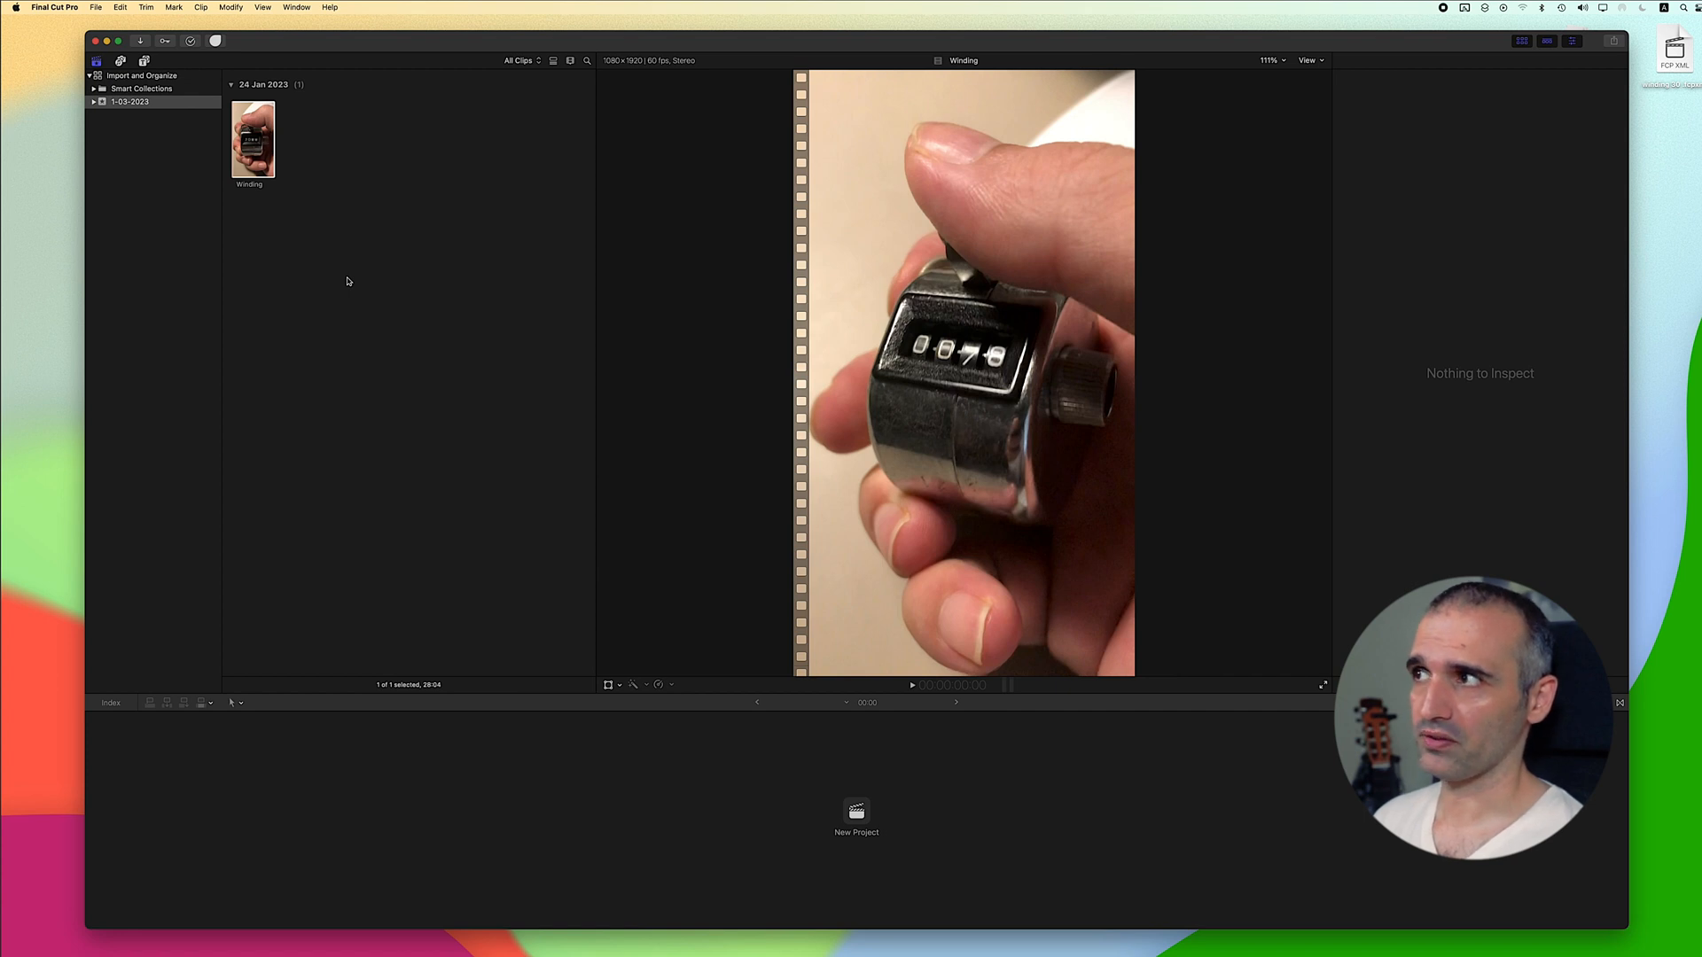
{"action": "mouse_move", "coordinate": [349, 282]}
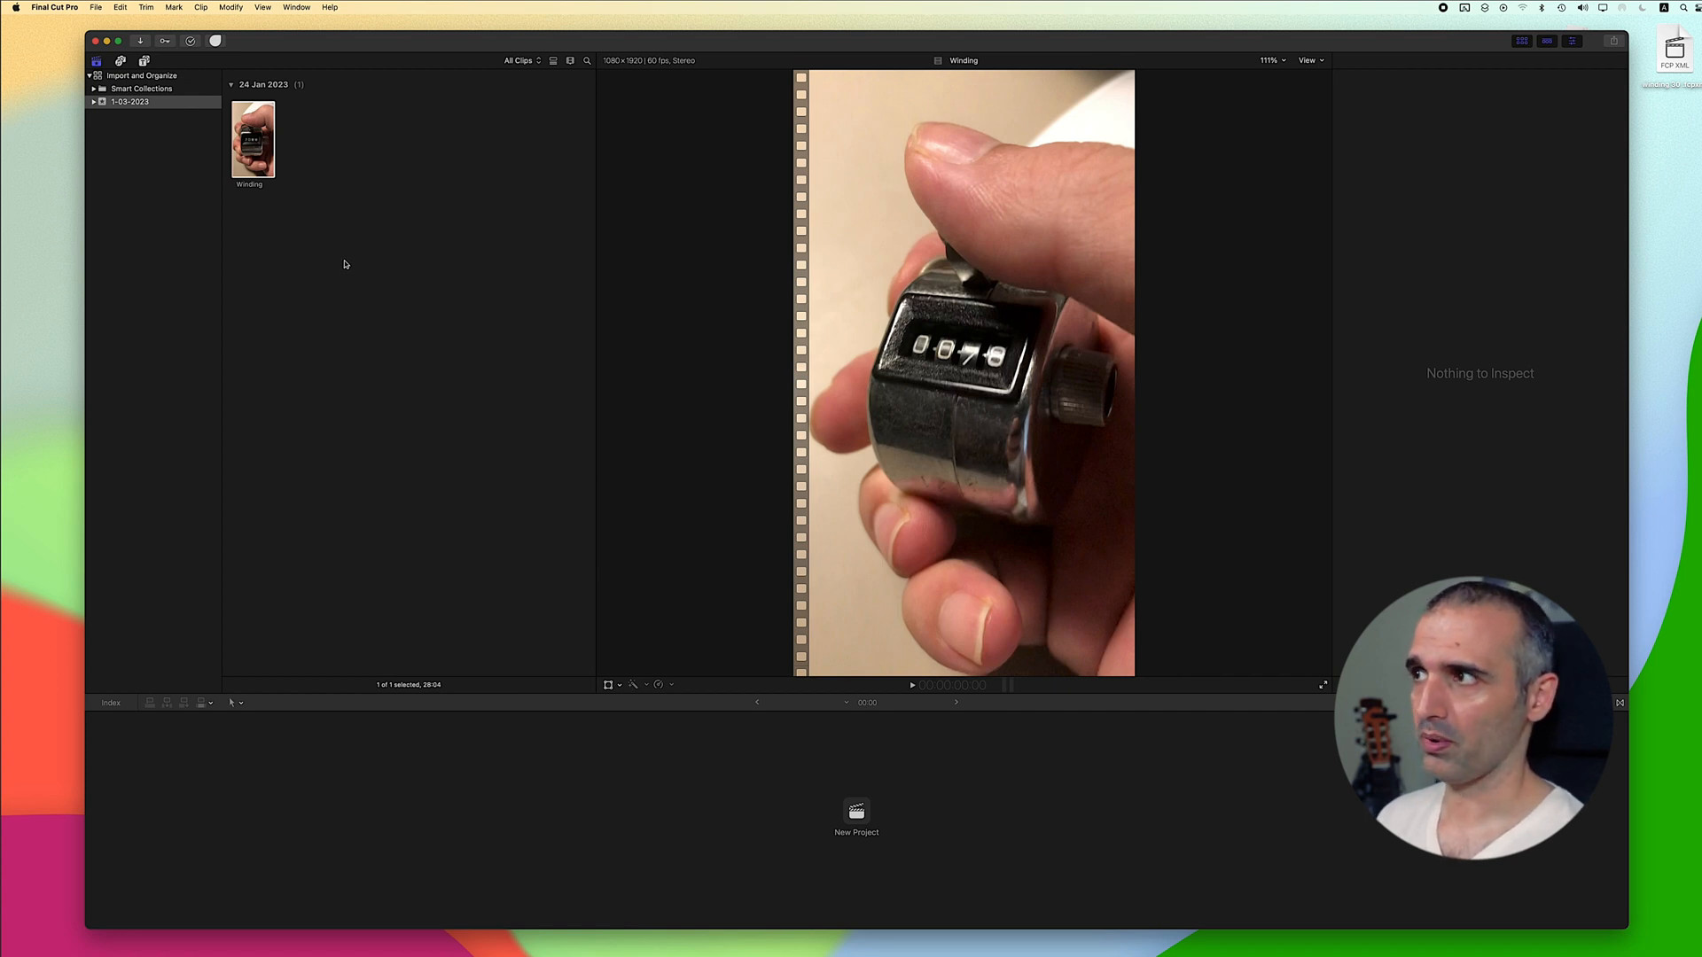
{"action": "mouse_move", "coordinate": [374, 236]}
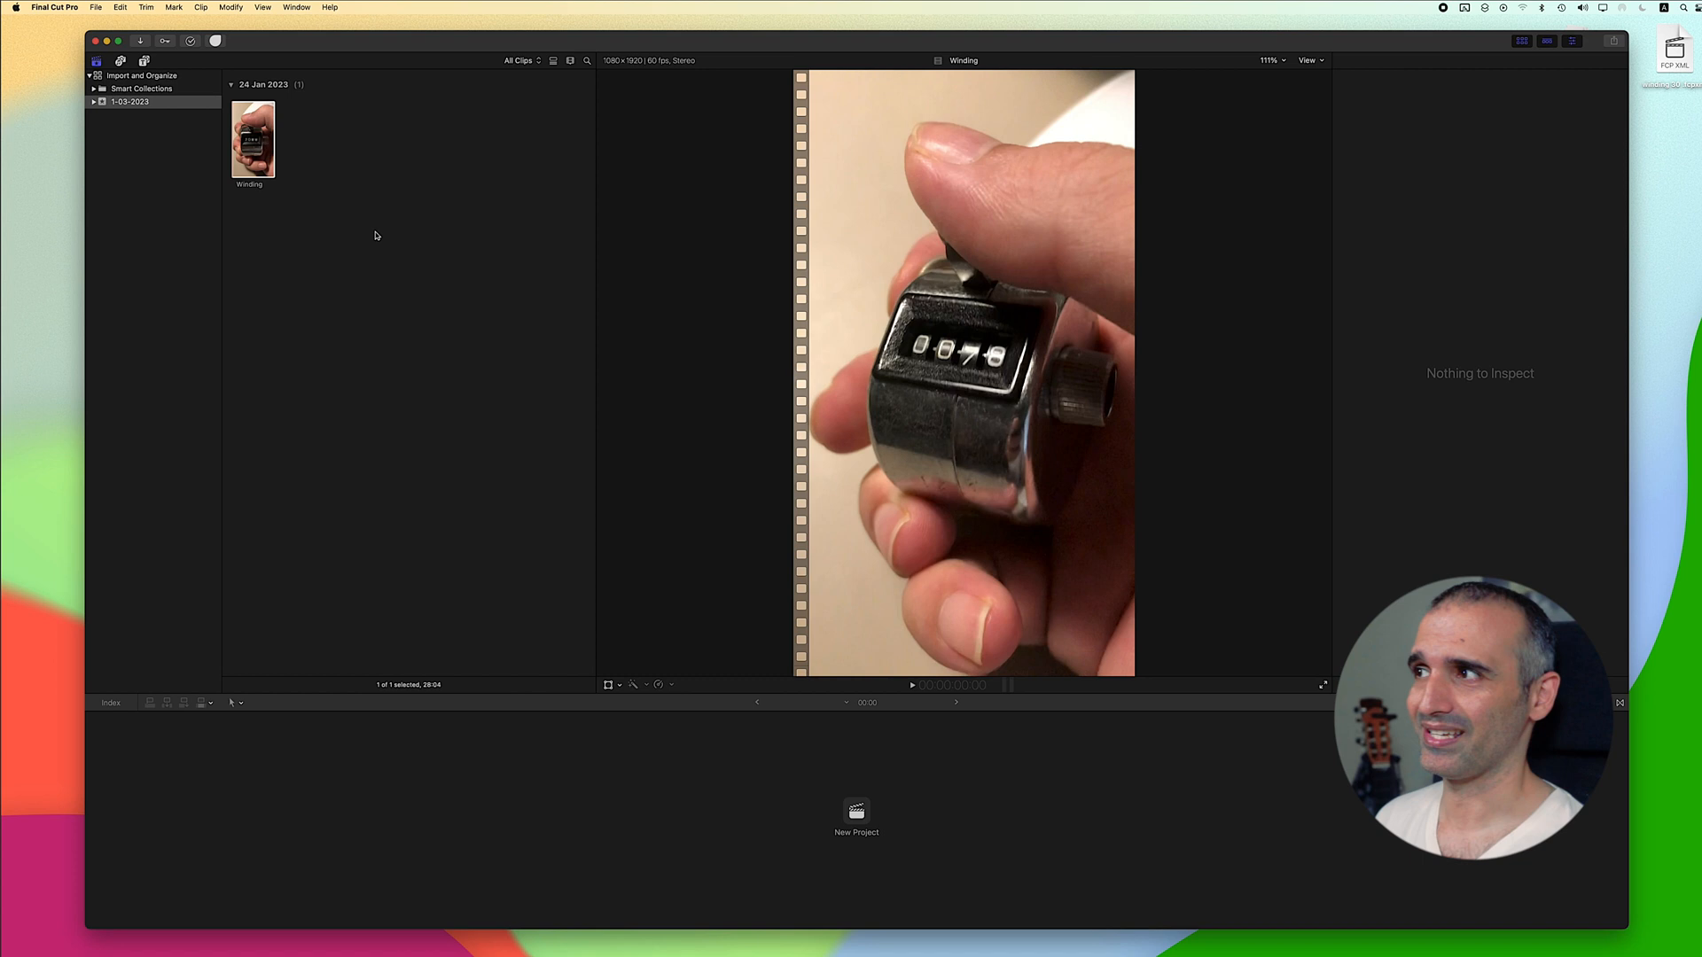
{"action": "mouse_move", "coordinate": [349, 204]}
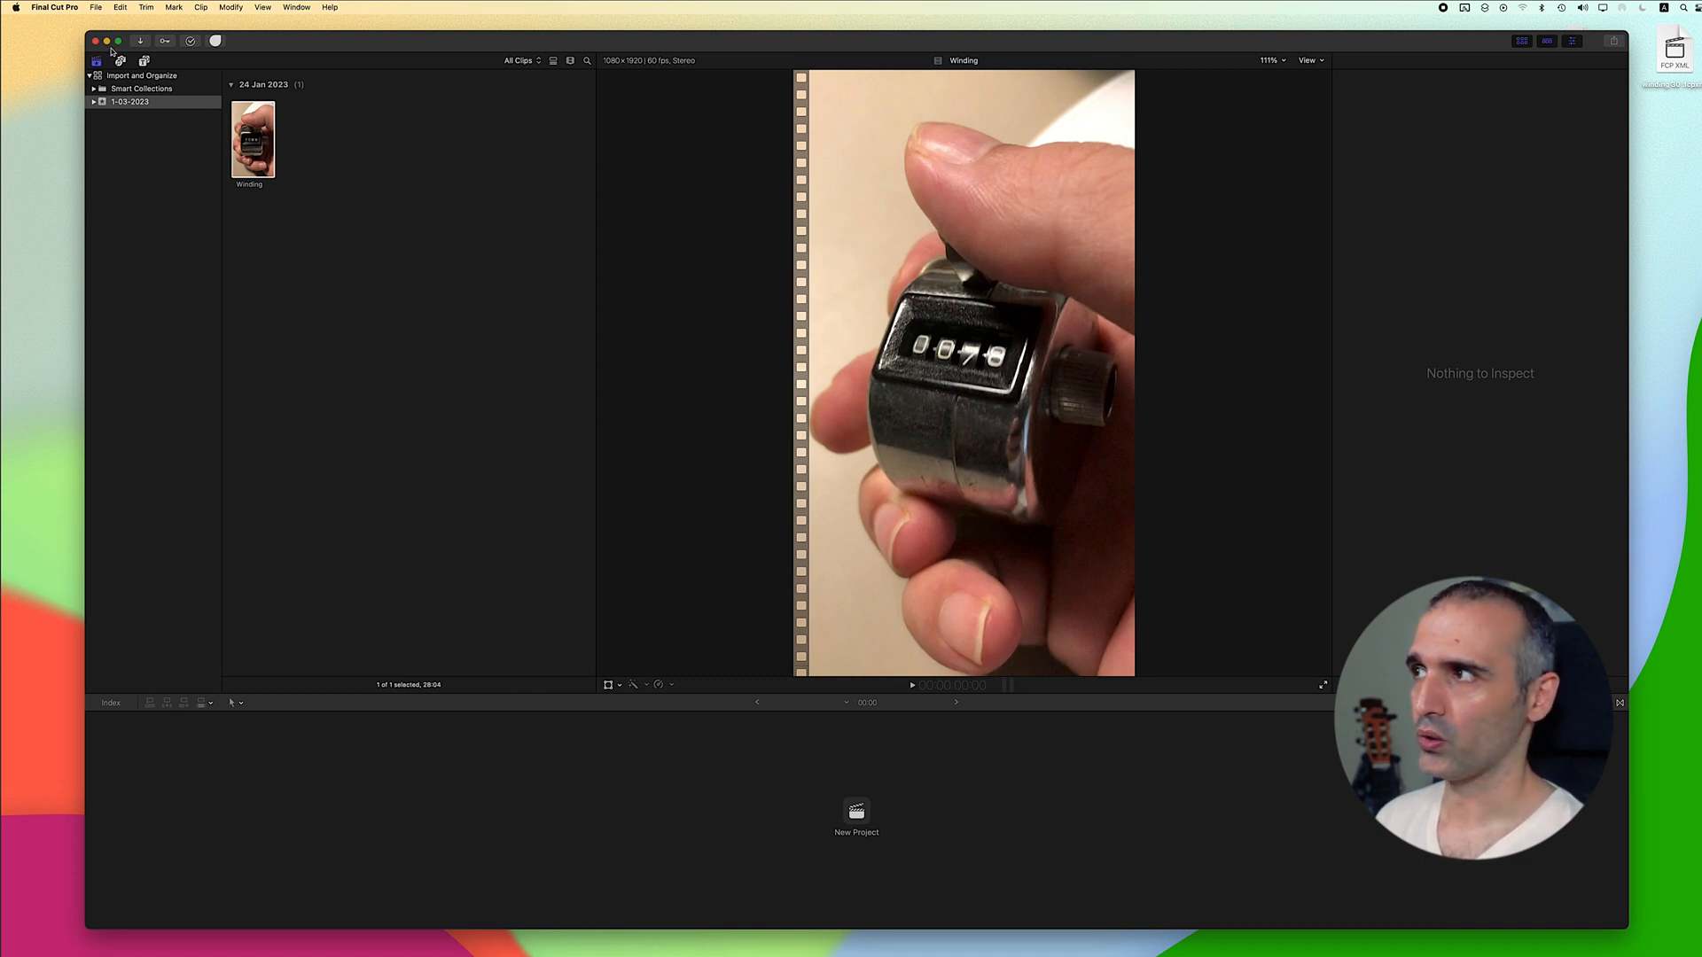
{"action": "right_click", "coordinate": [252, 138]}
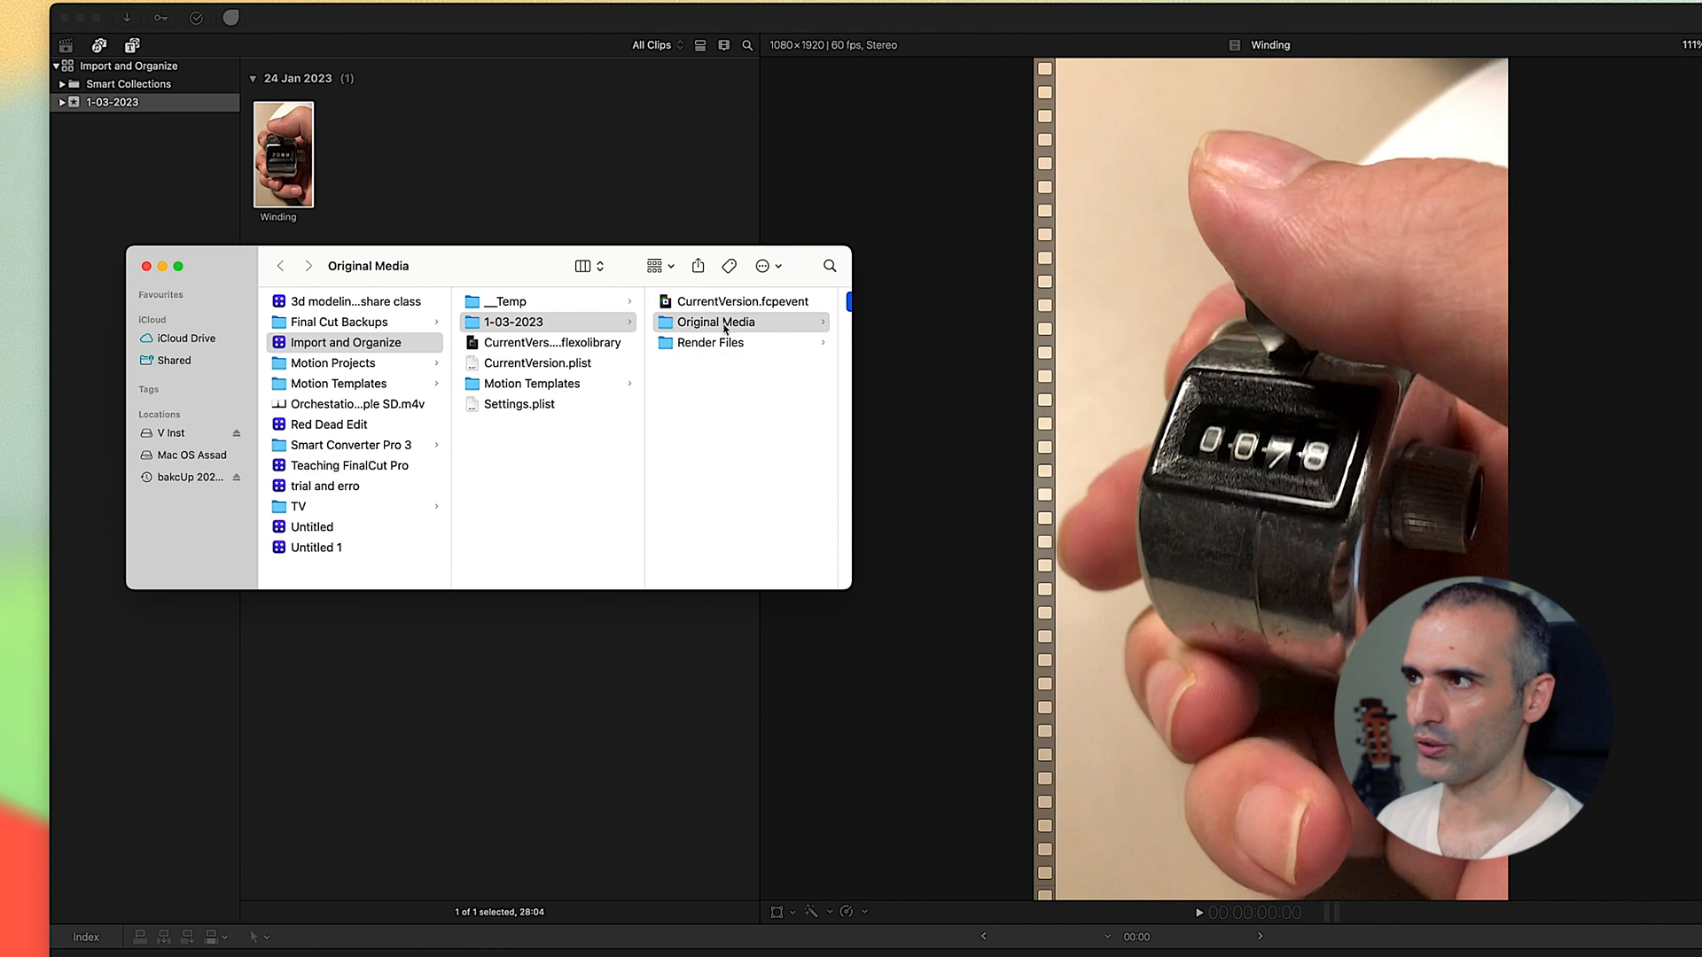
{"action": "left_click", "coordinate": [715, 321]}
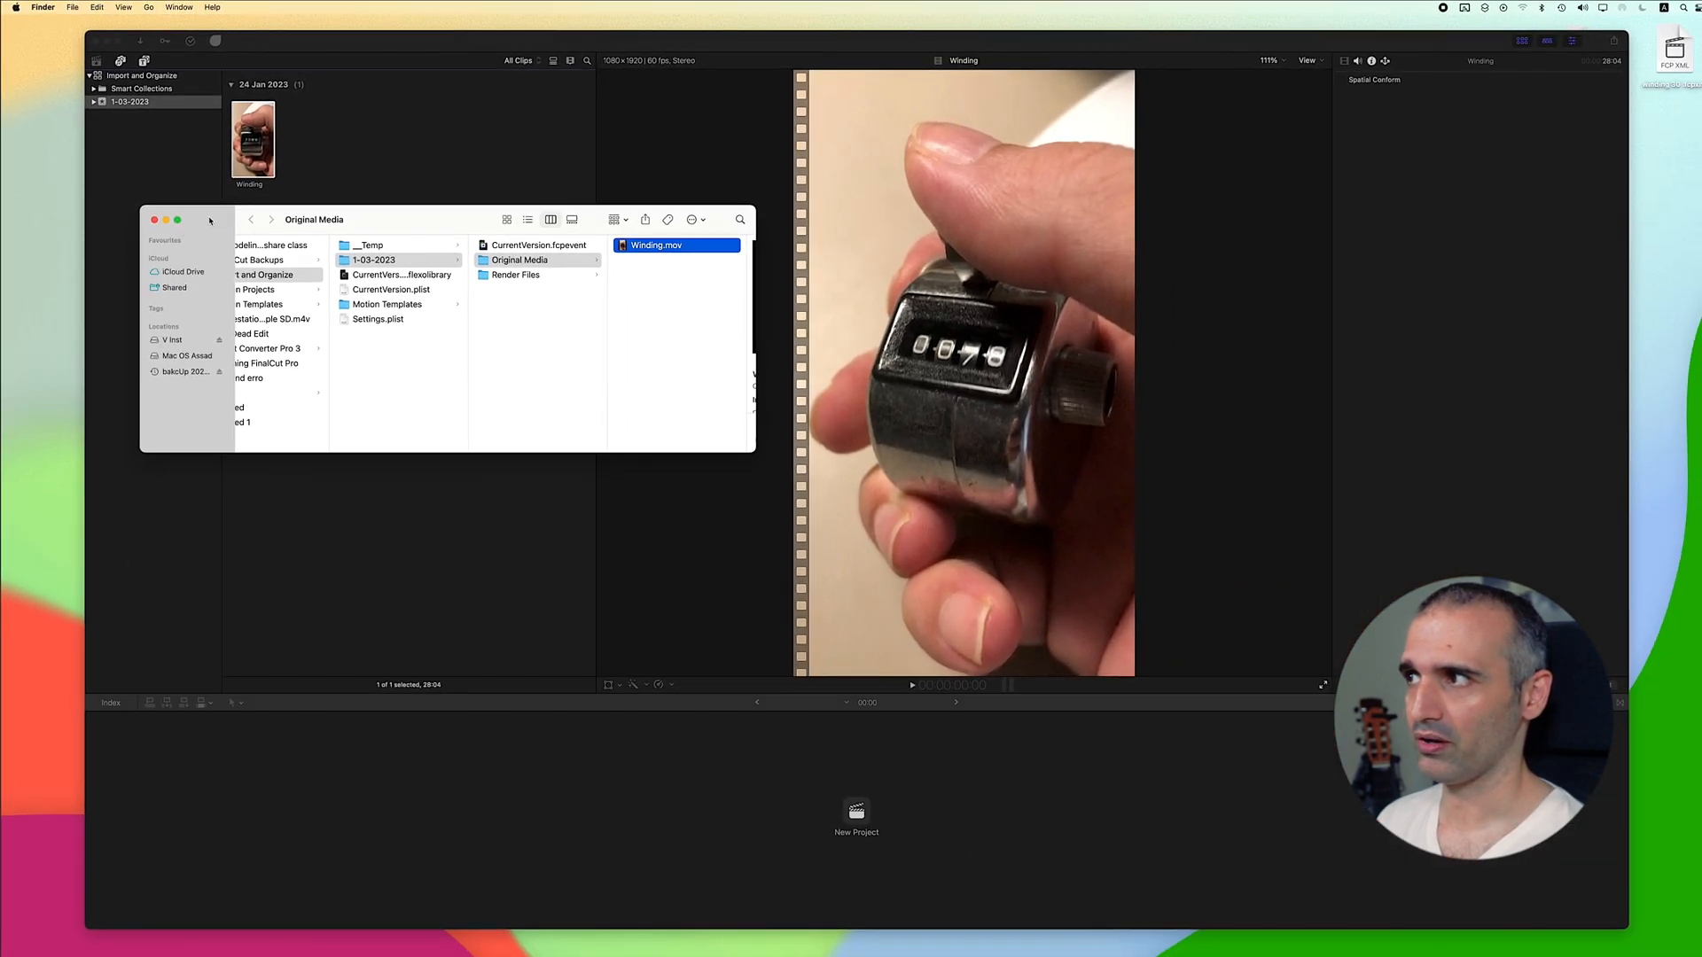
{"action": "left_click", "coordinate": [154, 220]}
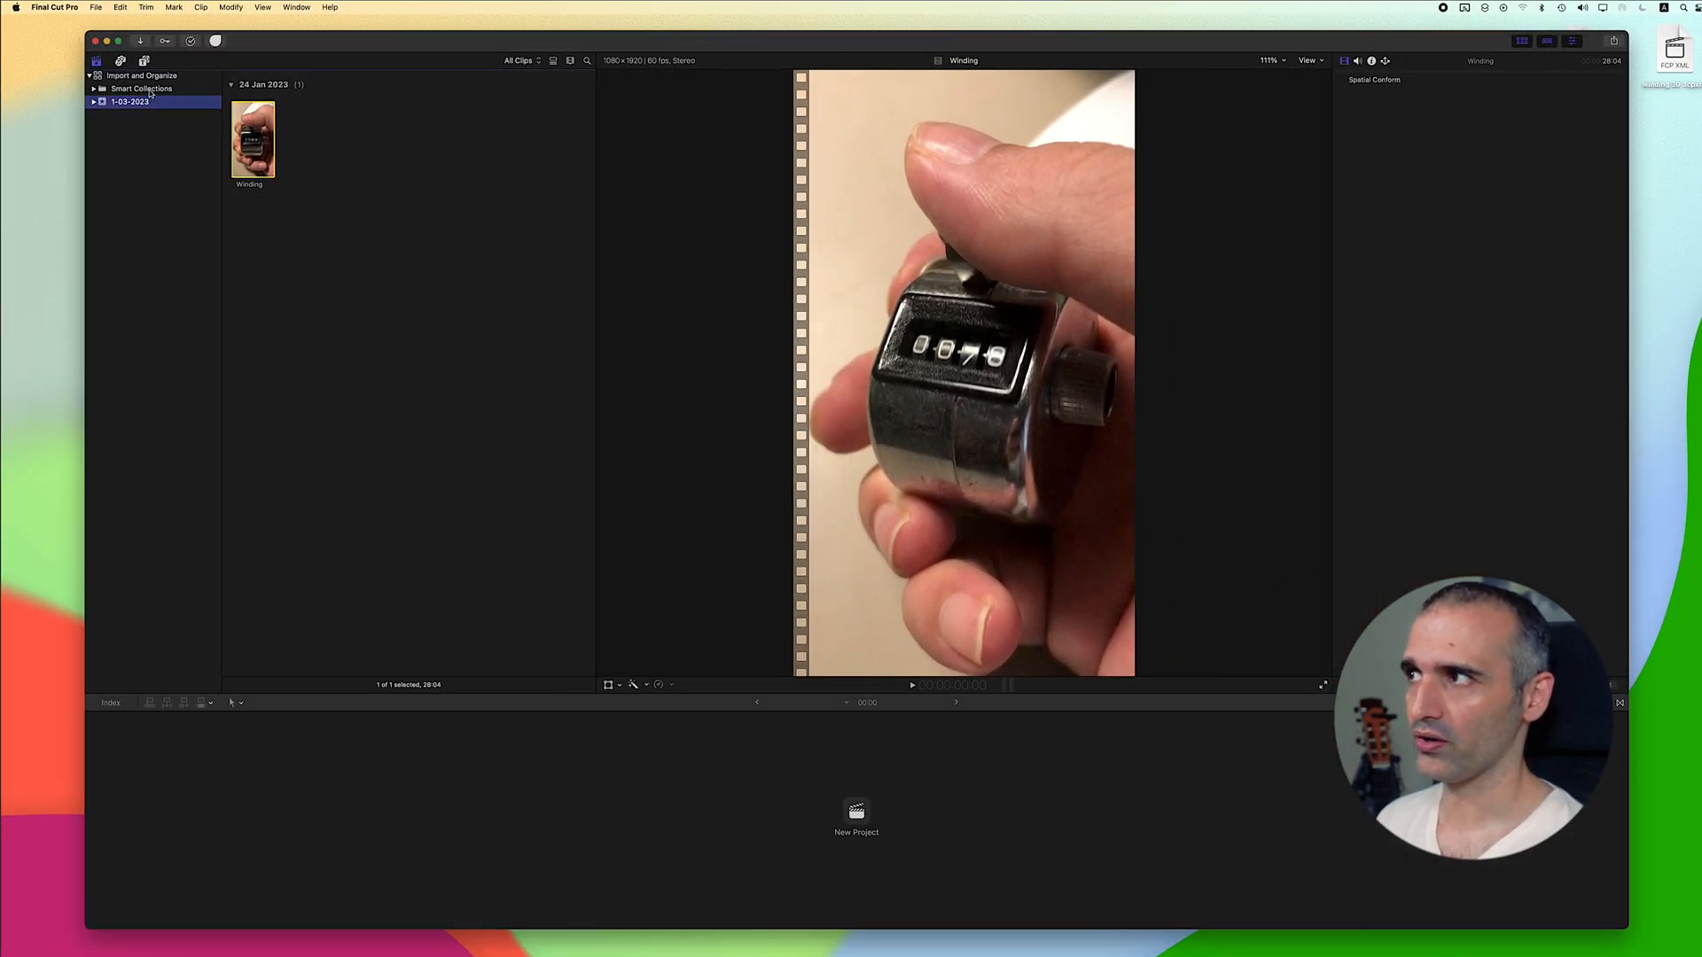
{"action": "right_click", "coordinate": [142, 75]}
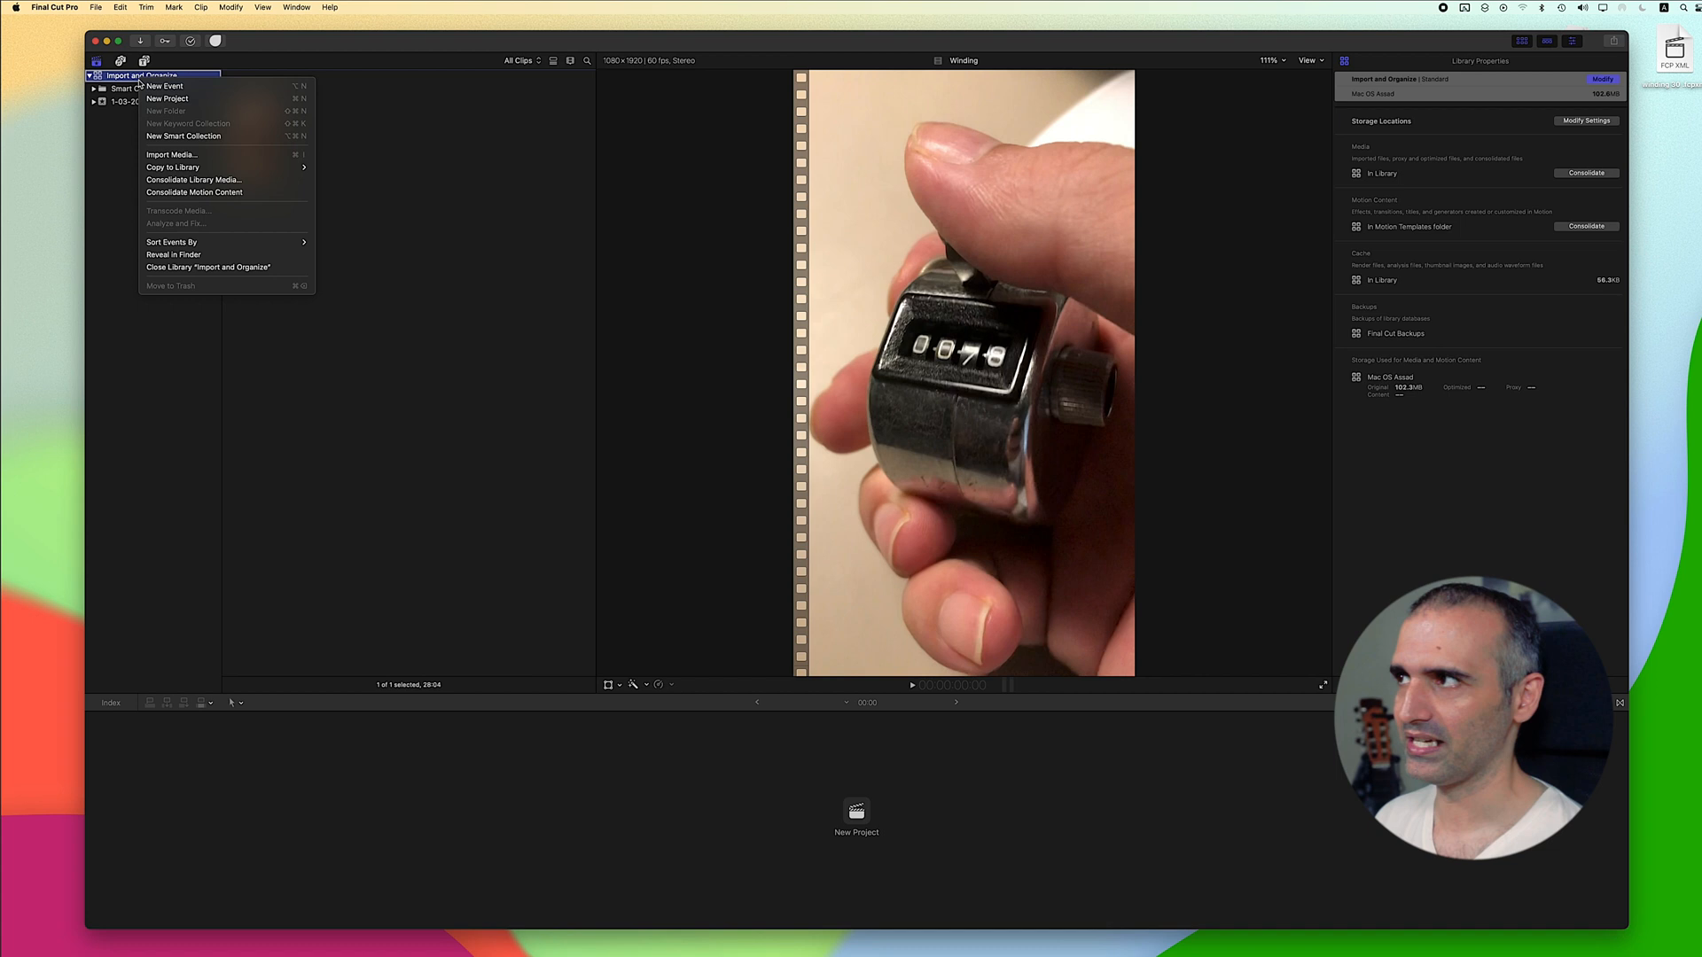
{"action": "left_click", "coordinate": [172, 254]}
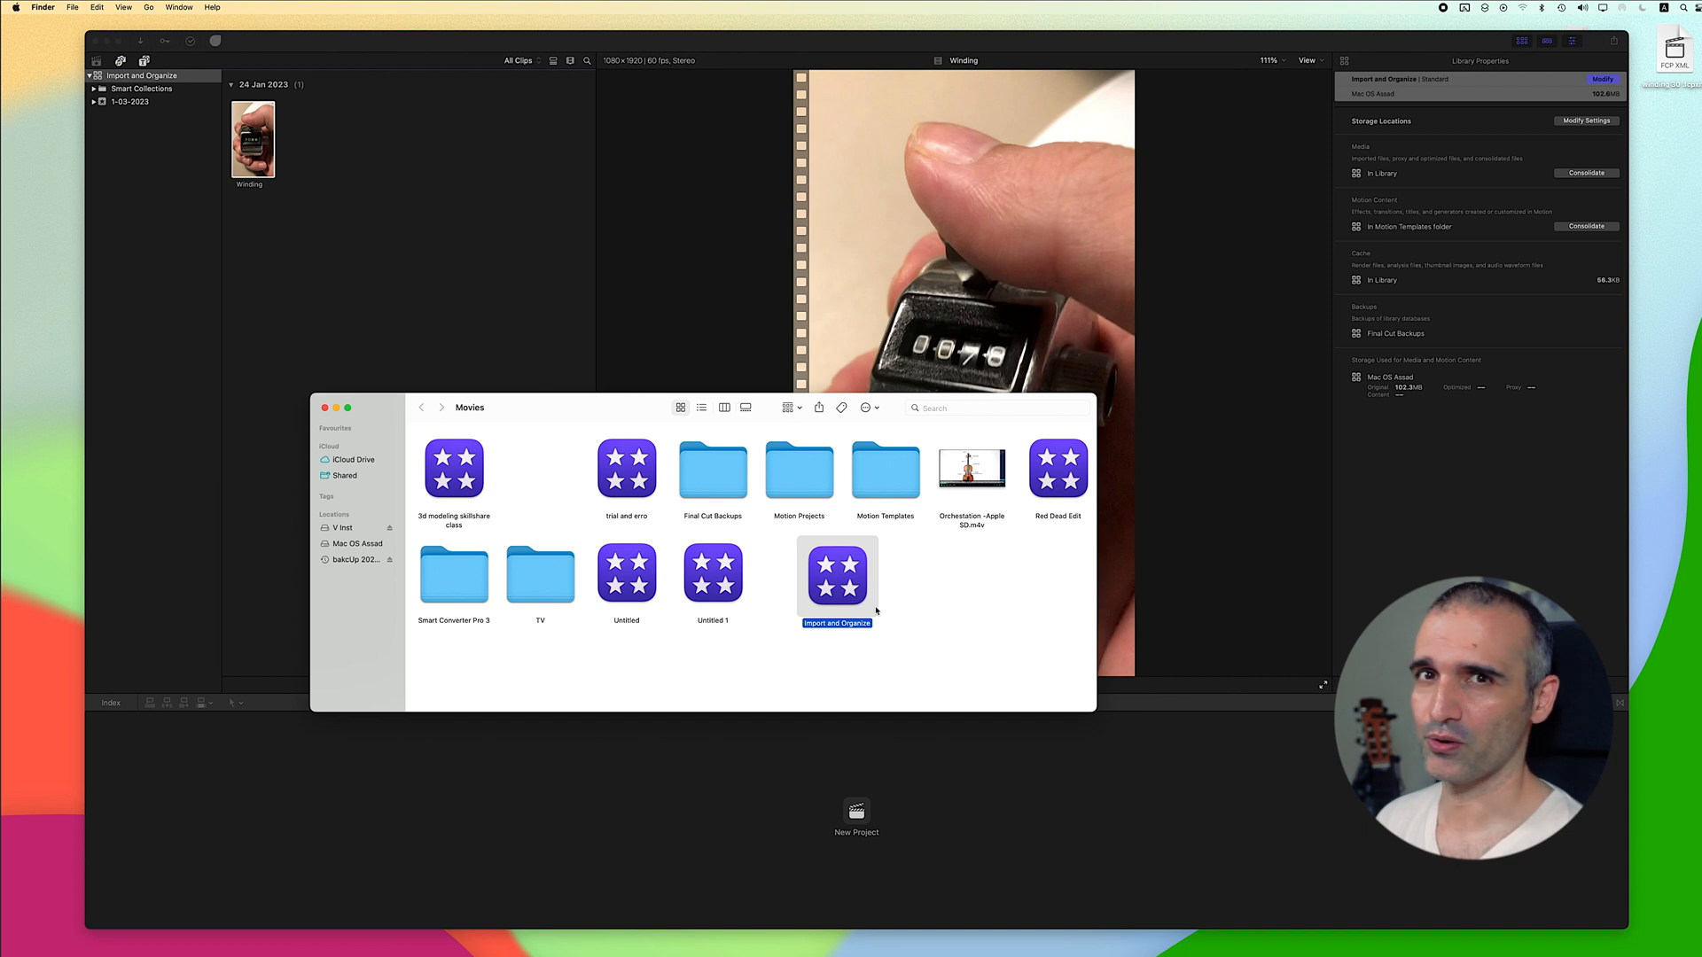
{"action": "right_click", "coordinate": [835, 574]}
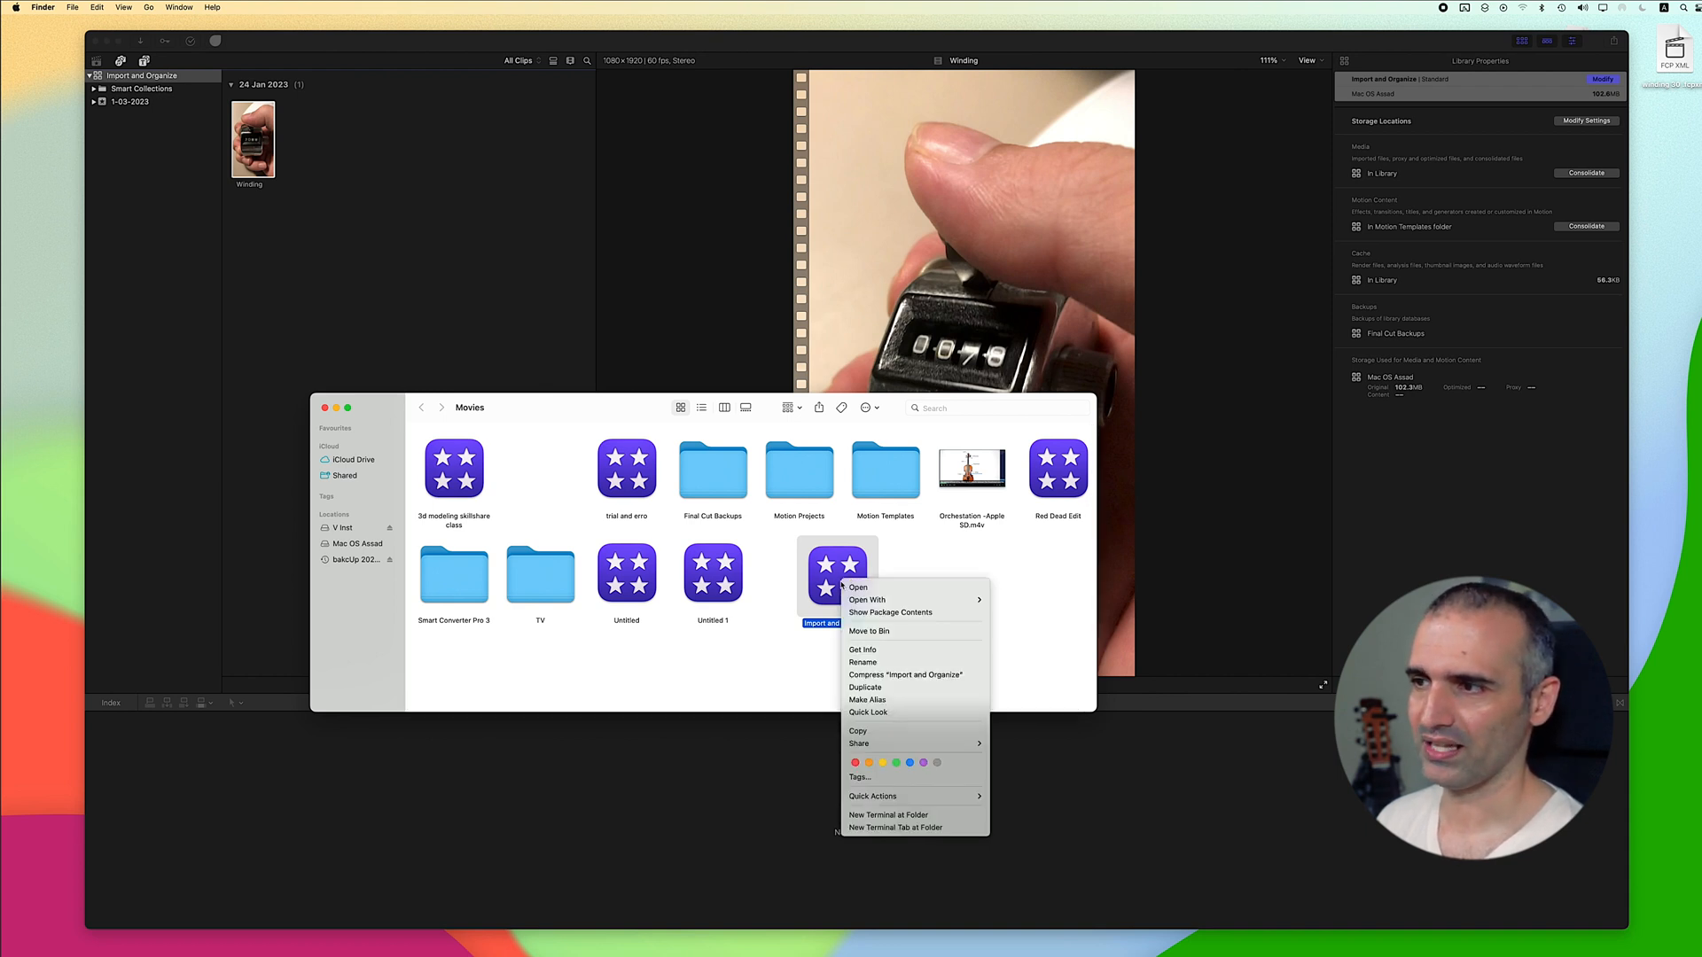
{"action": "left_click", "coordinate": [888, 611]}
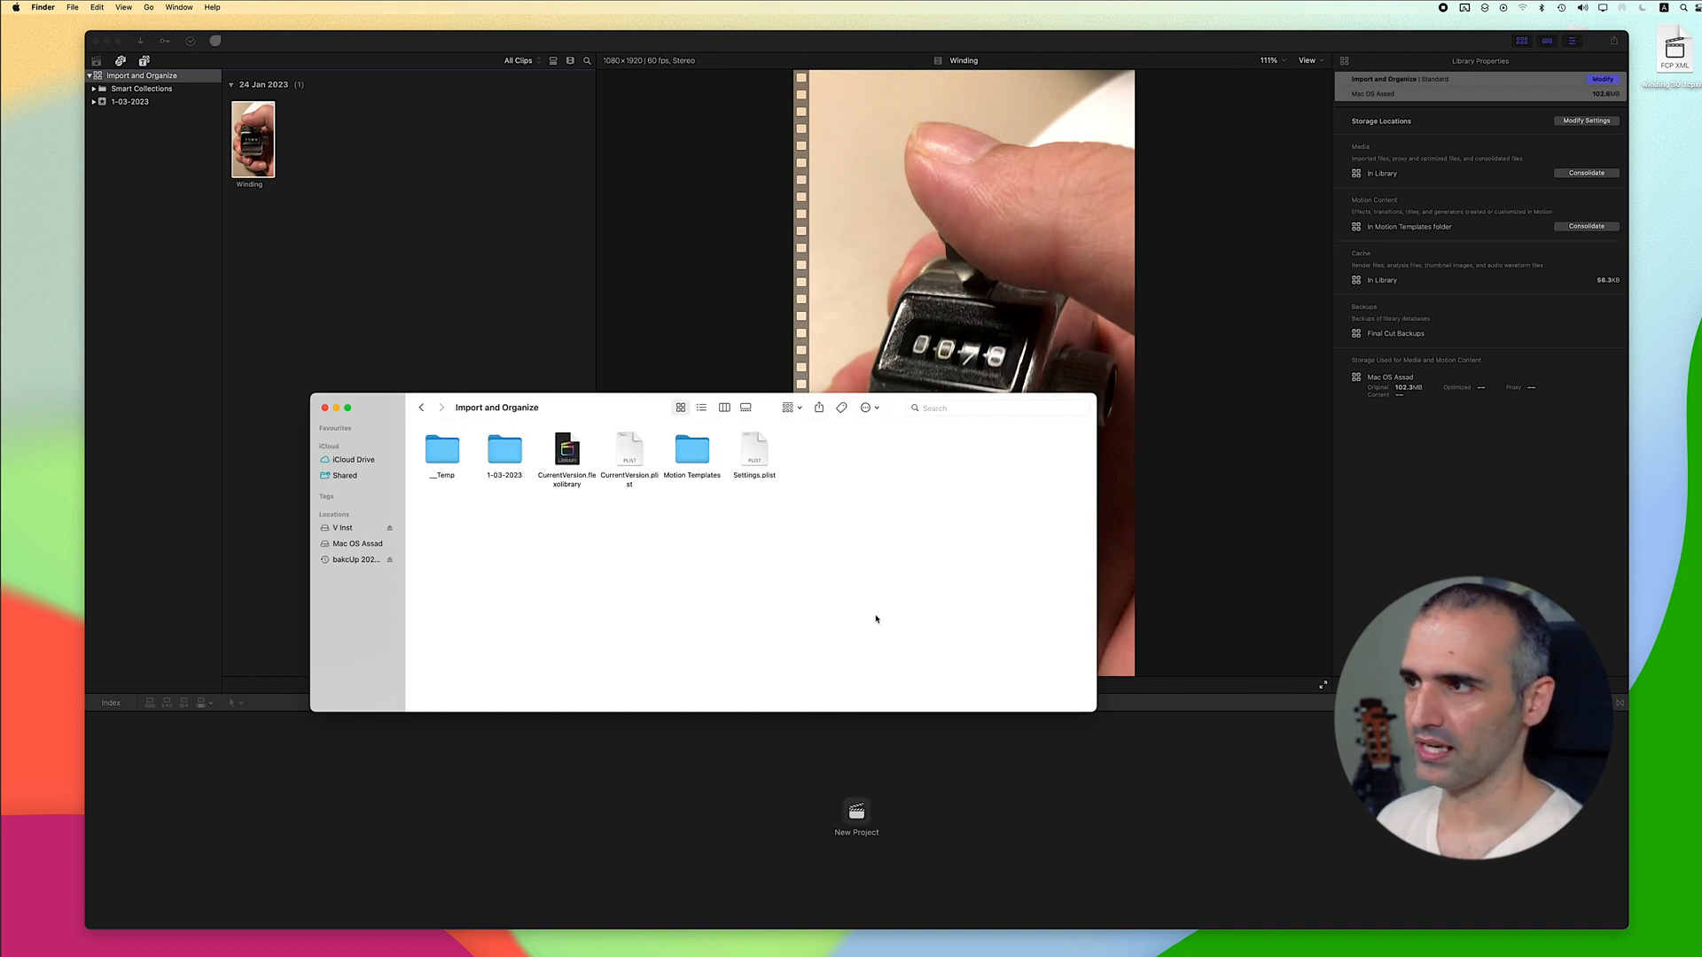
{"action": "left_click", "coordinate": [723, 408]}
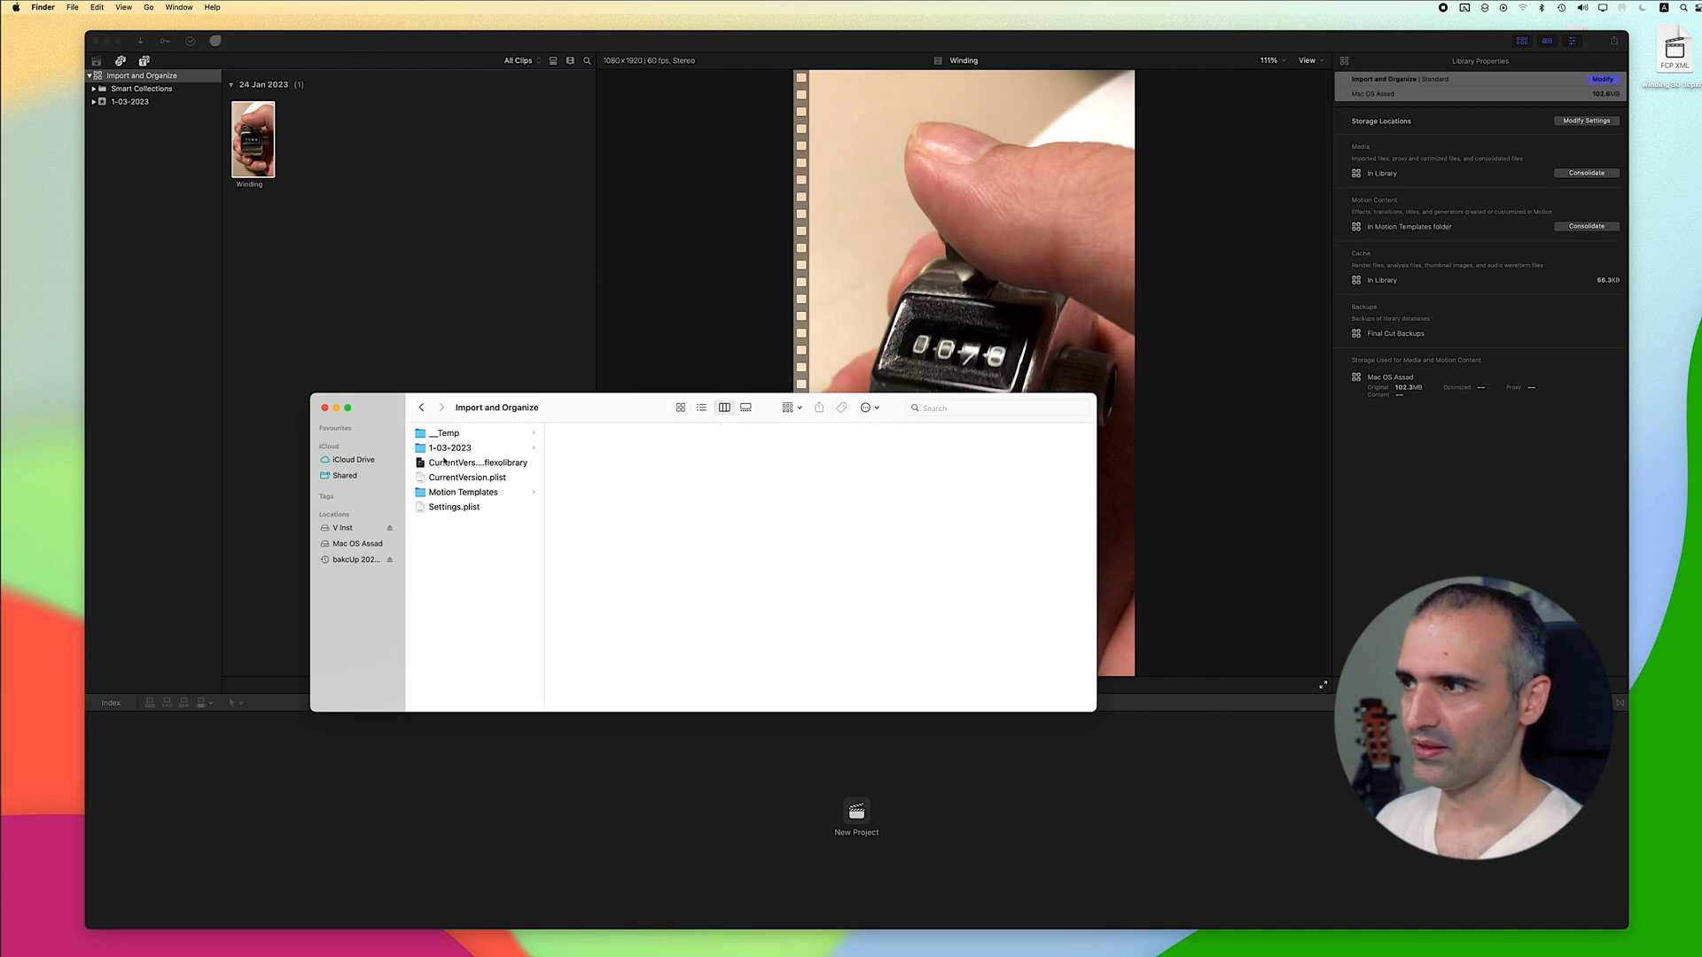
{"action": "left_click", "coordinate": [449, 447]}
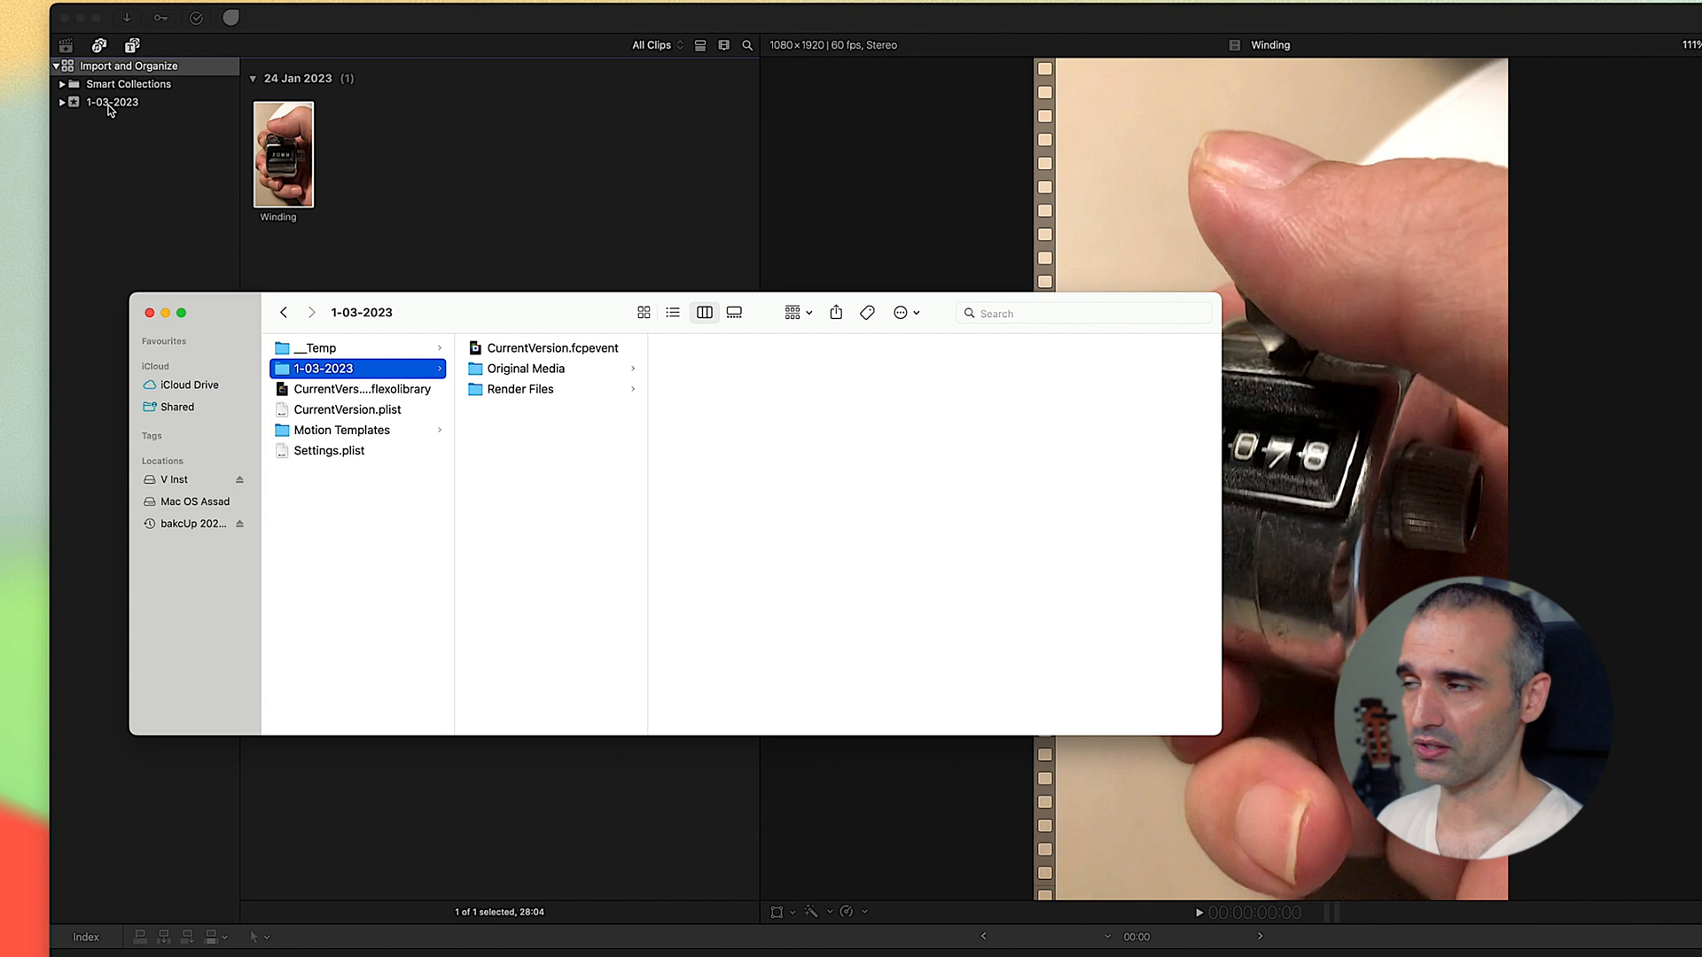
{"action": "mouse_move", "coordinate": [330, 374]}
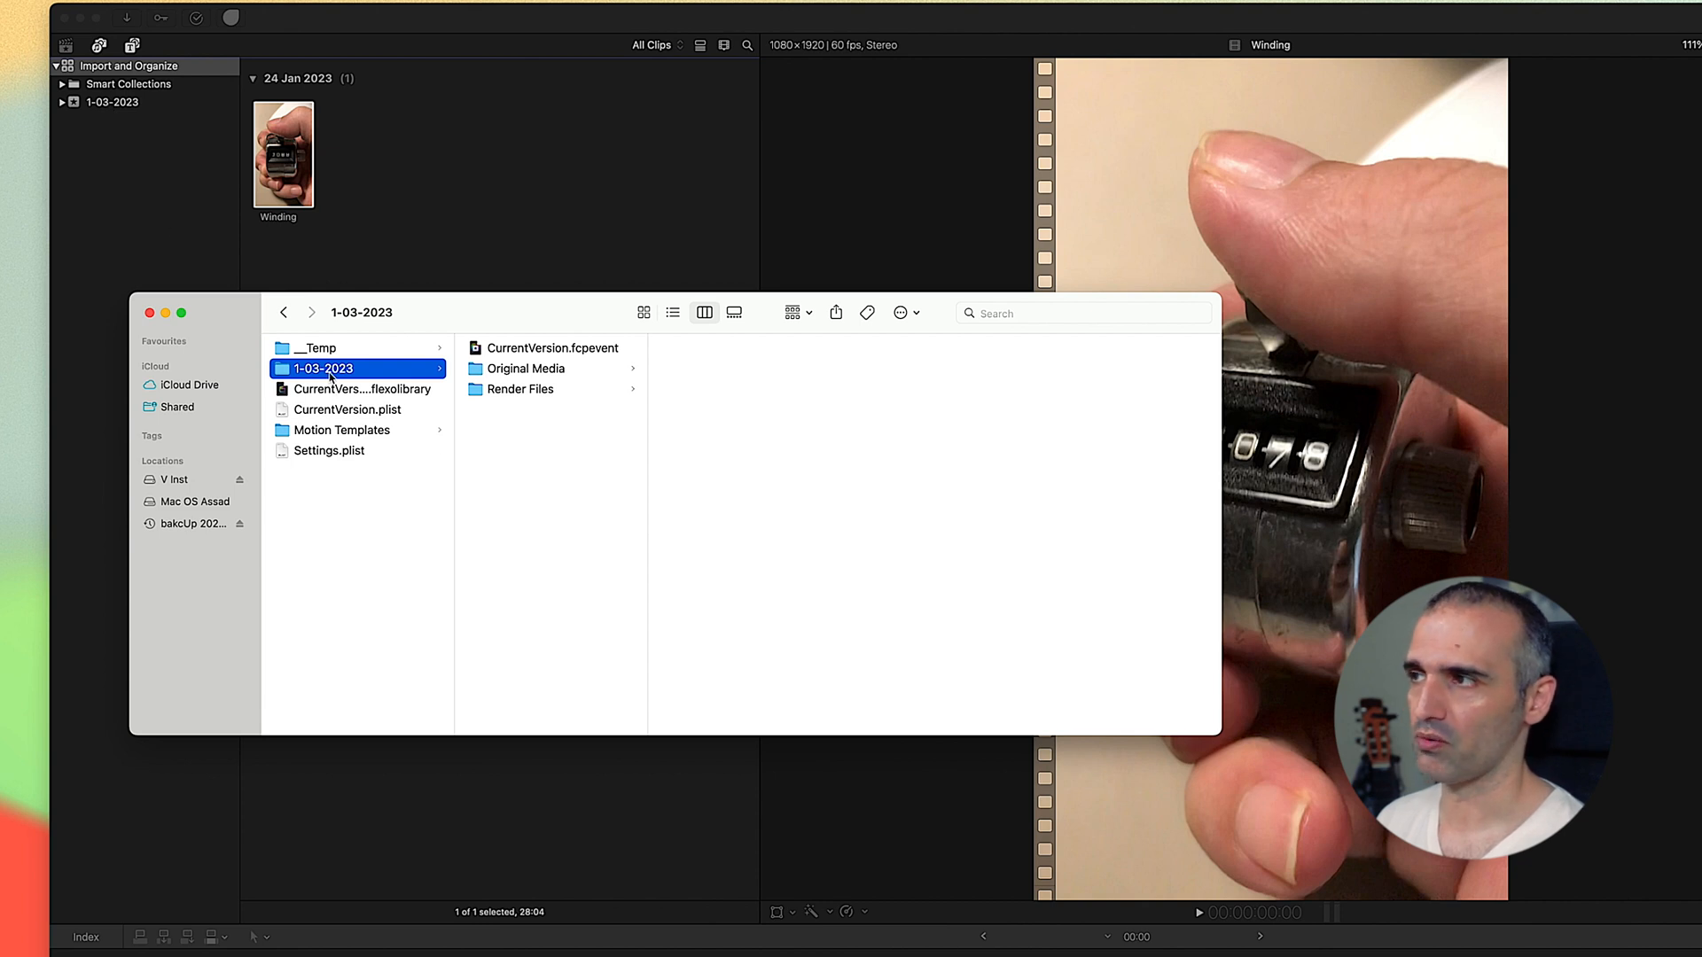
{"action": "left_click", "coordinate": [524, 369]}
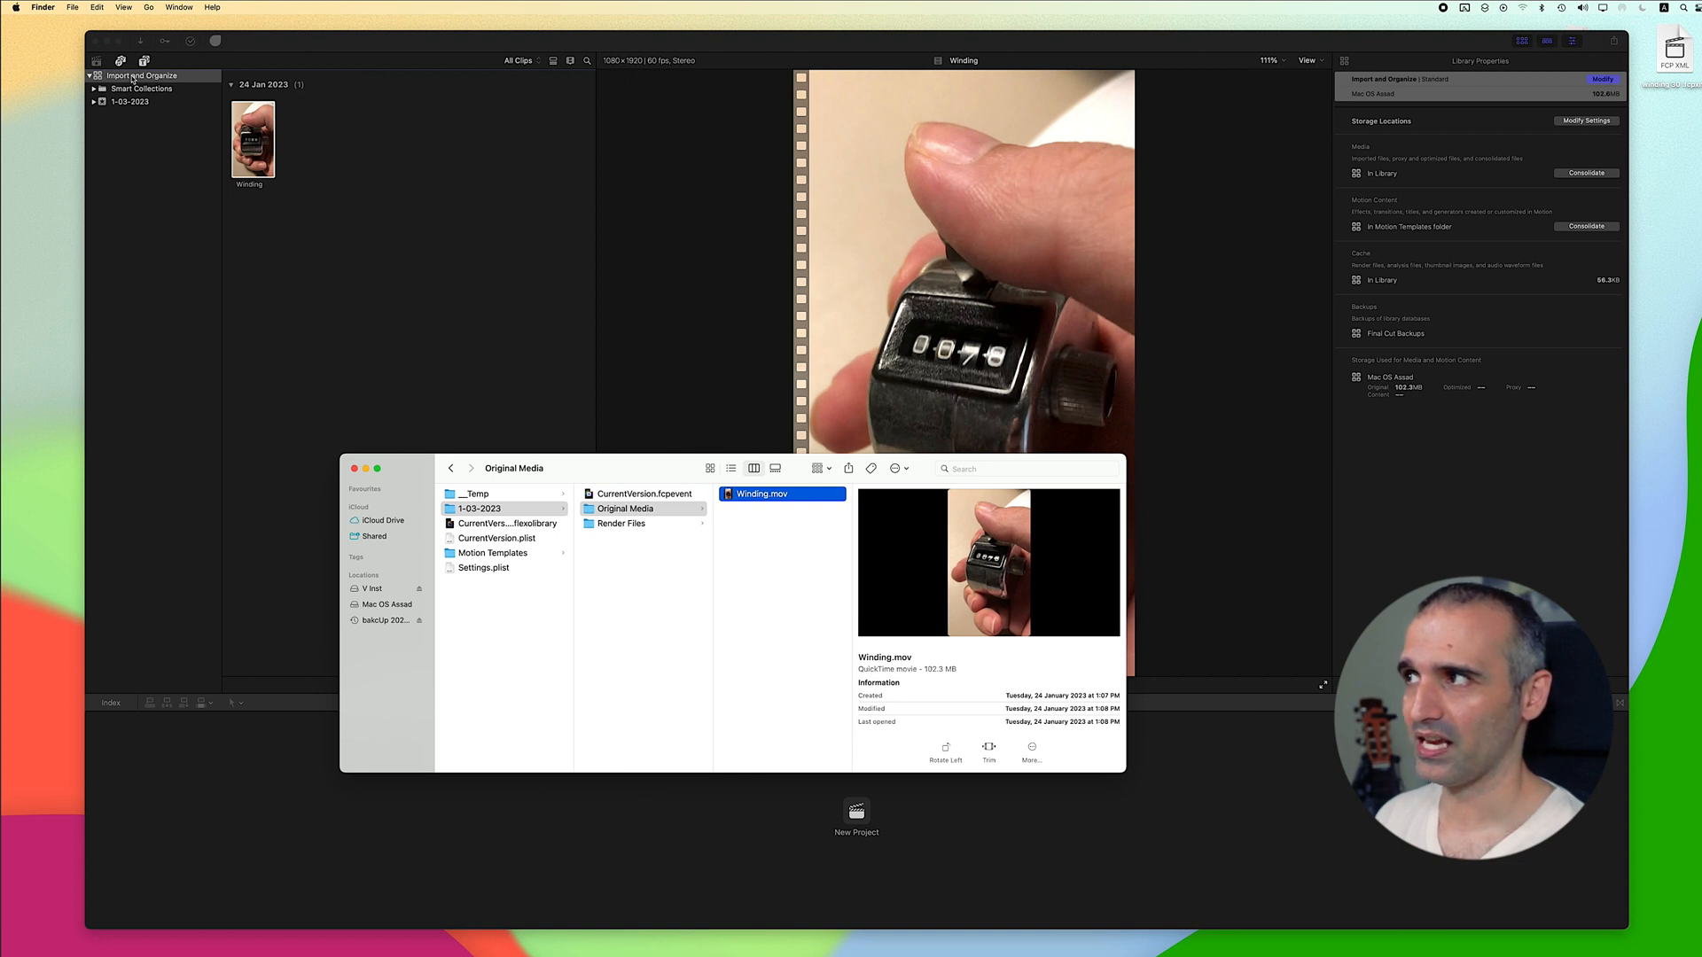
{"action": "right_click", "coordinate": [142, 75]}
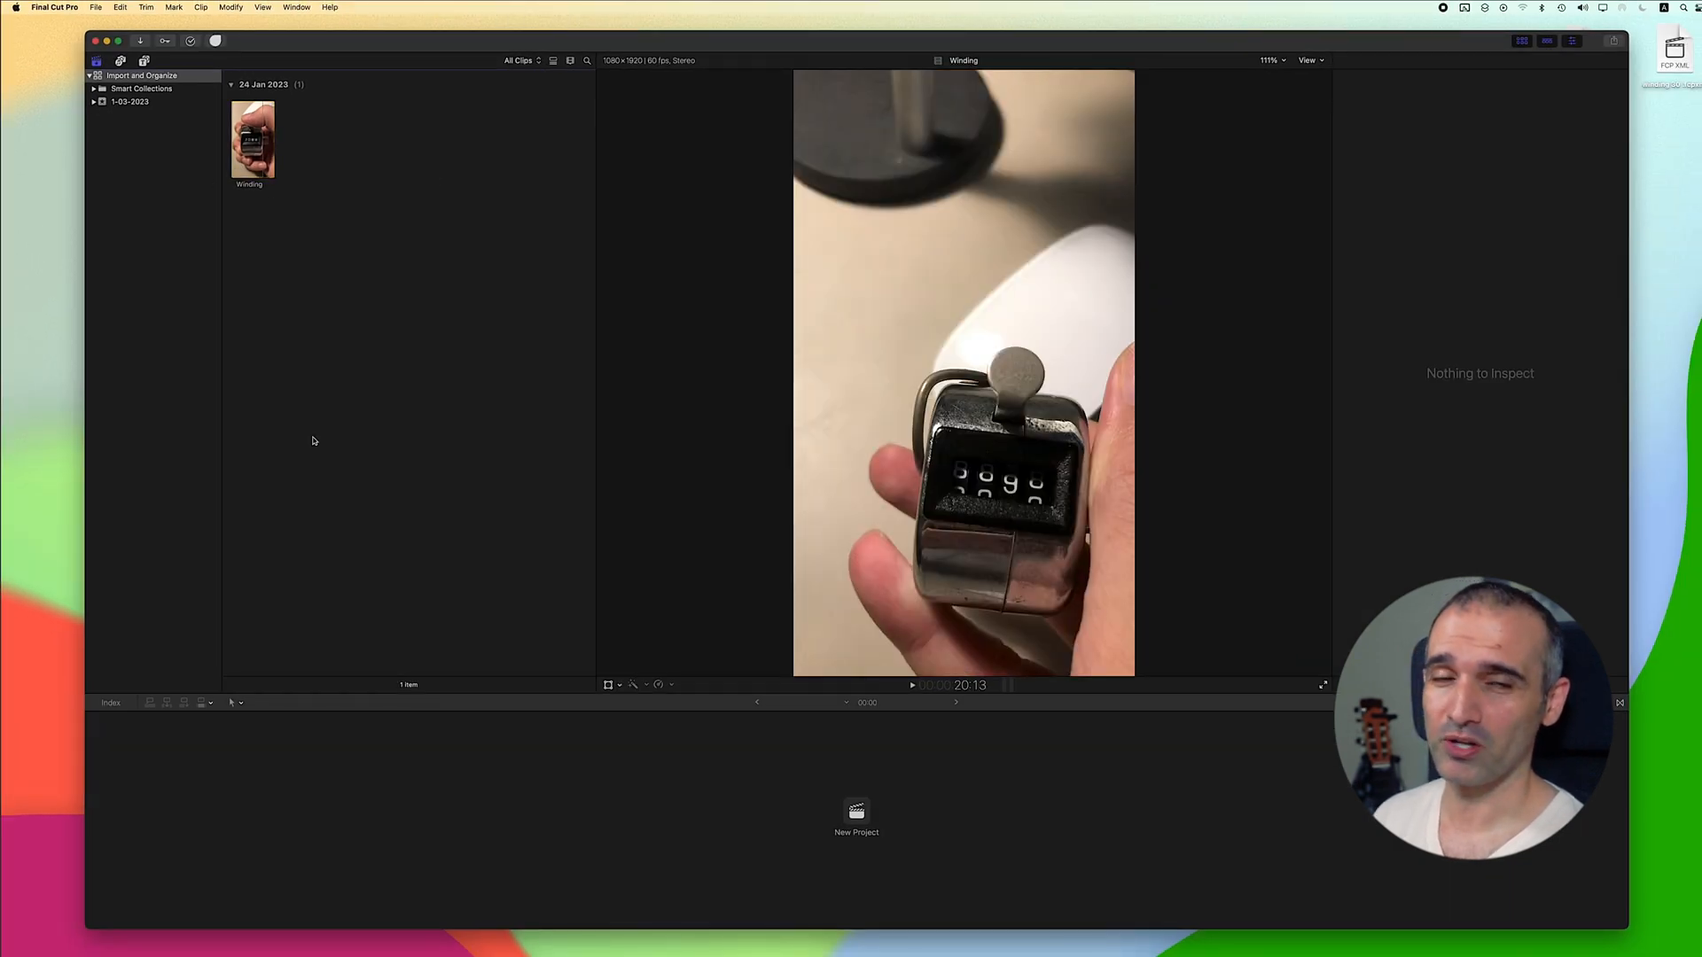
{"action": "mouse_move", "coordinate": [287, 273]}
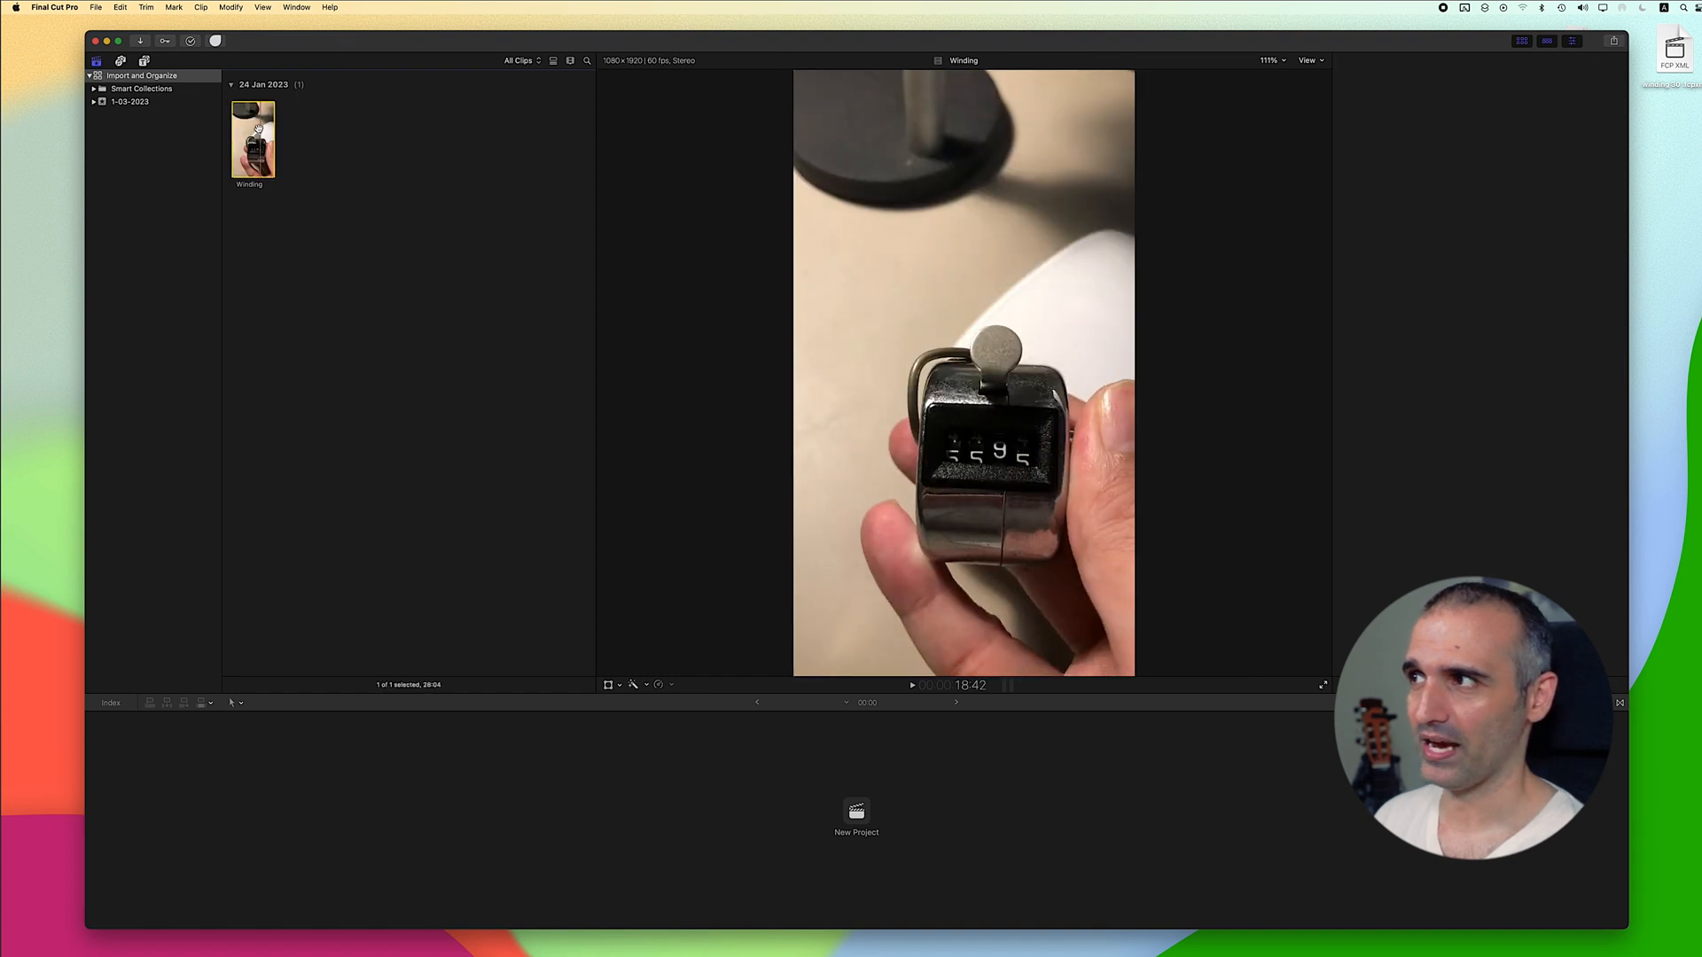
Step: Move the Winding clip and its media to the Trash, leaving the 1-03-2023 event empty
{"action": "right_click", "coordinate": [252, 139]}
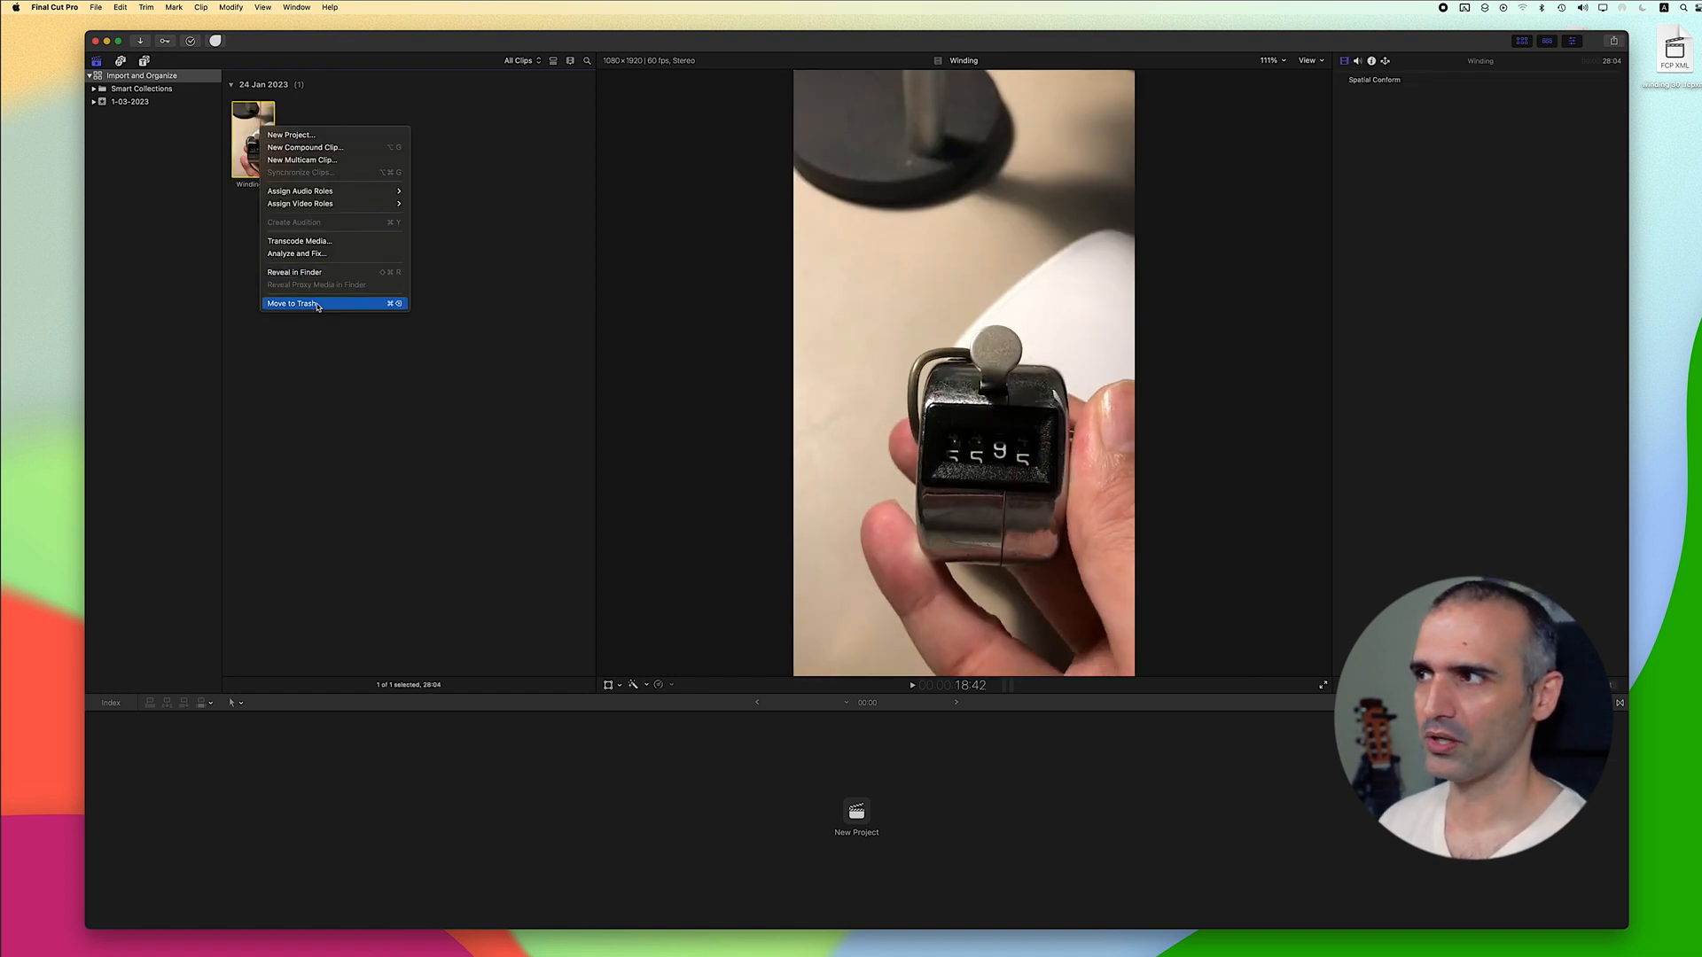
{"action": "left_click", "coordinate": [292, 303]}
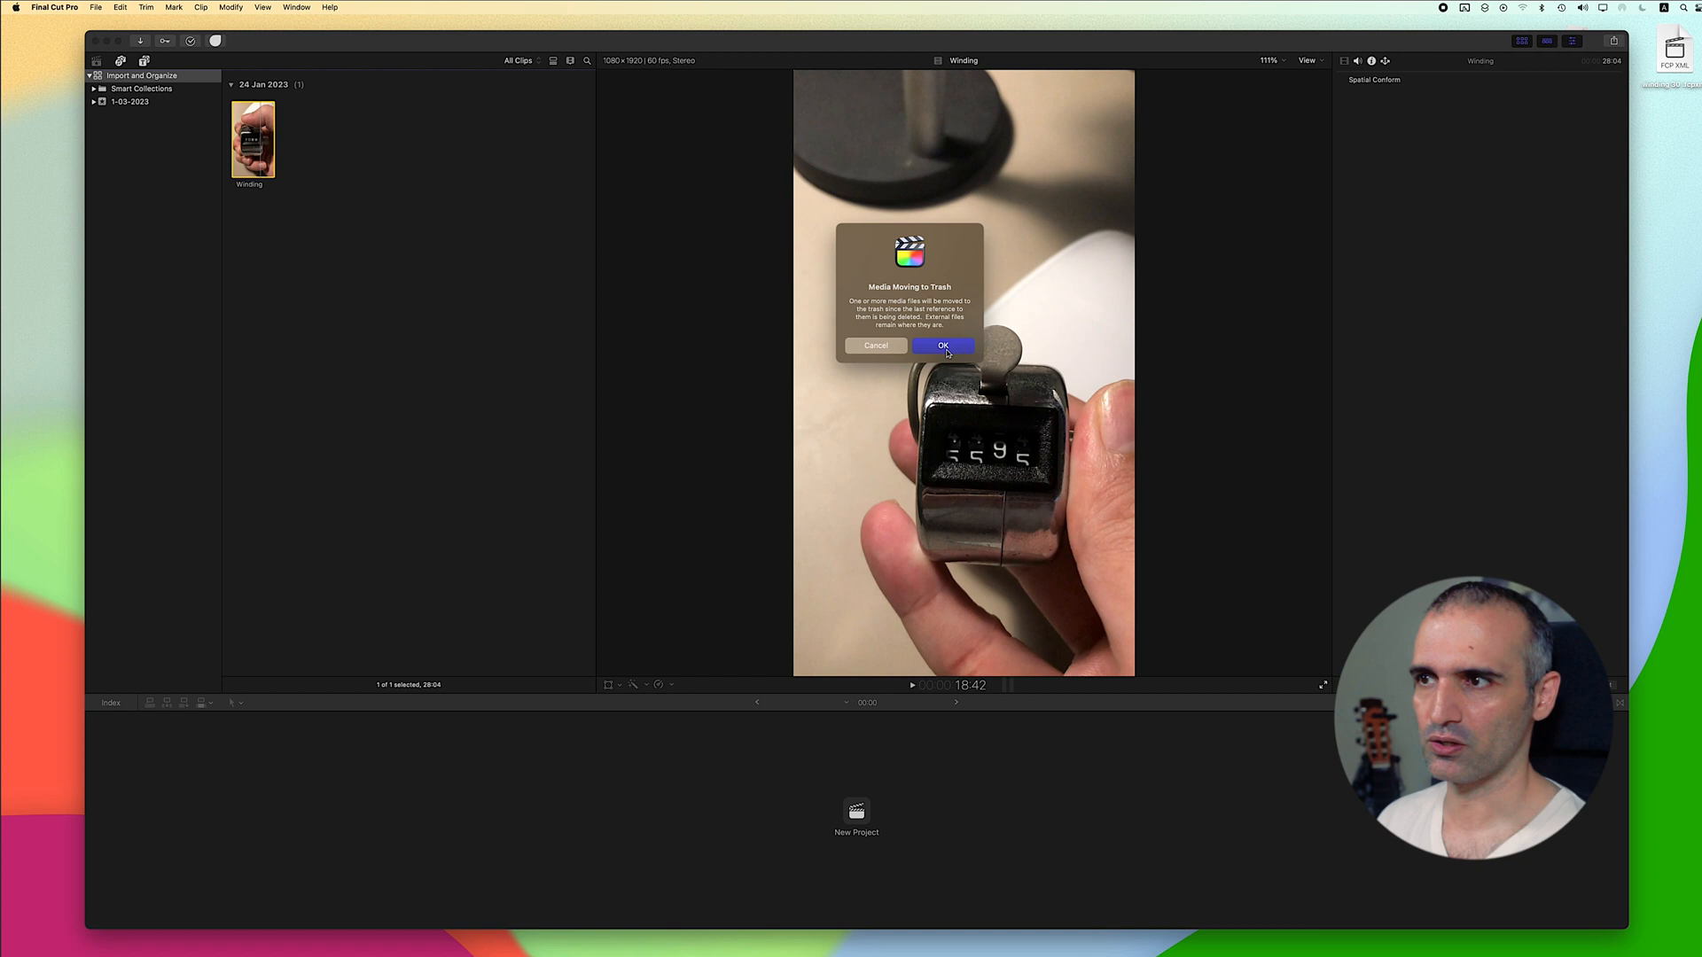
{"action": "left_click", "coordinate": [942, 346]}
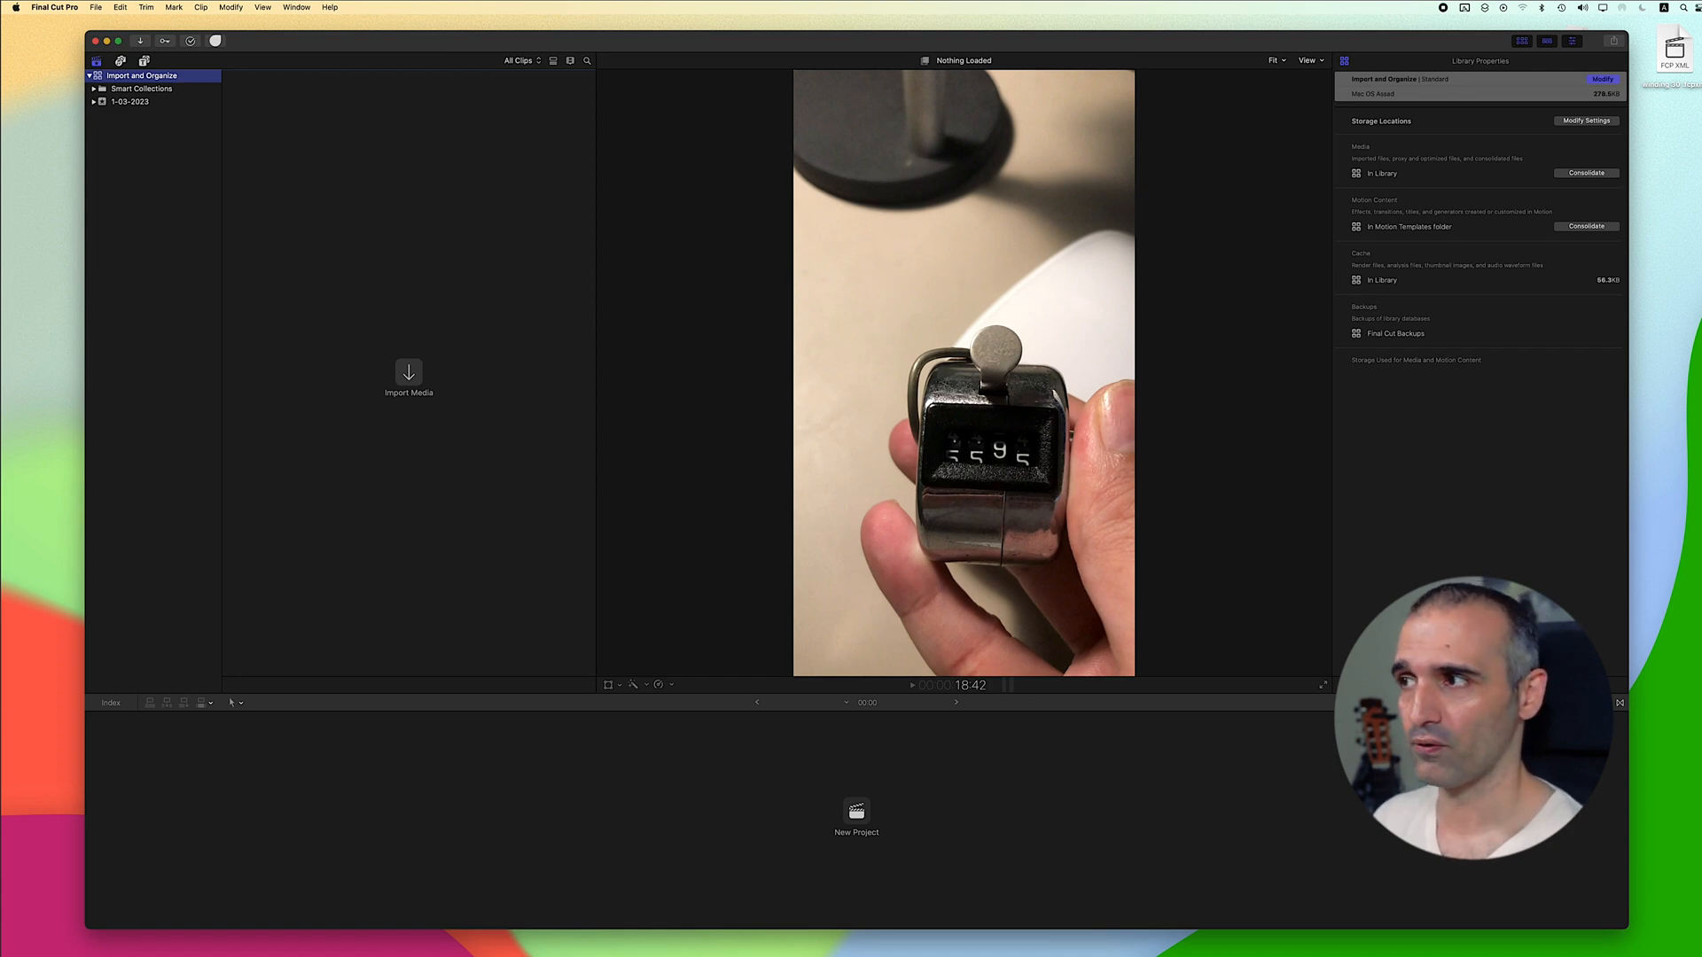
{"action": "left_click", "coordinate": [130, 101]}
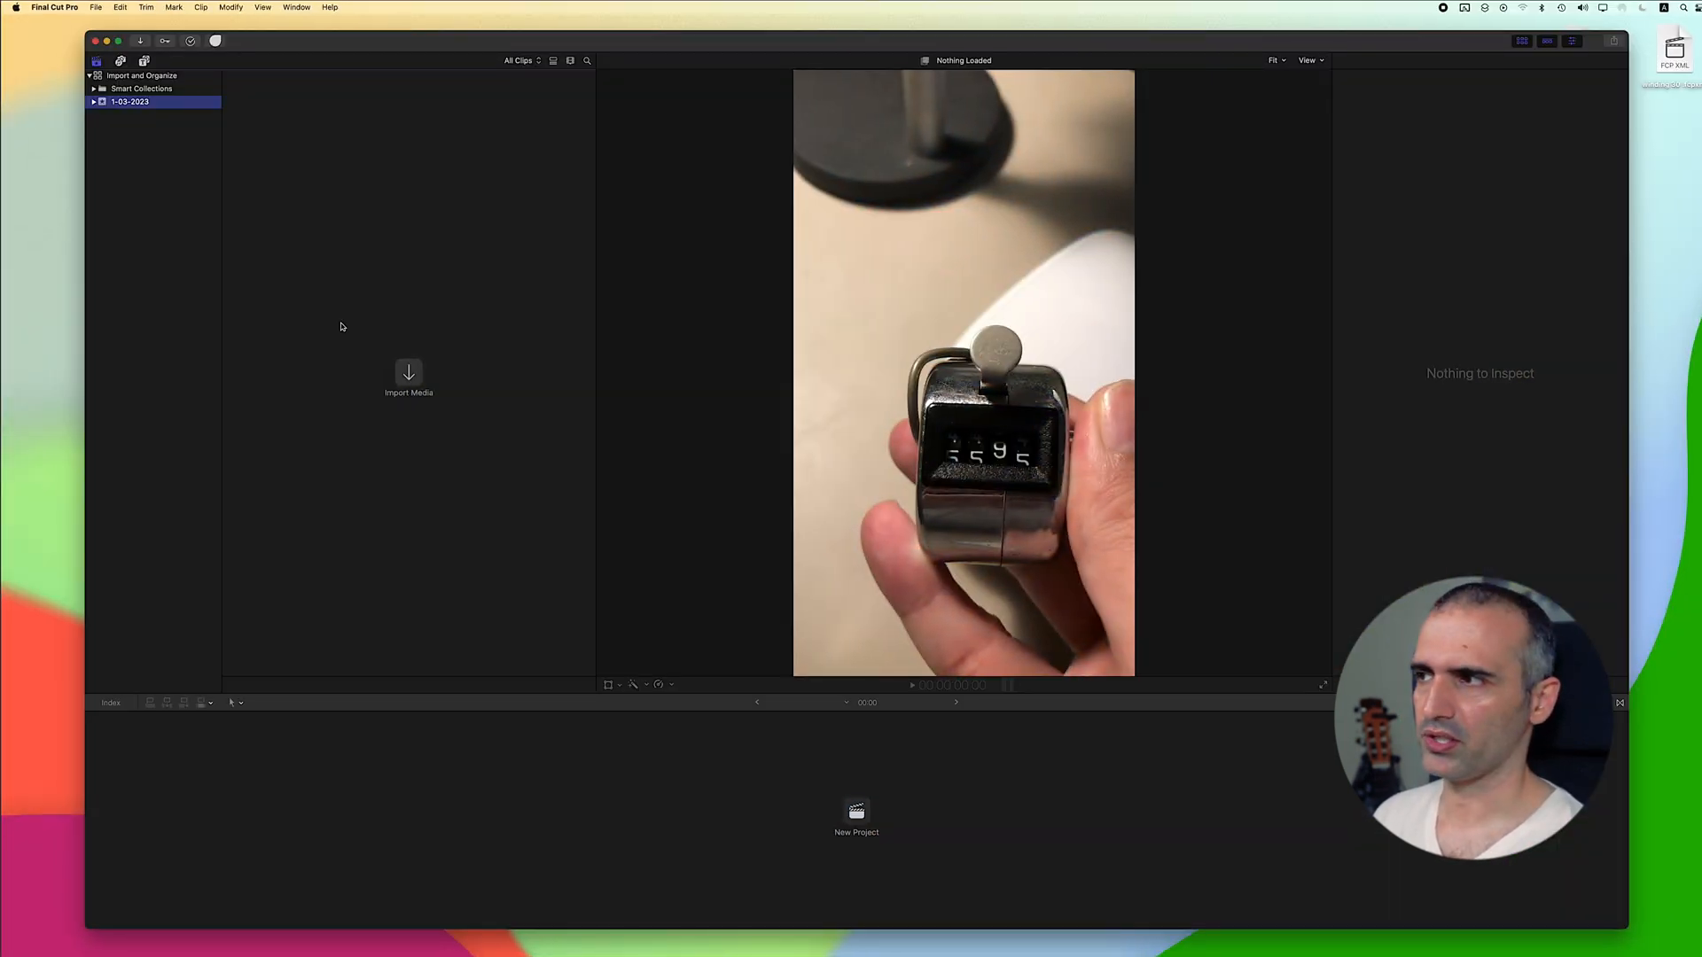
Step: Bring up the Media Import window browsing the Desktop folder down to Winding.mov
{"action": "left_click", "coordinate": [408, 379]}
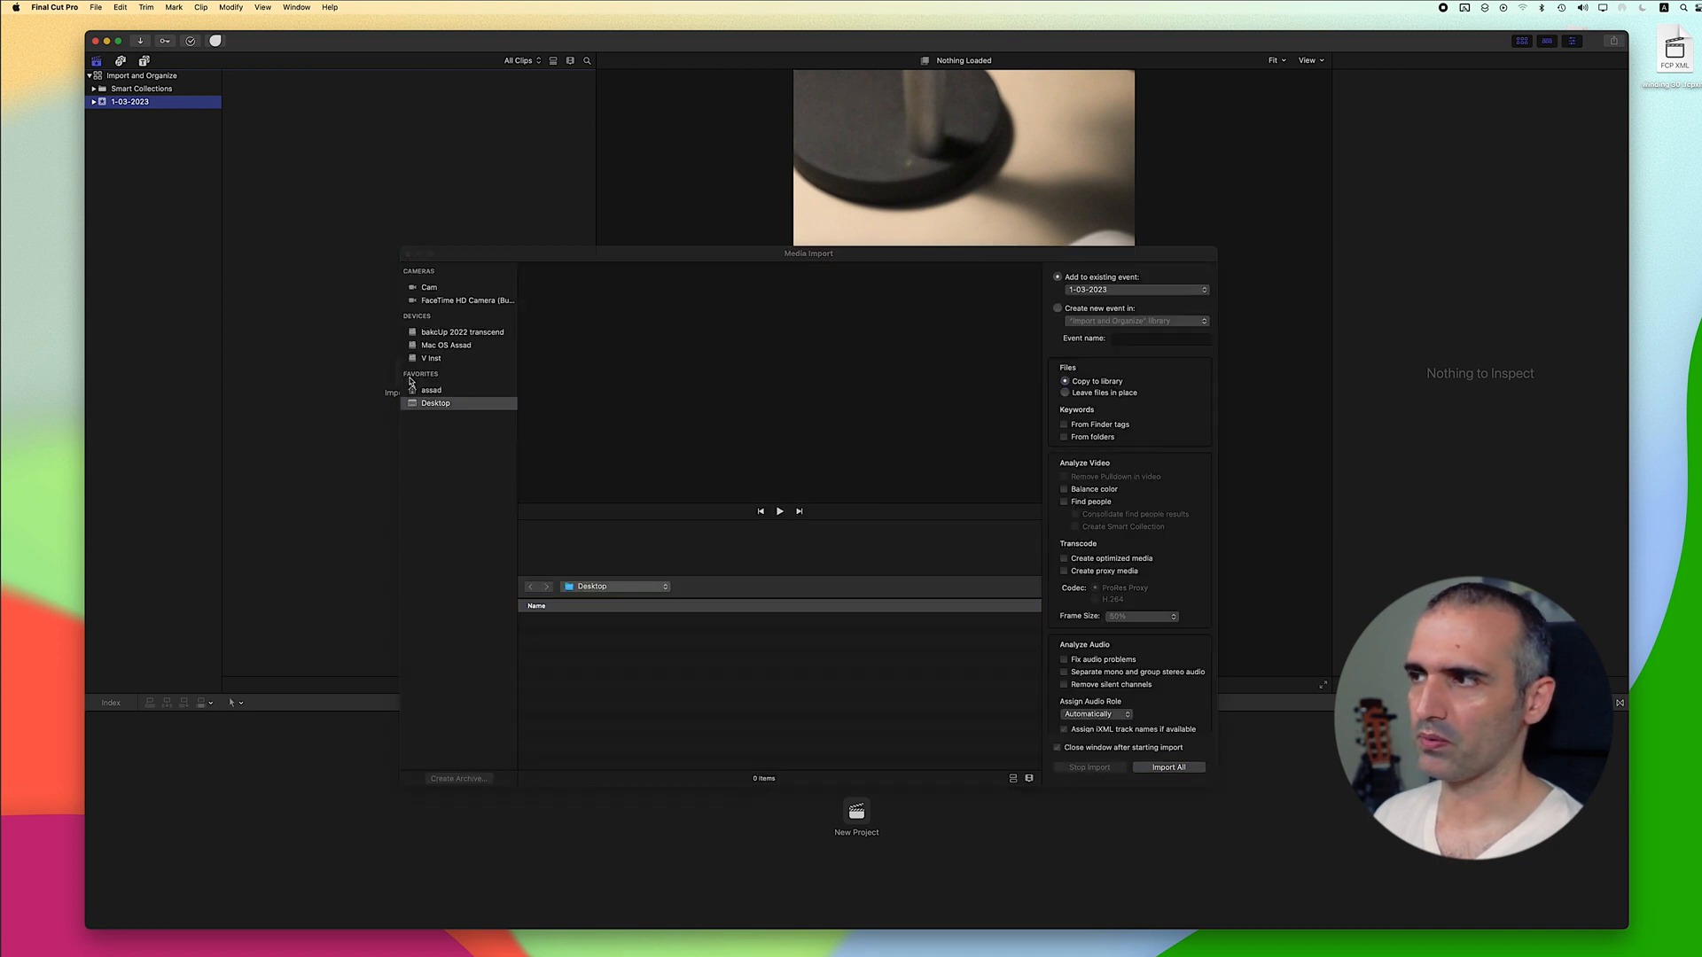
{"action": "left_click", "coordinate": [434, 403]}
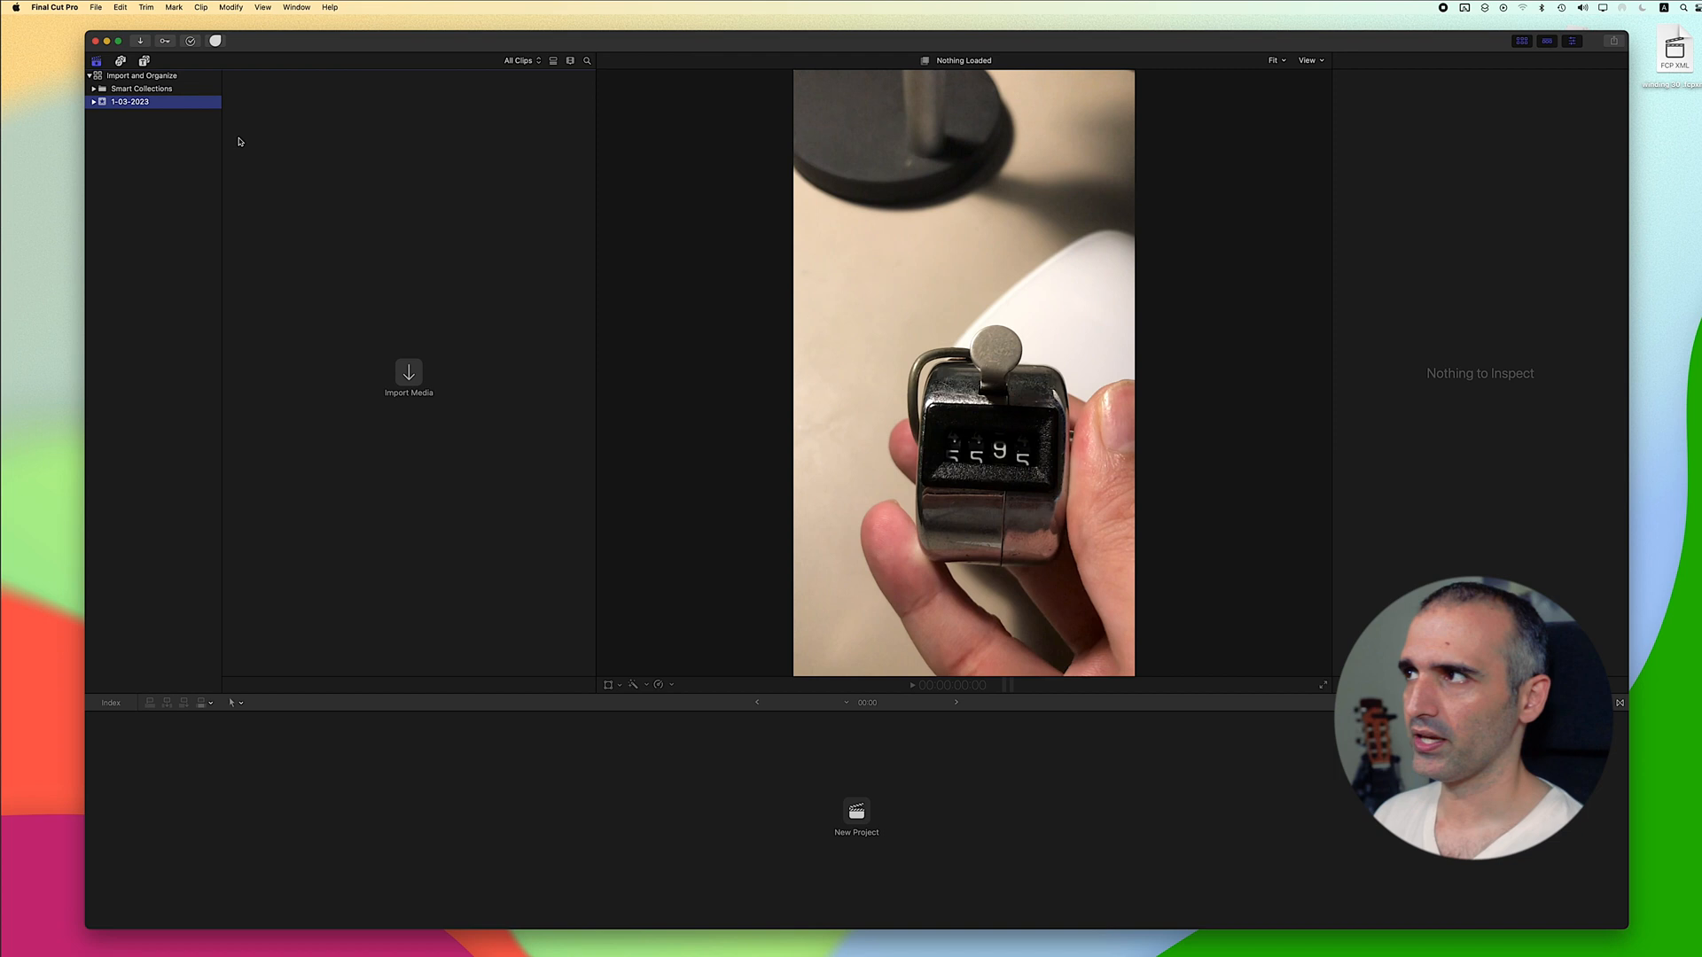
{"action": "mouse_move", "coordinate": [138, 40]}
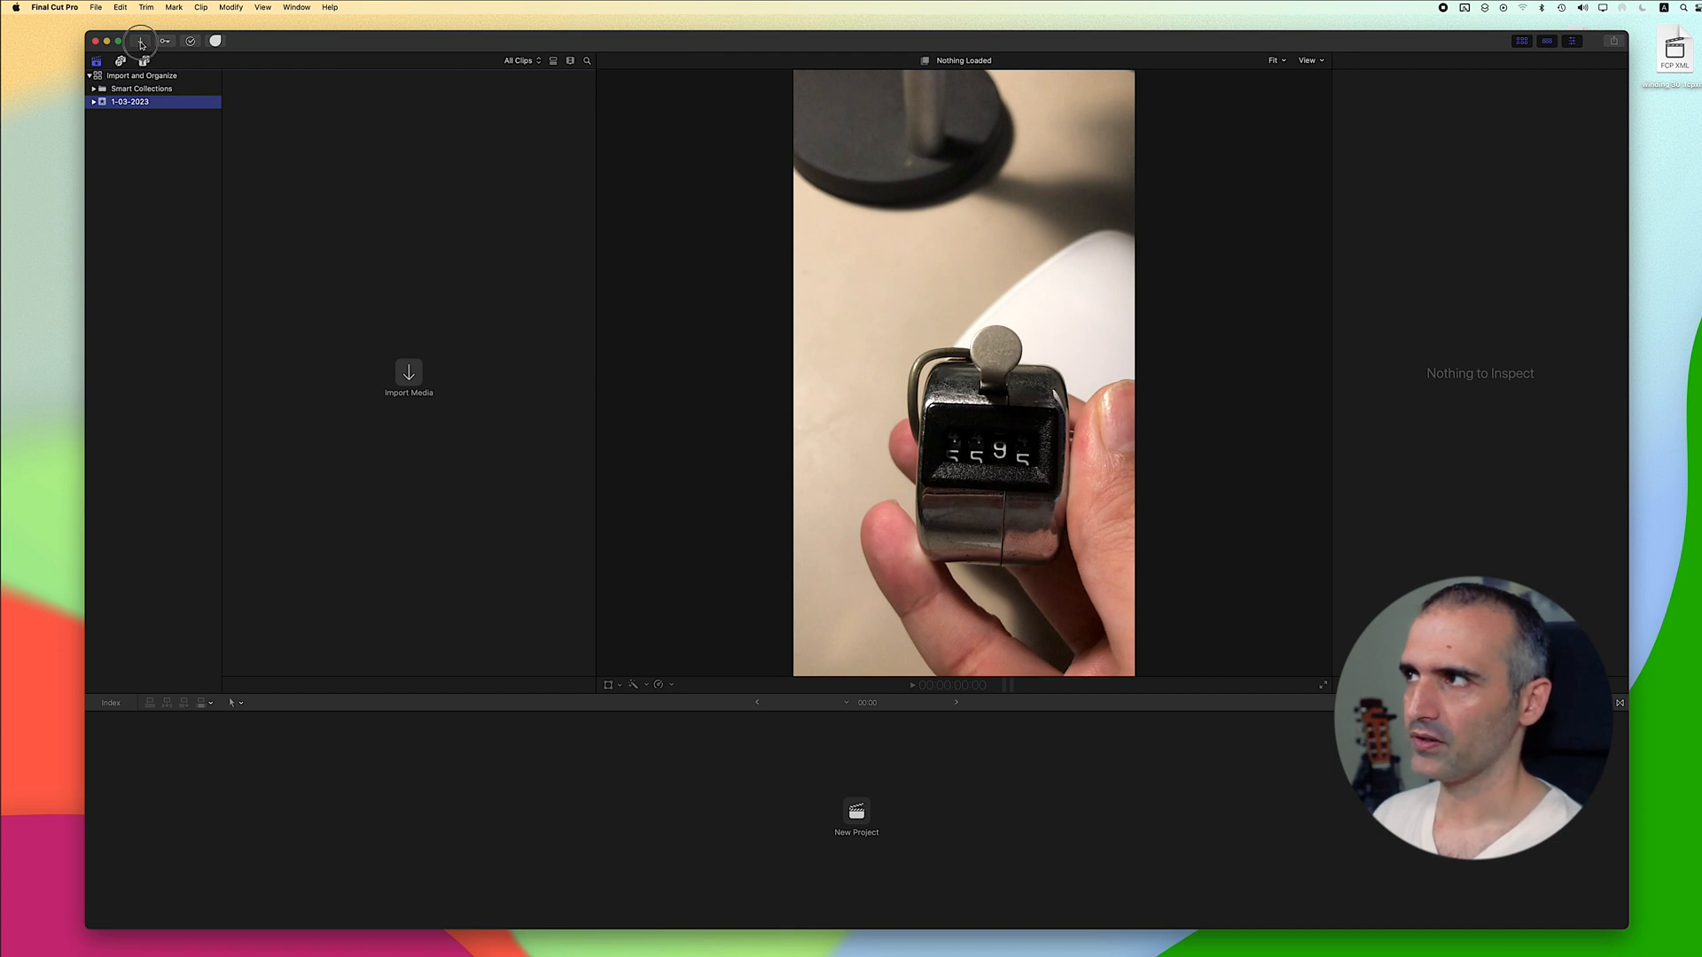
{"action": "left_click", "coordinate": [138, 41]}
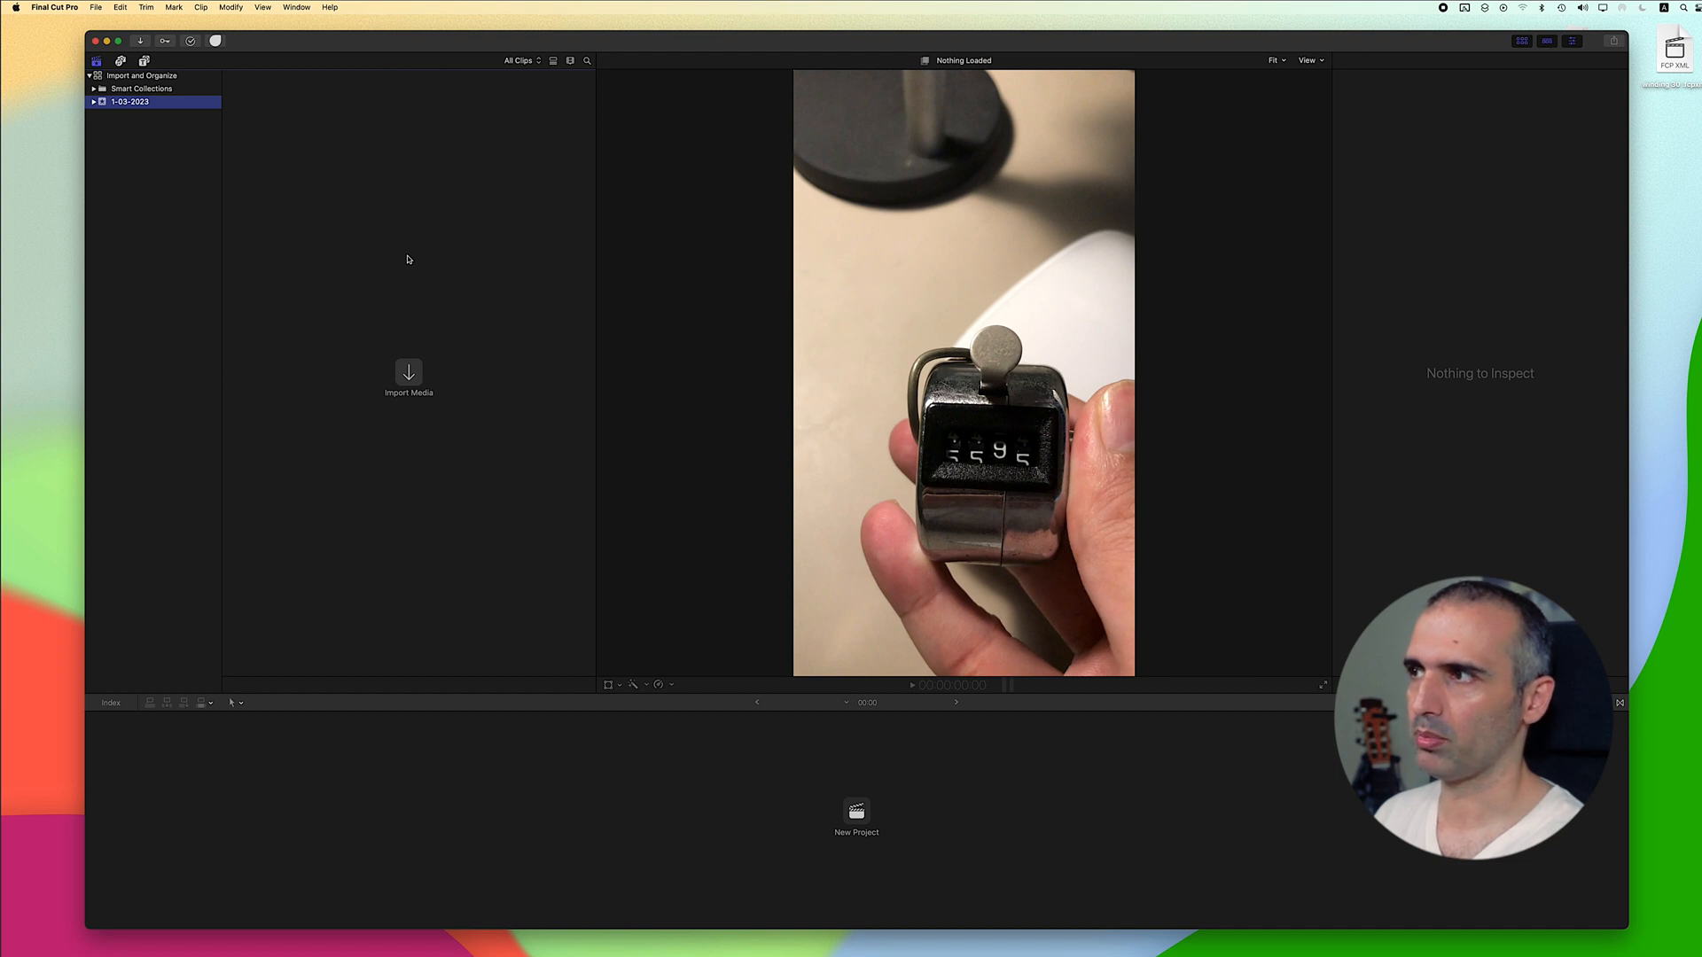
{"action": "left_click", "coordinate": [409, 377]}
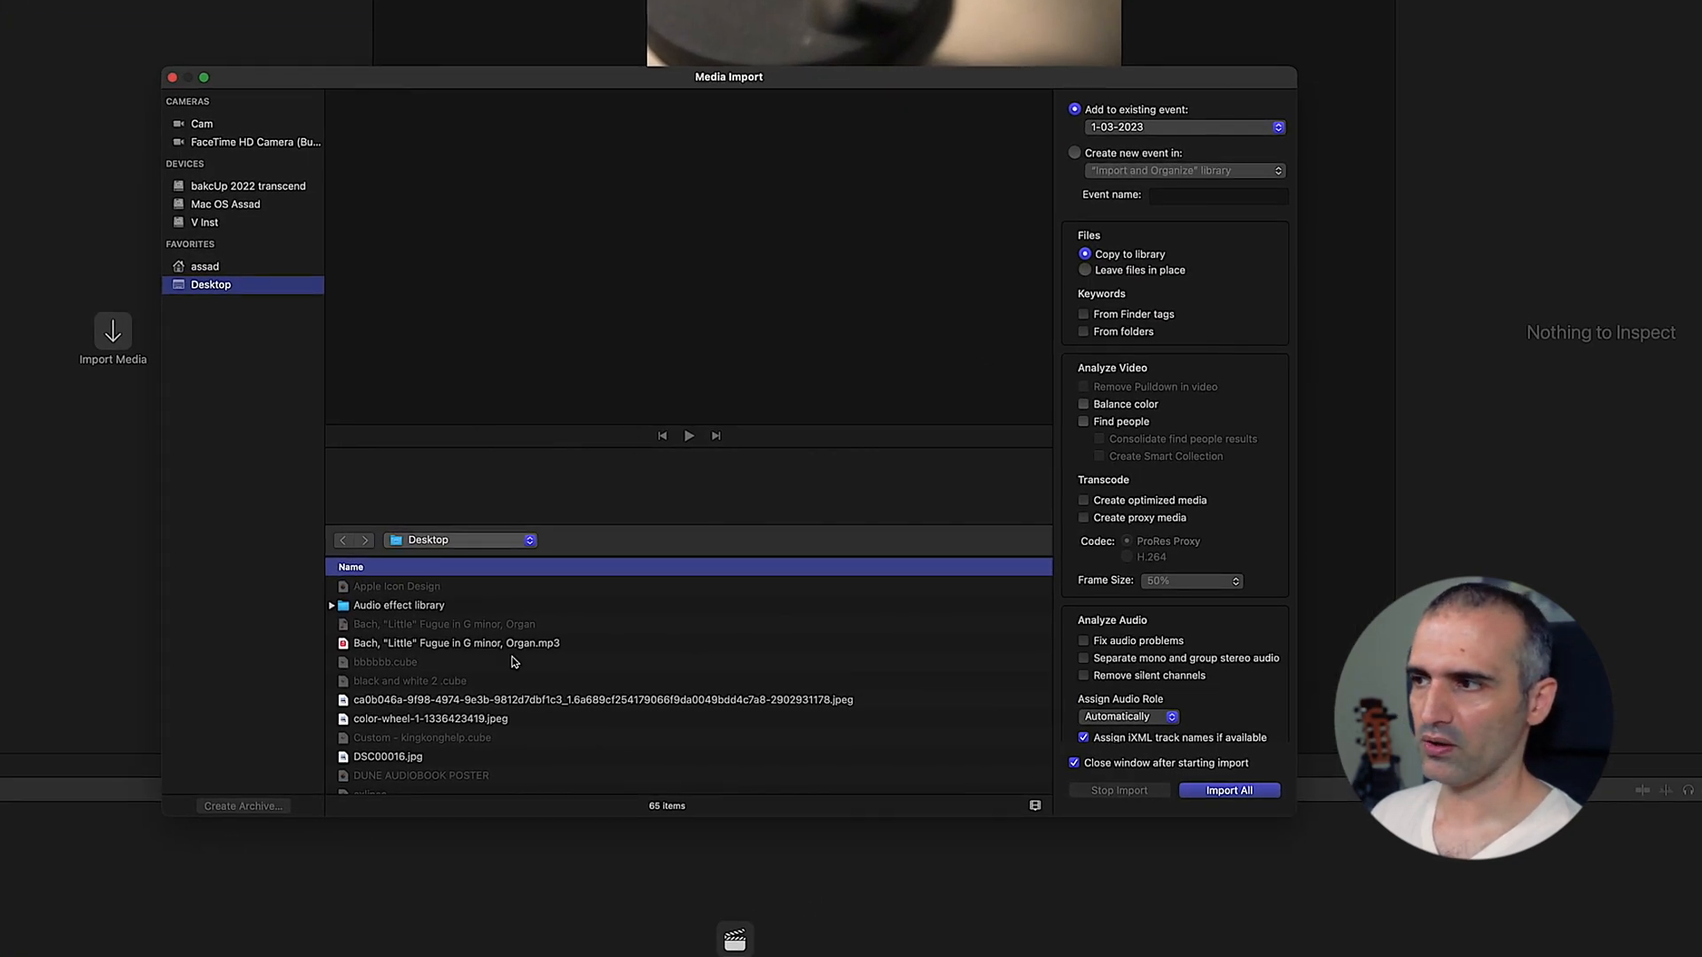
{"action": "scroll", "scroll_direction": "down", "scroll_amount": 3}
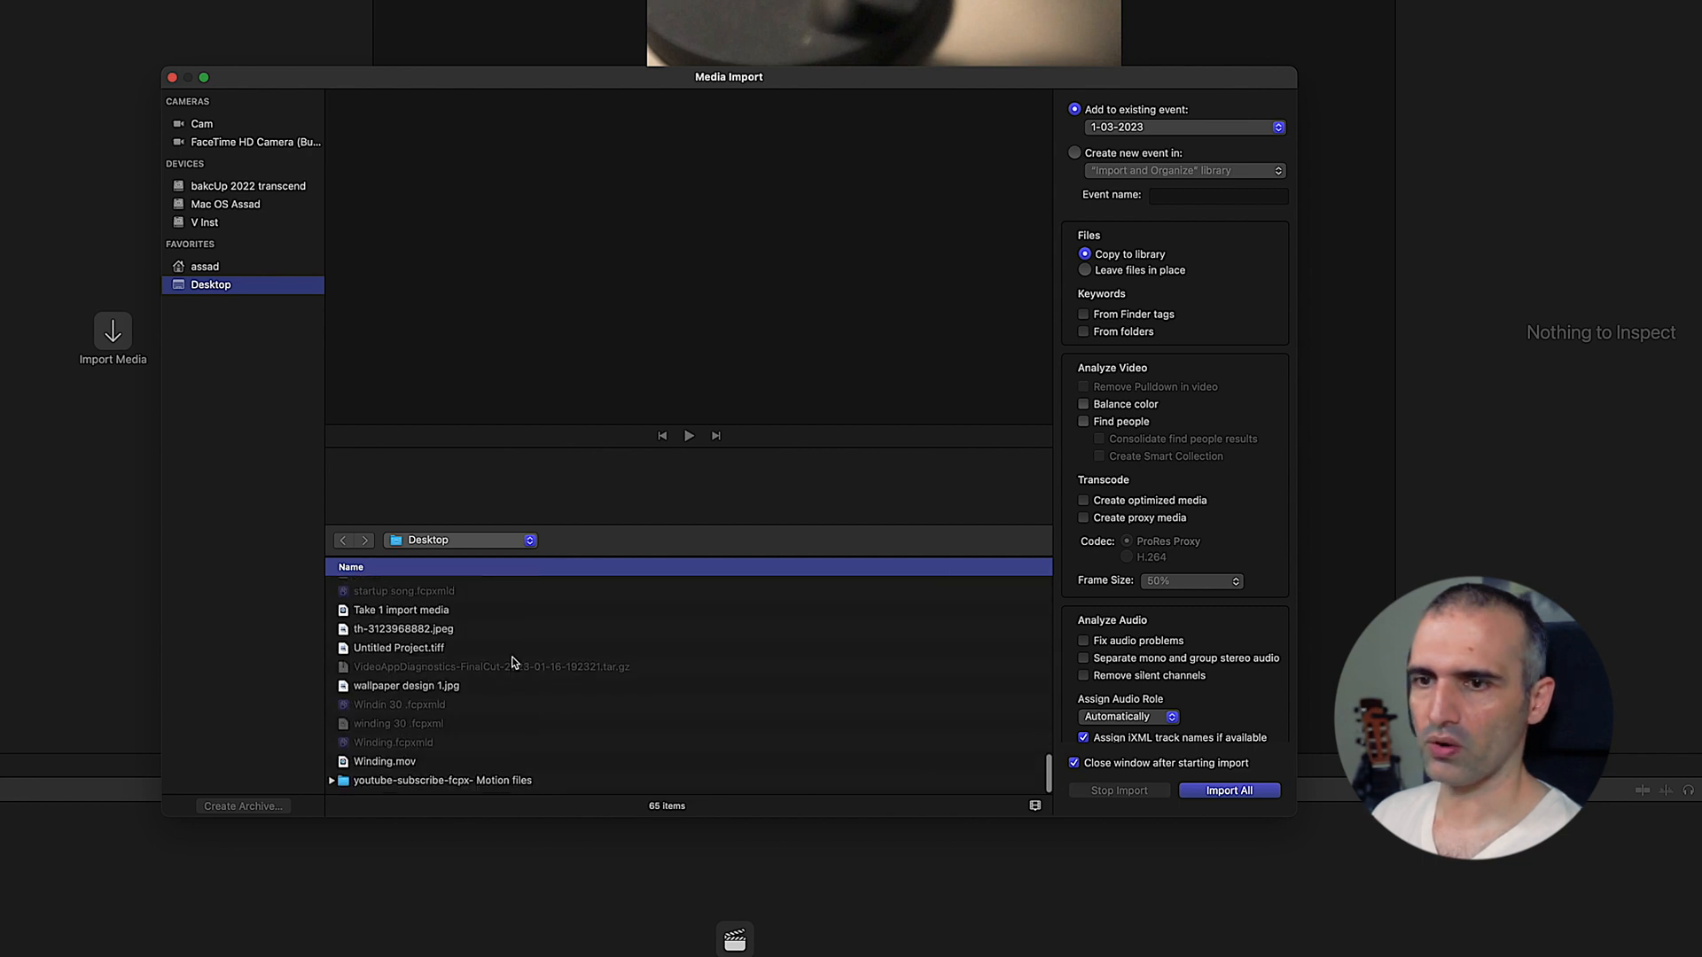
{"action": "scroll", "scroll_direction": "down", "scroll_amount": 3}
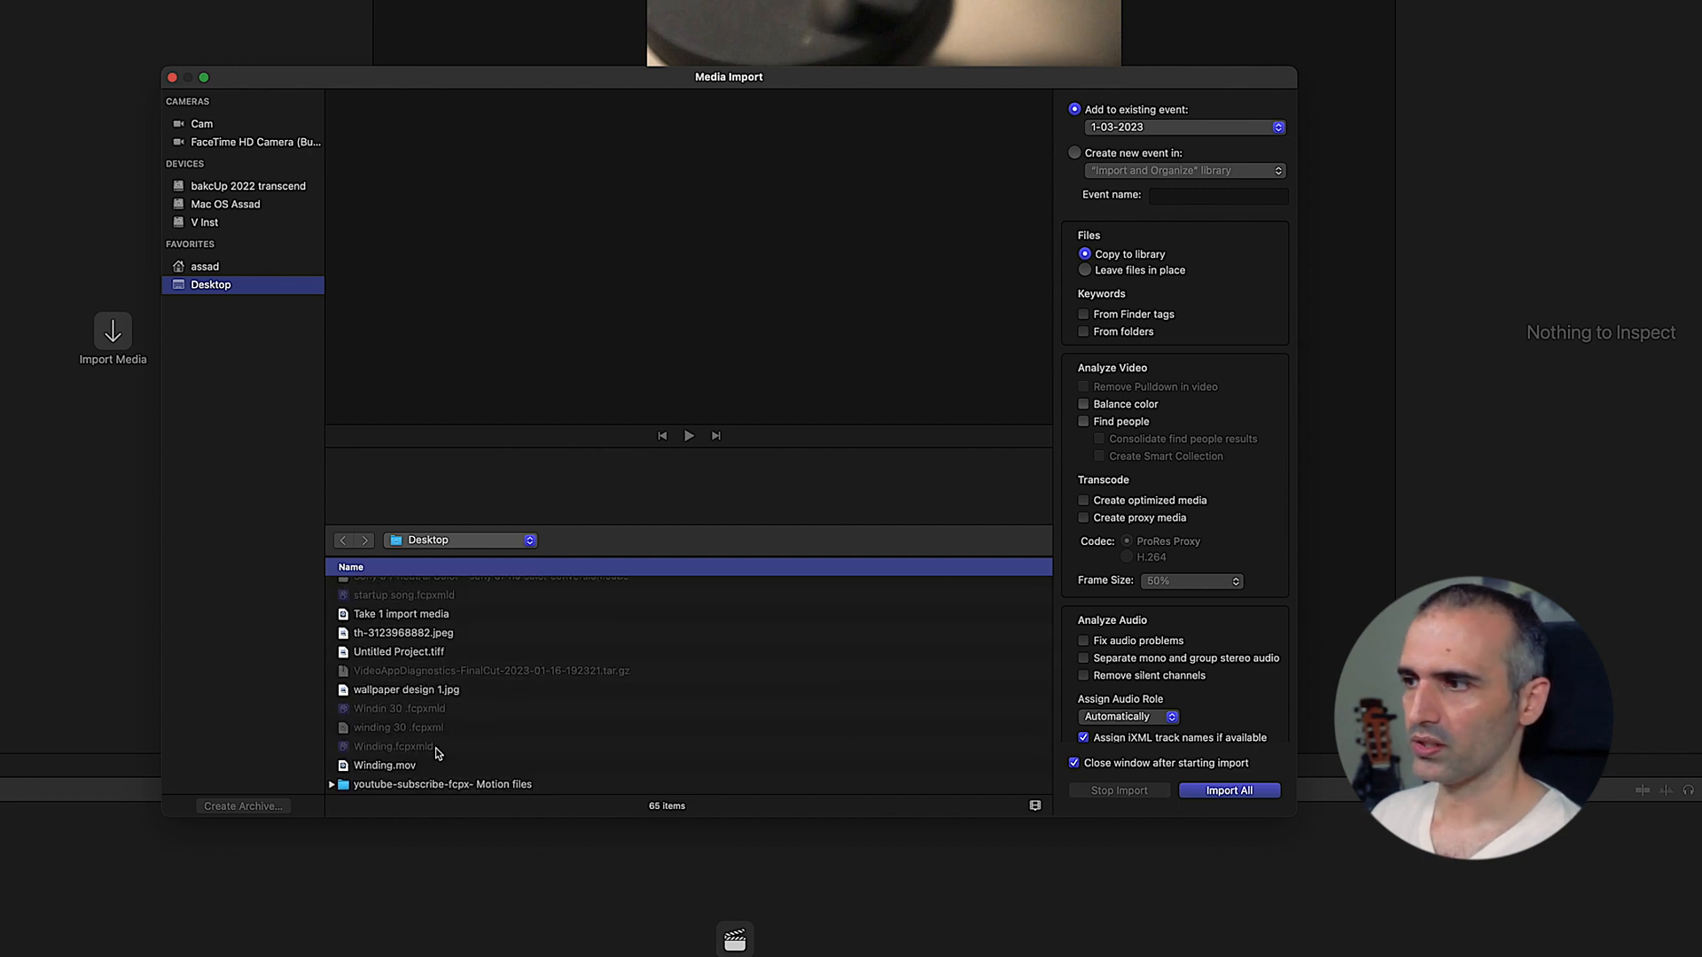
Step: Select Winding.mov for the existing 1-03-2023 event with 'Leave files in place'
{"action": "left_click", "coordinate": [384, 766]}
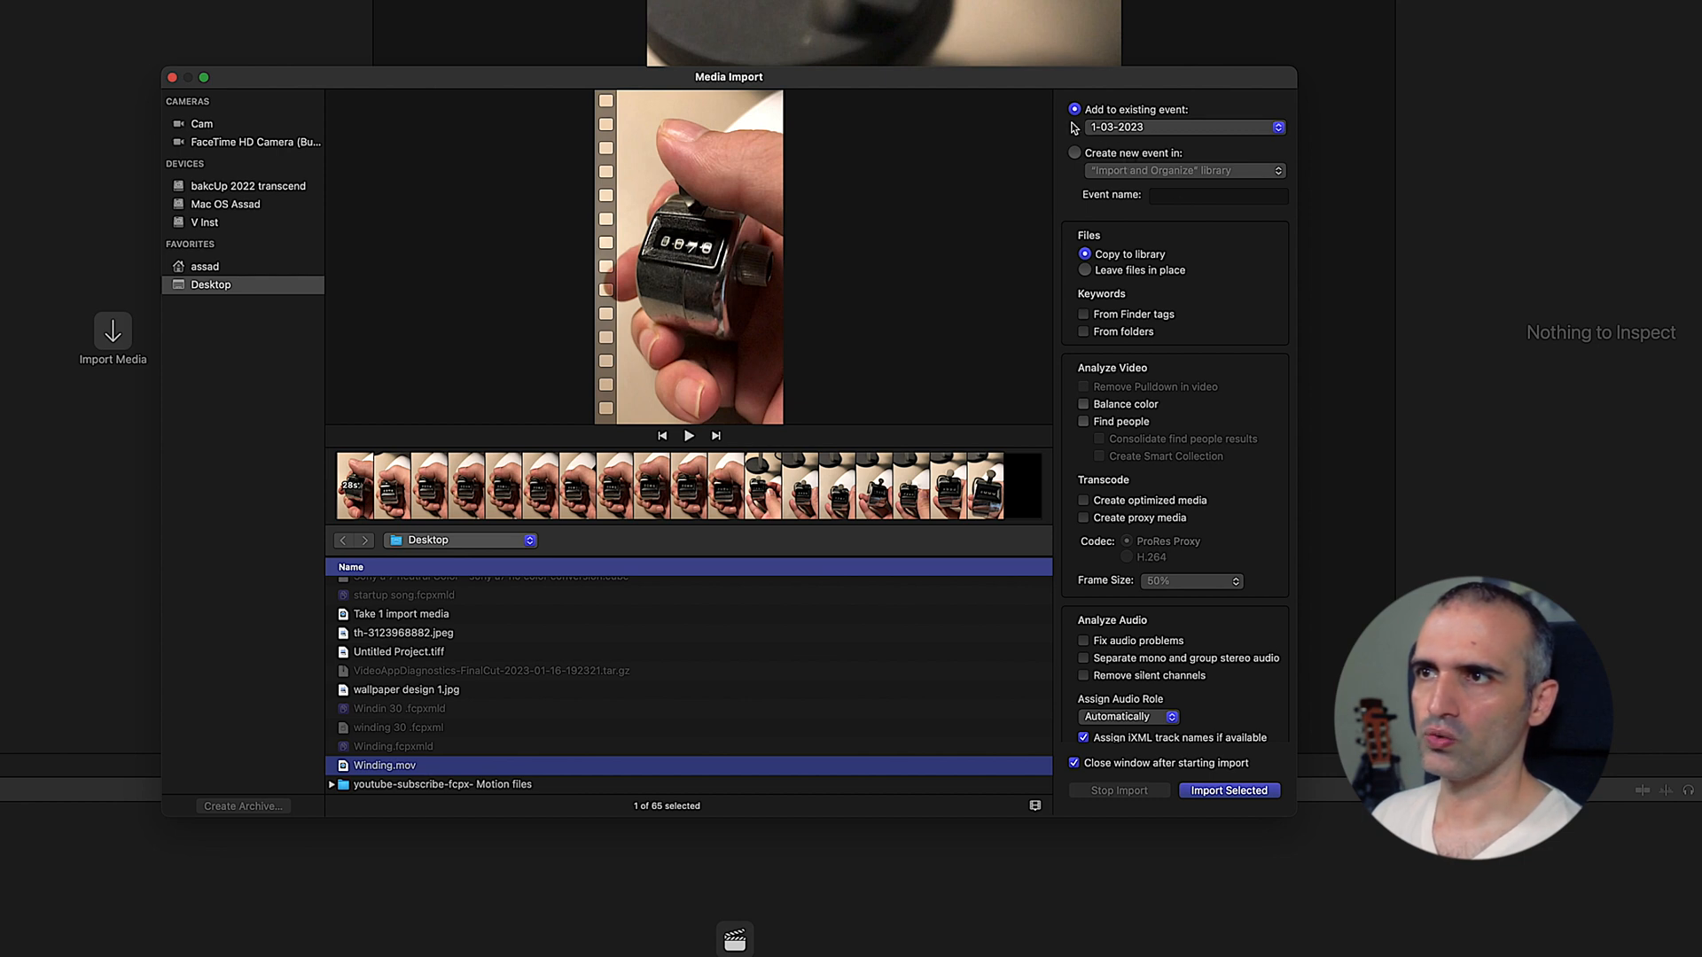
{"action": "mouse_move", "coordinate": [1124, 133]}
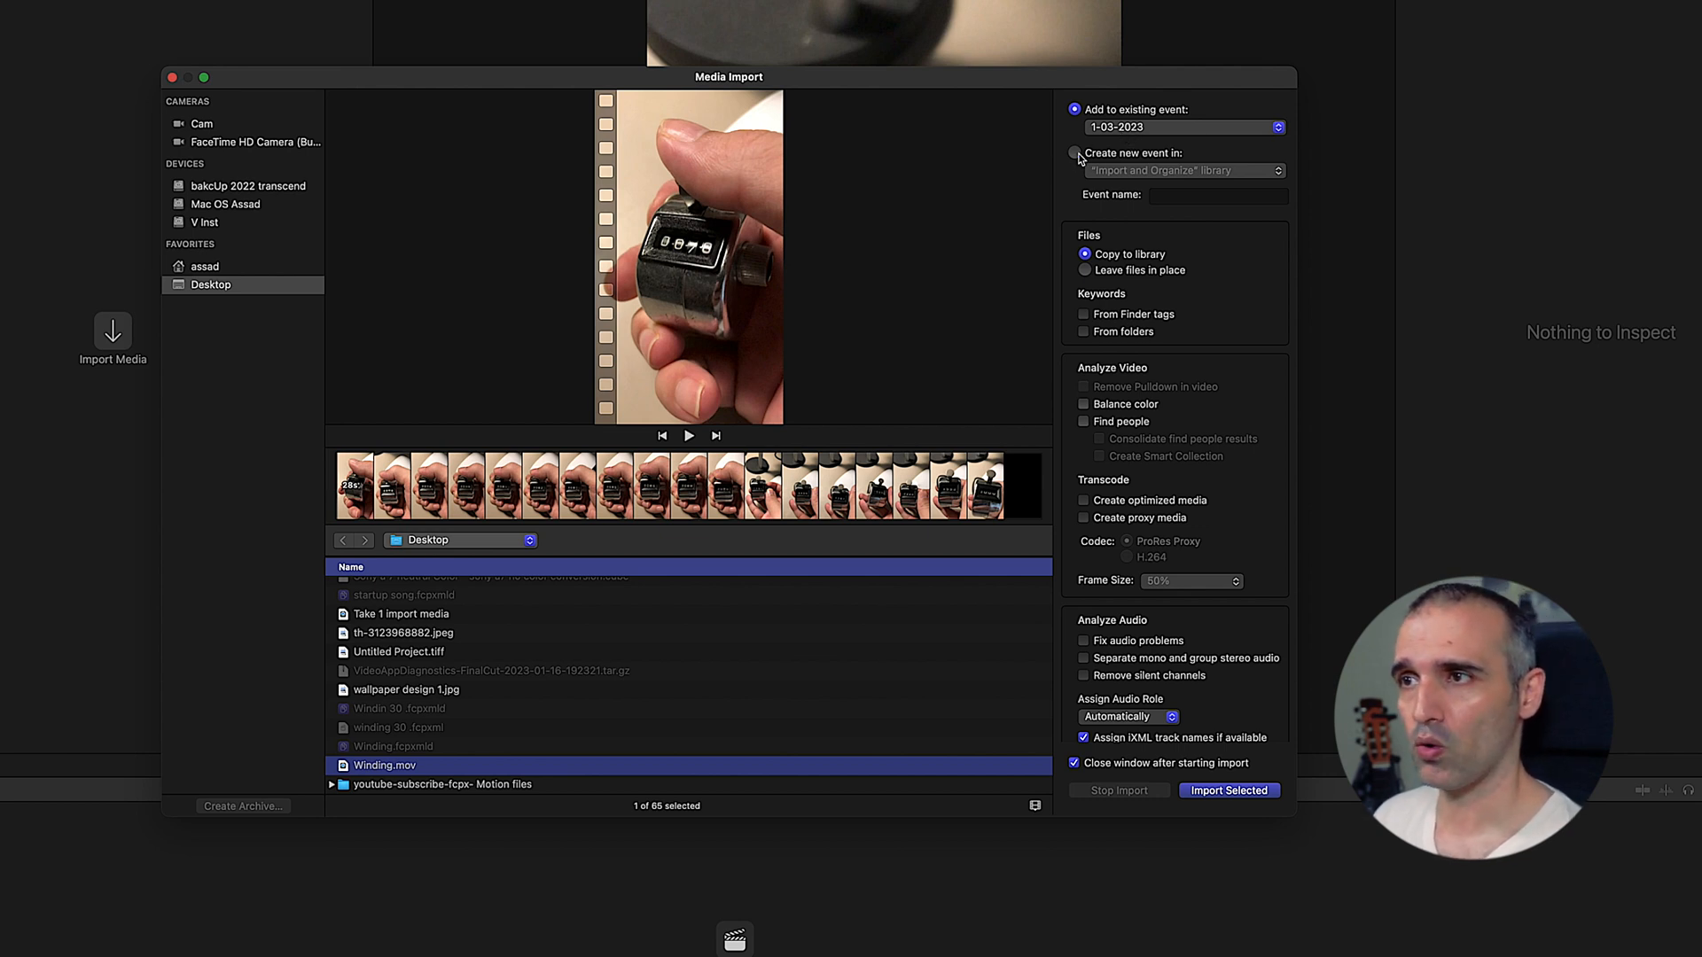
{"action": "left_click", "coordinate": [1074, 152]}
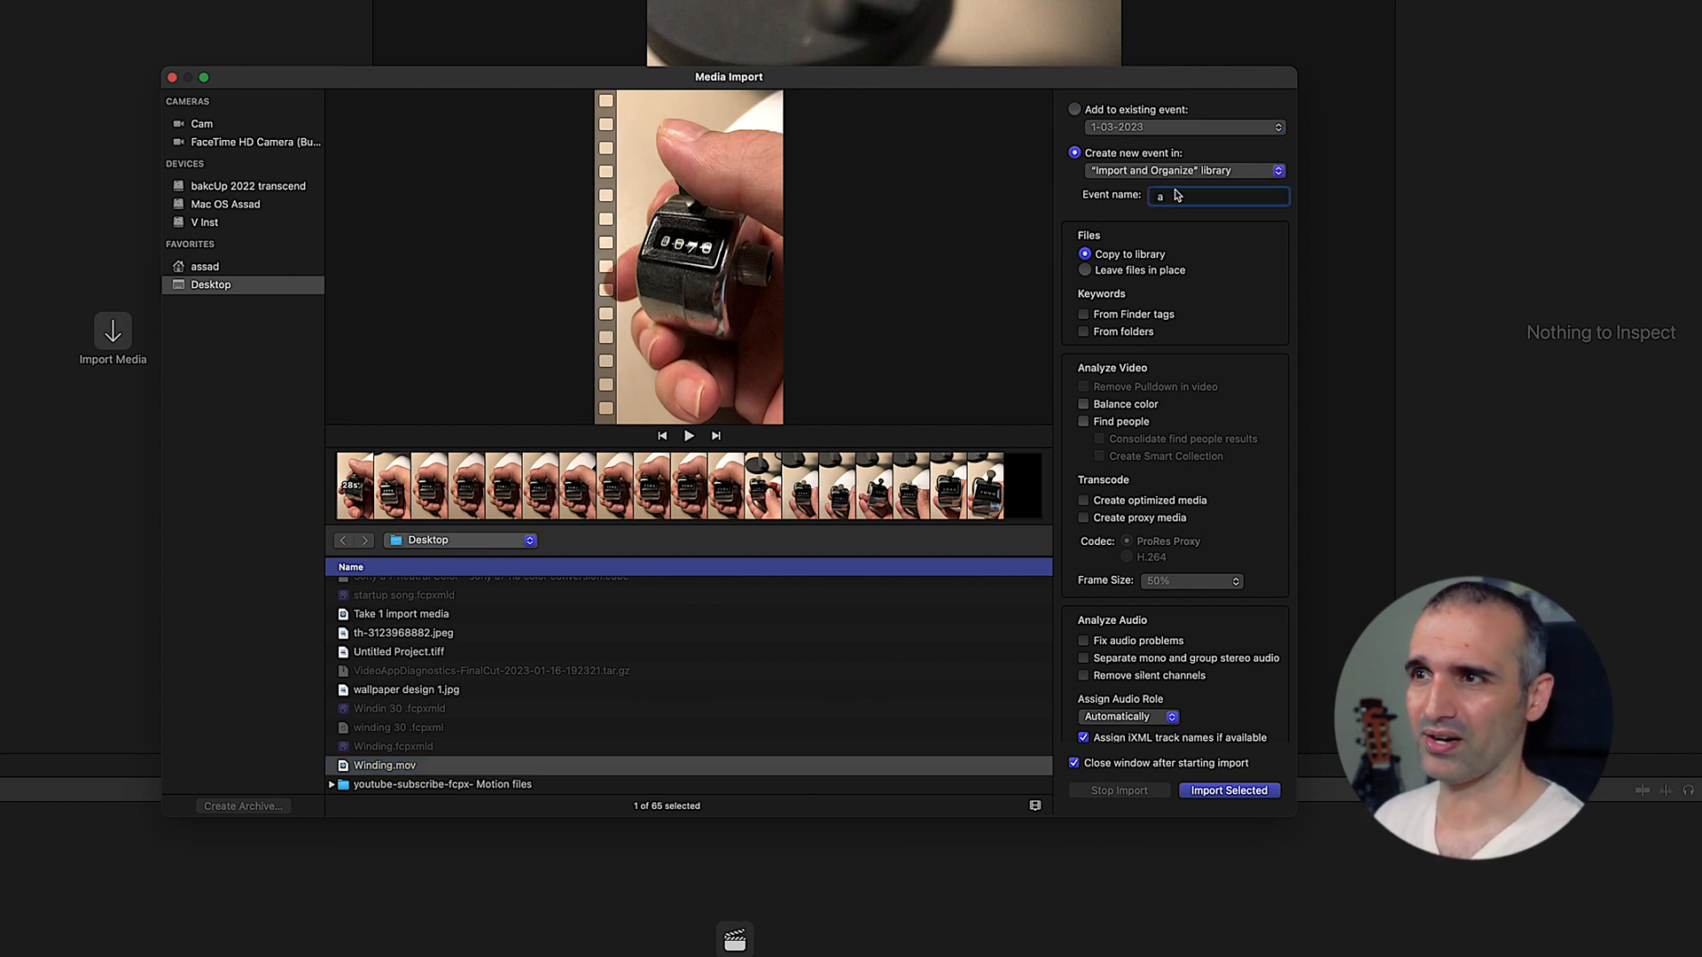
{"action": "key", "text": "backspace"}
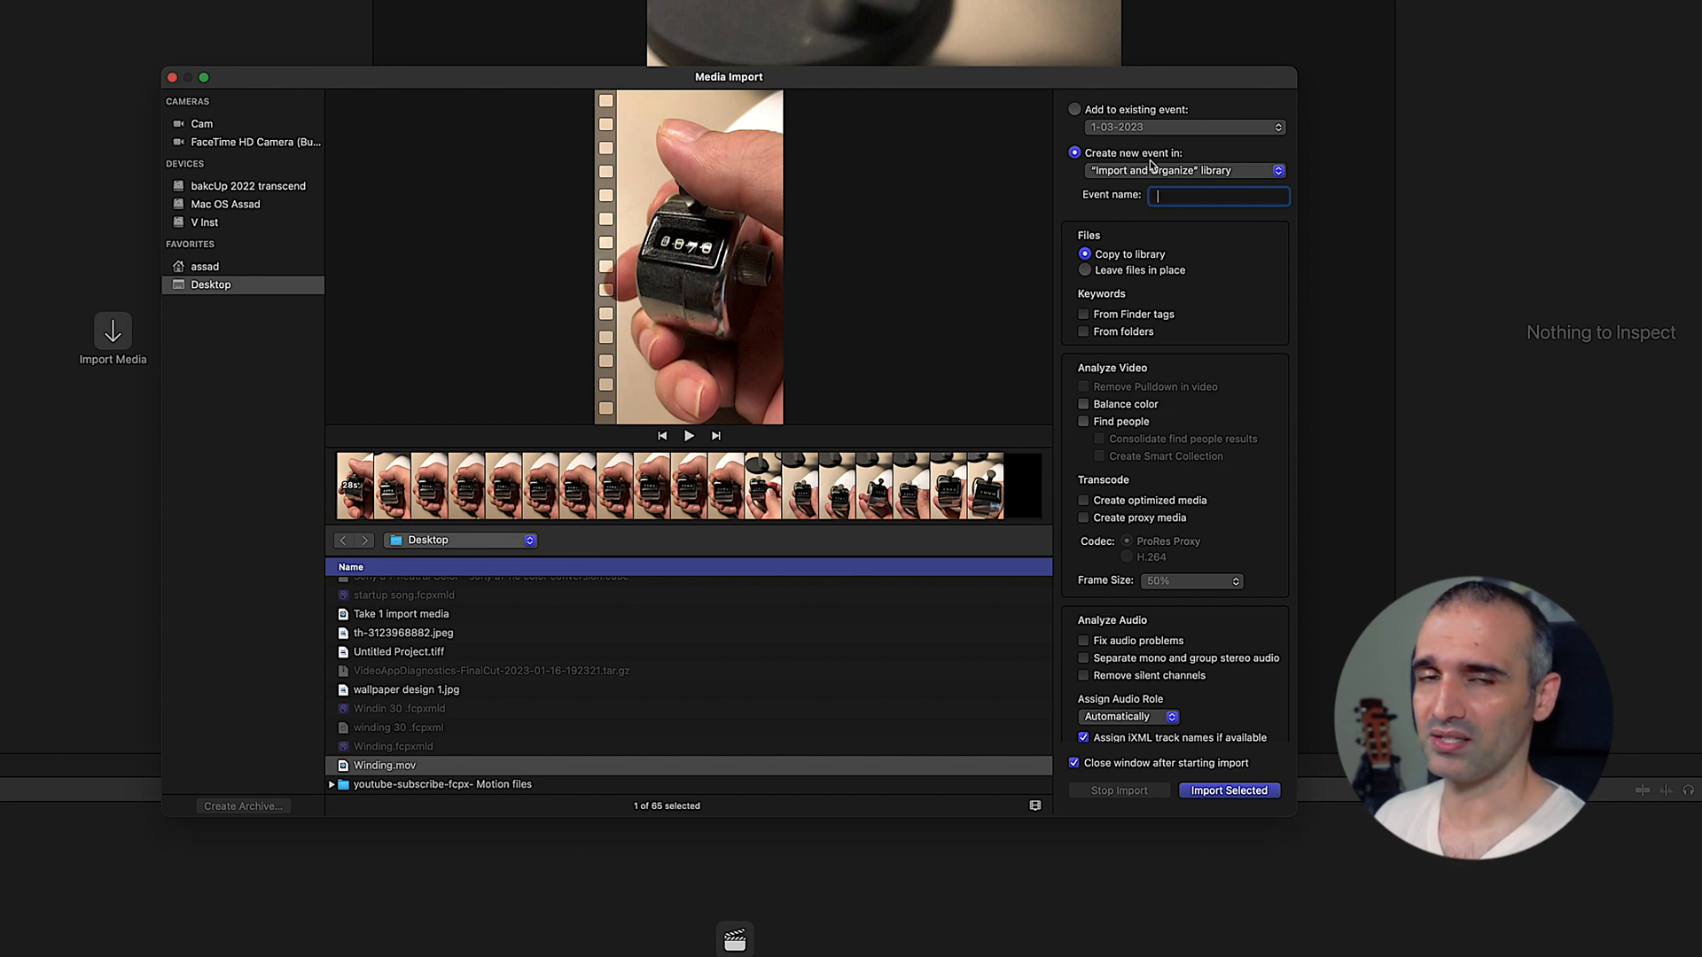
{"action": "mouse_move", "coordinate": [1106, 143]}
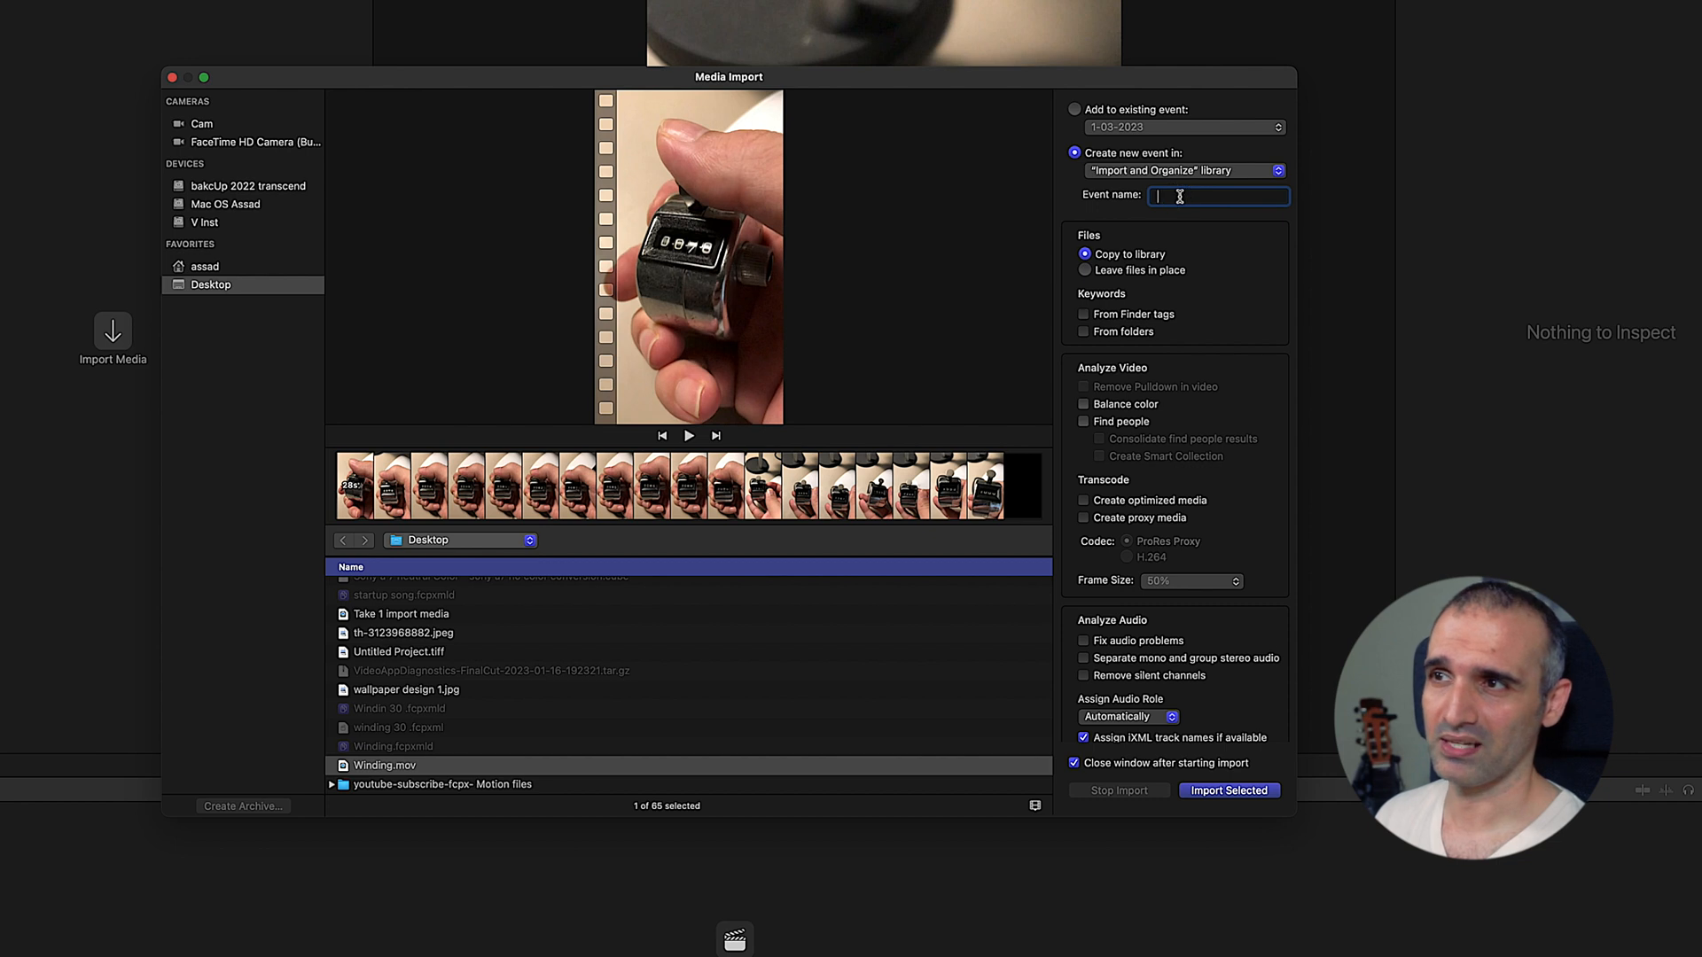
{"action": "left_click", "coordinate": [1074, 108]}
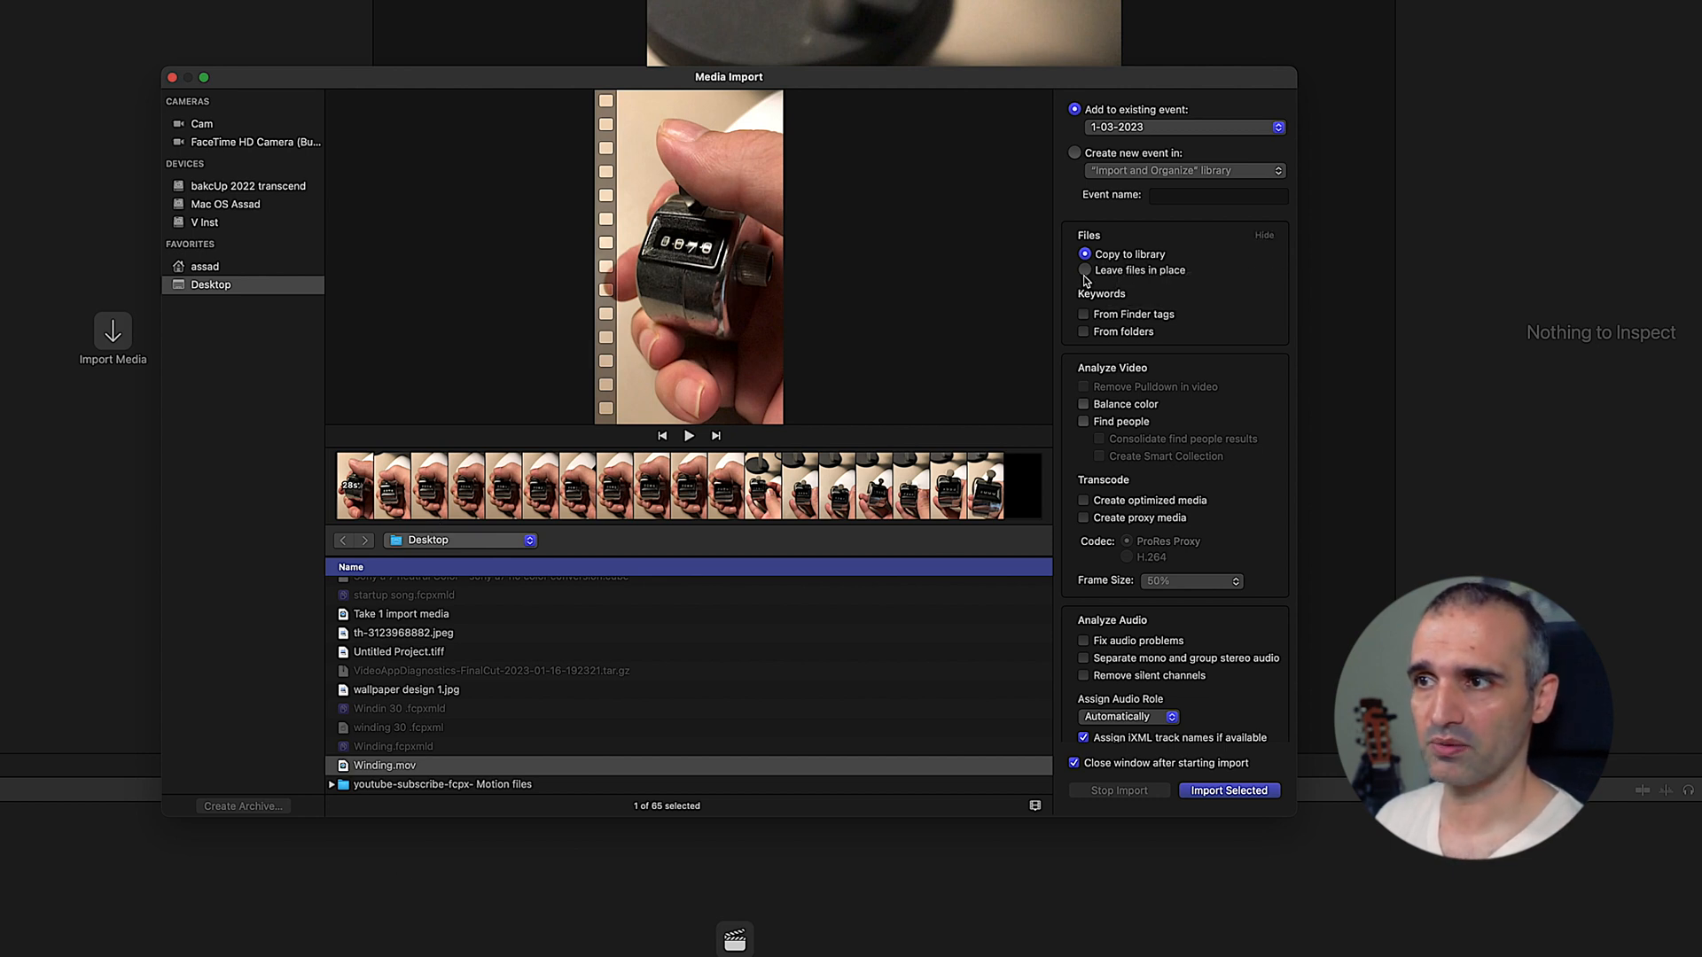
{"action": "left_click", "coordinate": [1084, 269]}
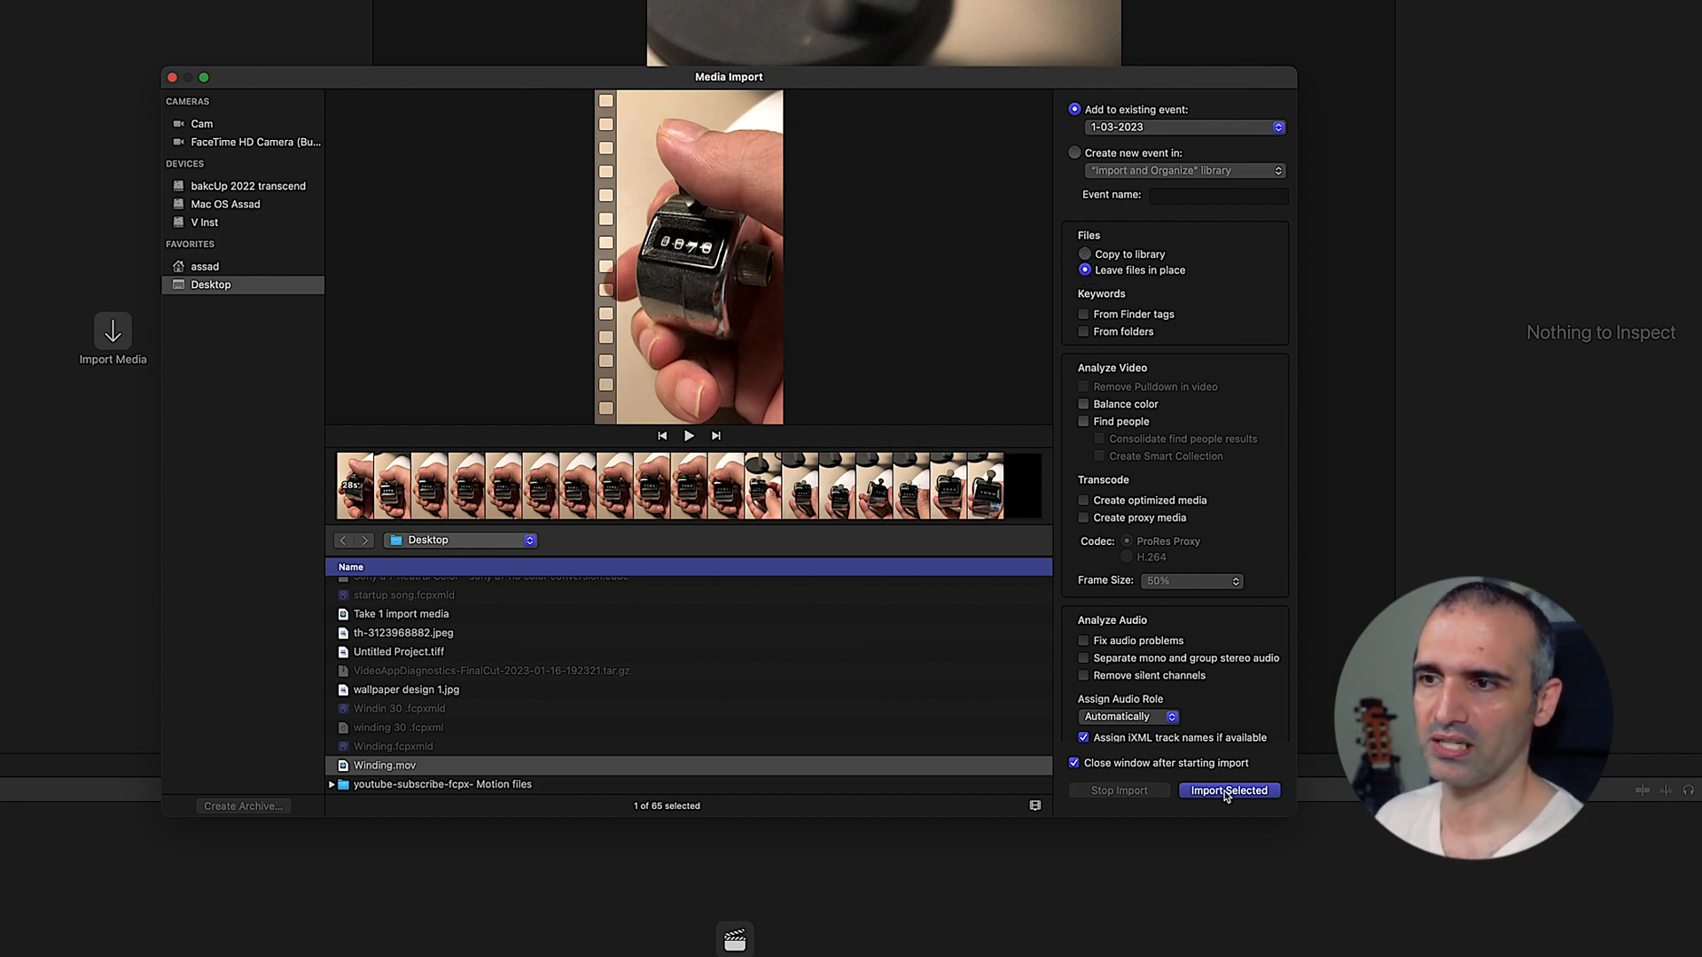
Step: Import Winding.mov and select the clip, which now previews as a Missing File
{"action": "left_click", "coordinate": [1228, 791]}
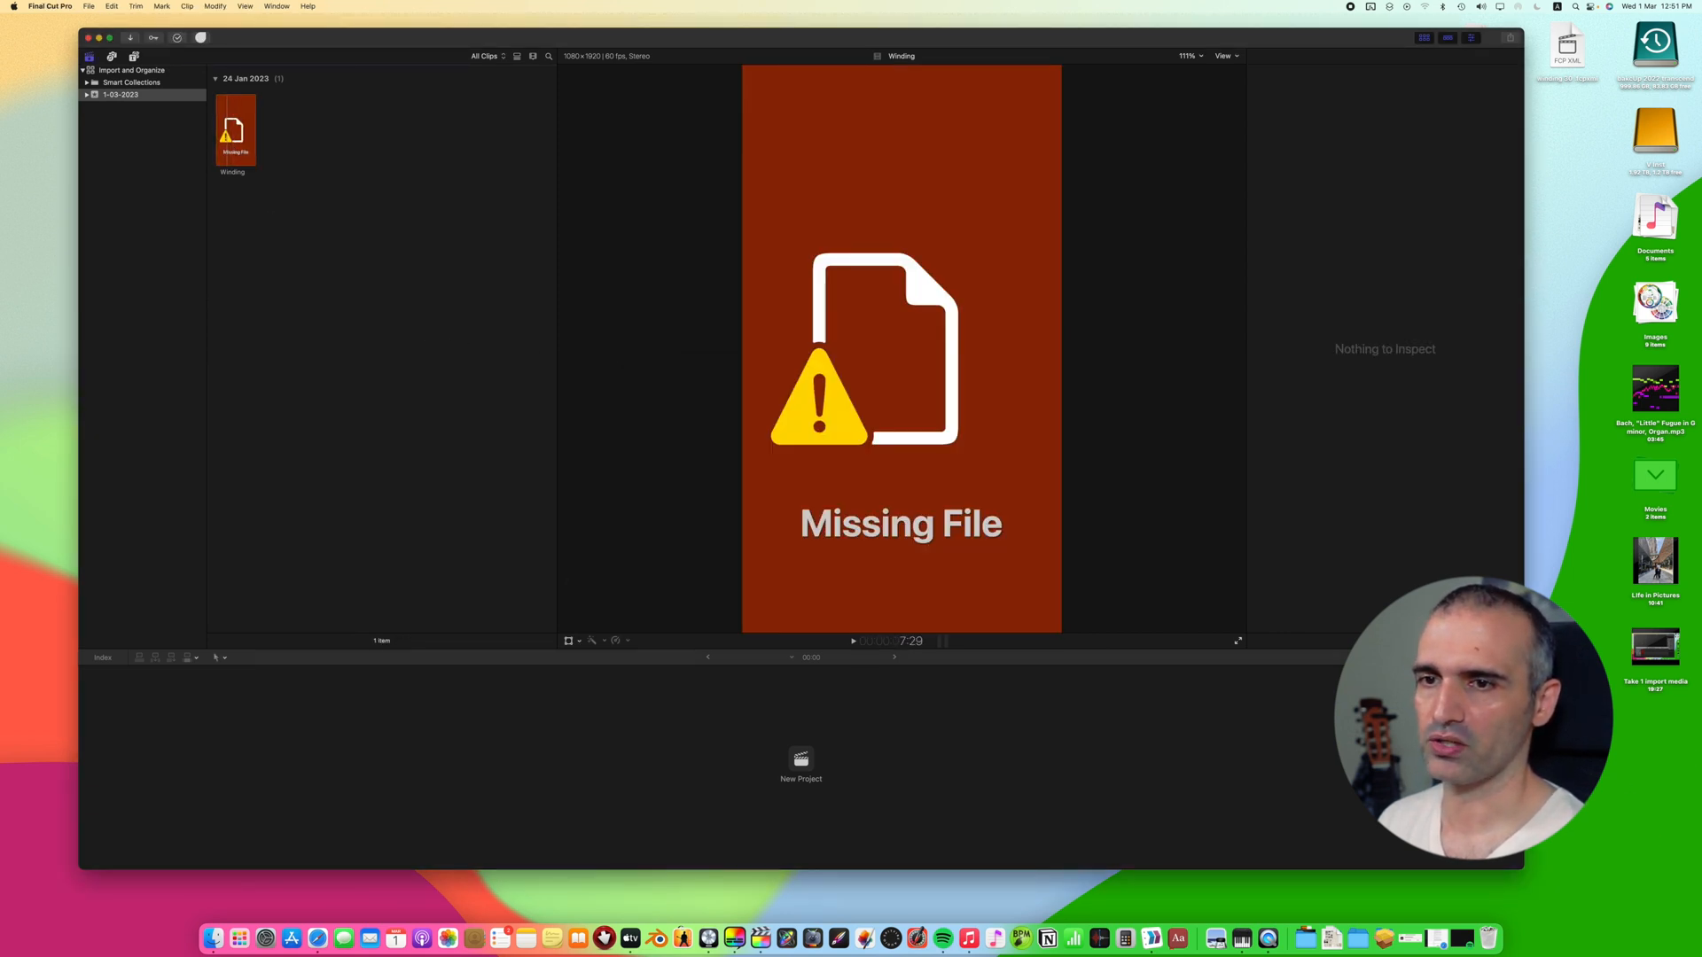
{"action": "left_click", "coordinate": [234, 128]}
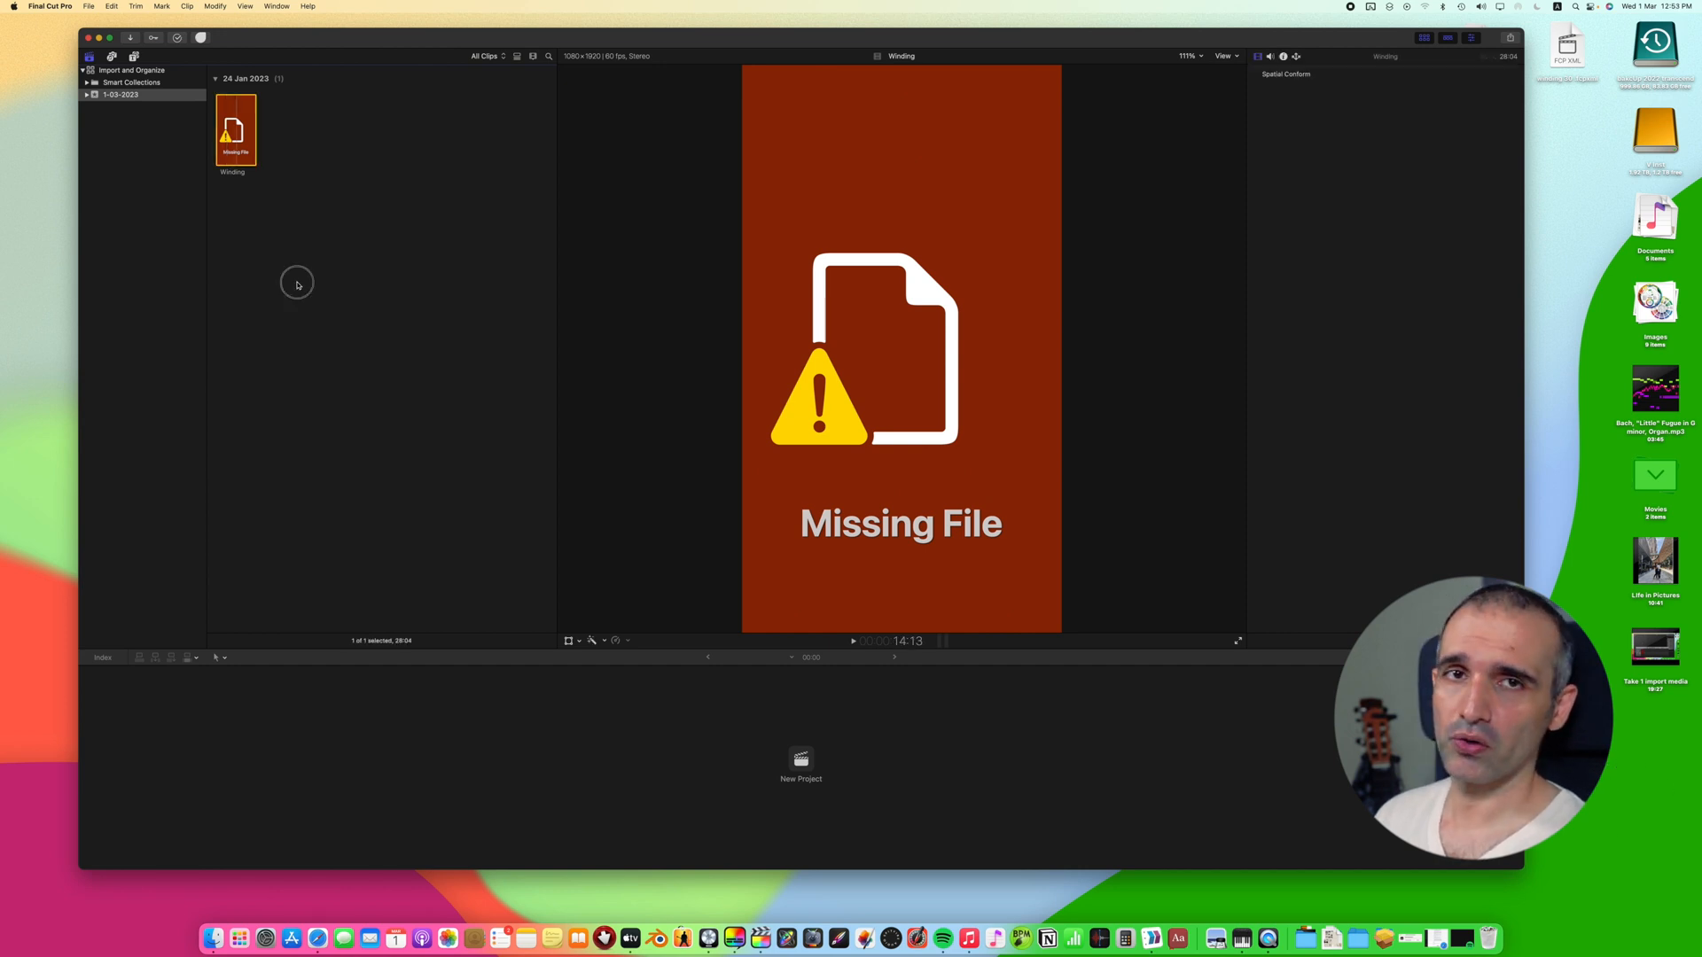
{"action": "left_click", "coordinate": [296, 283]}
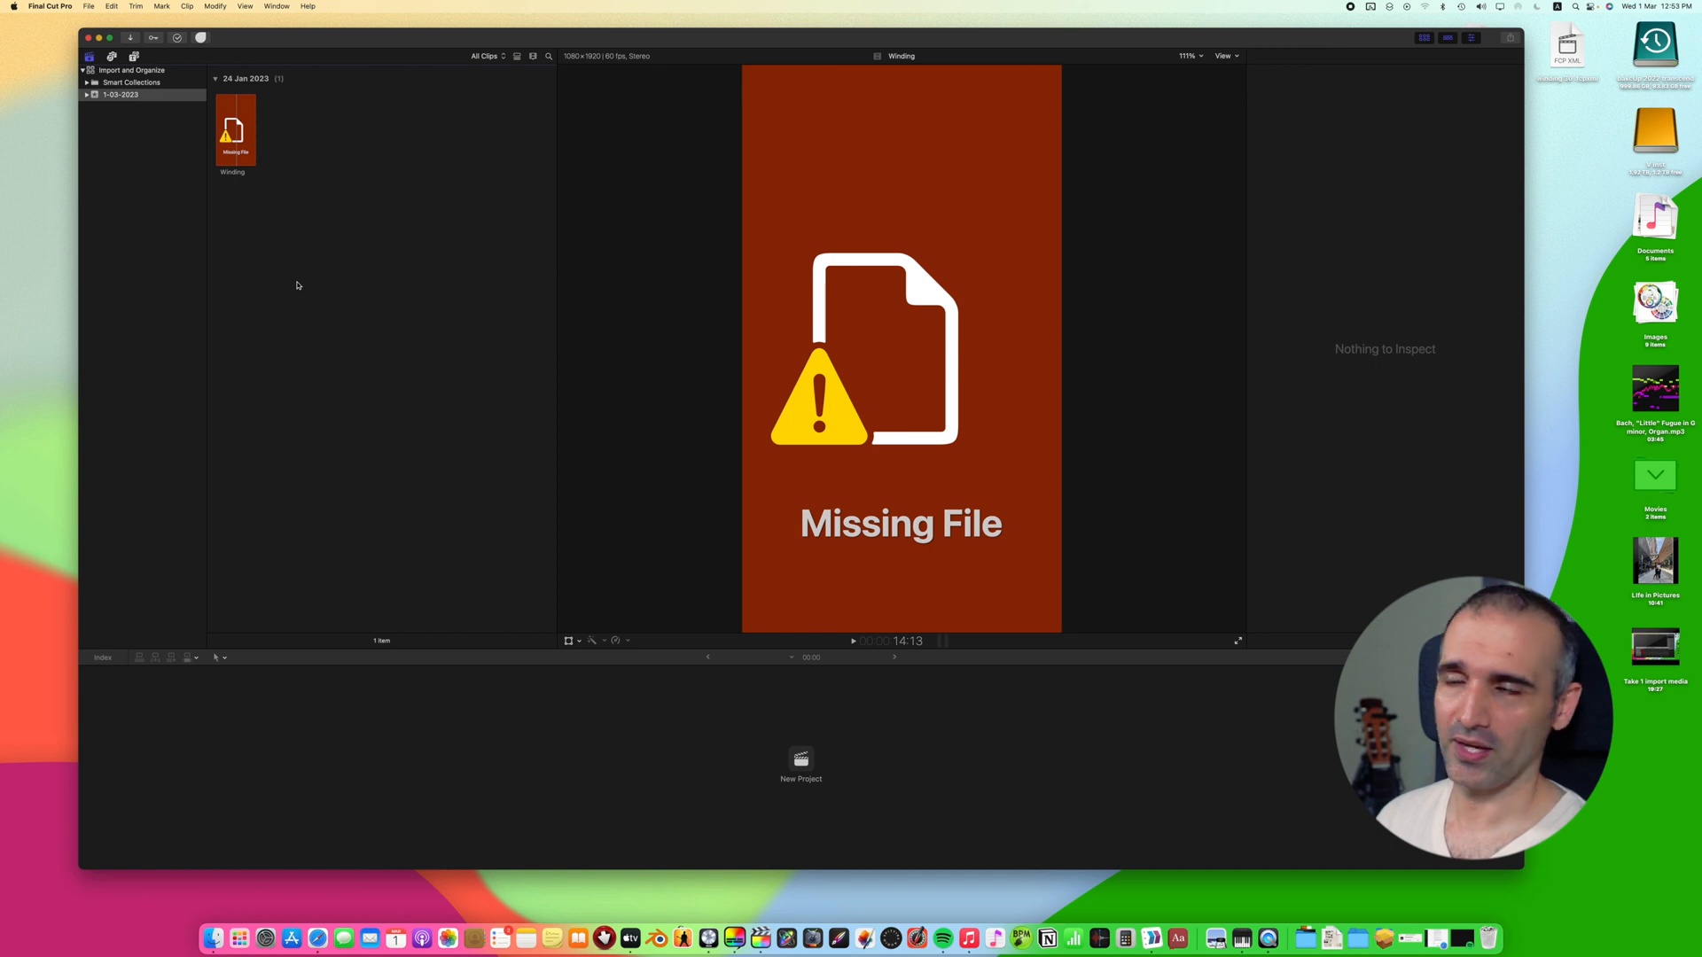
{"action": "left_click", "coordinate": [234, 128]}
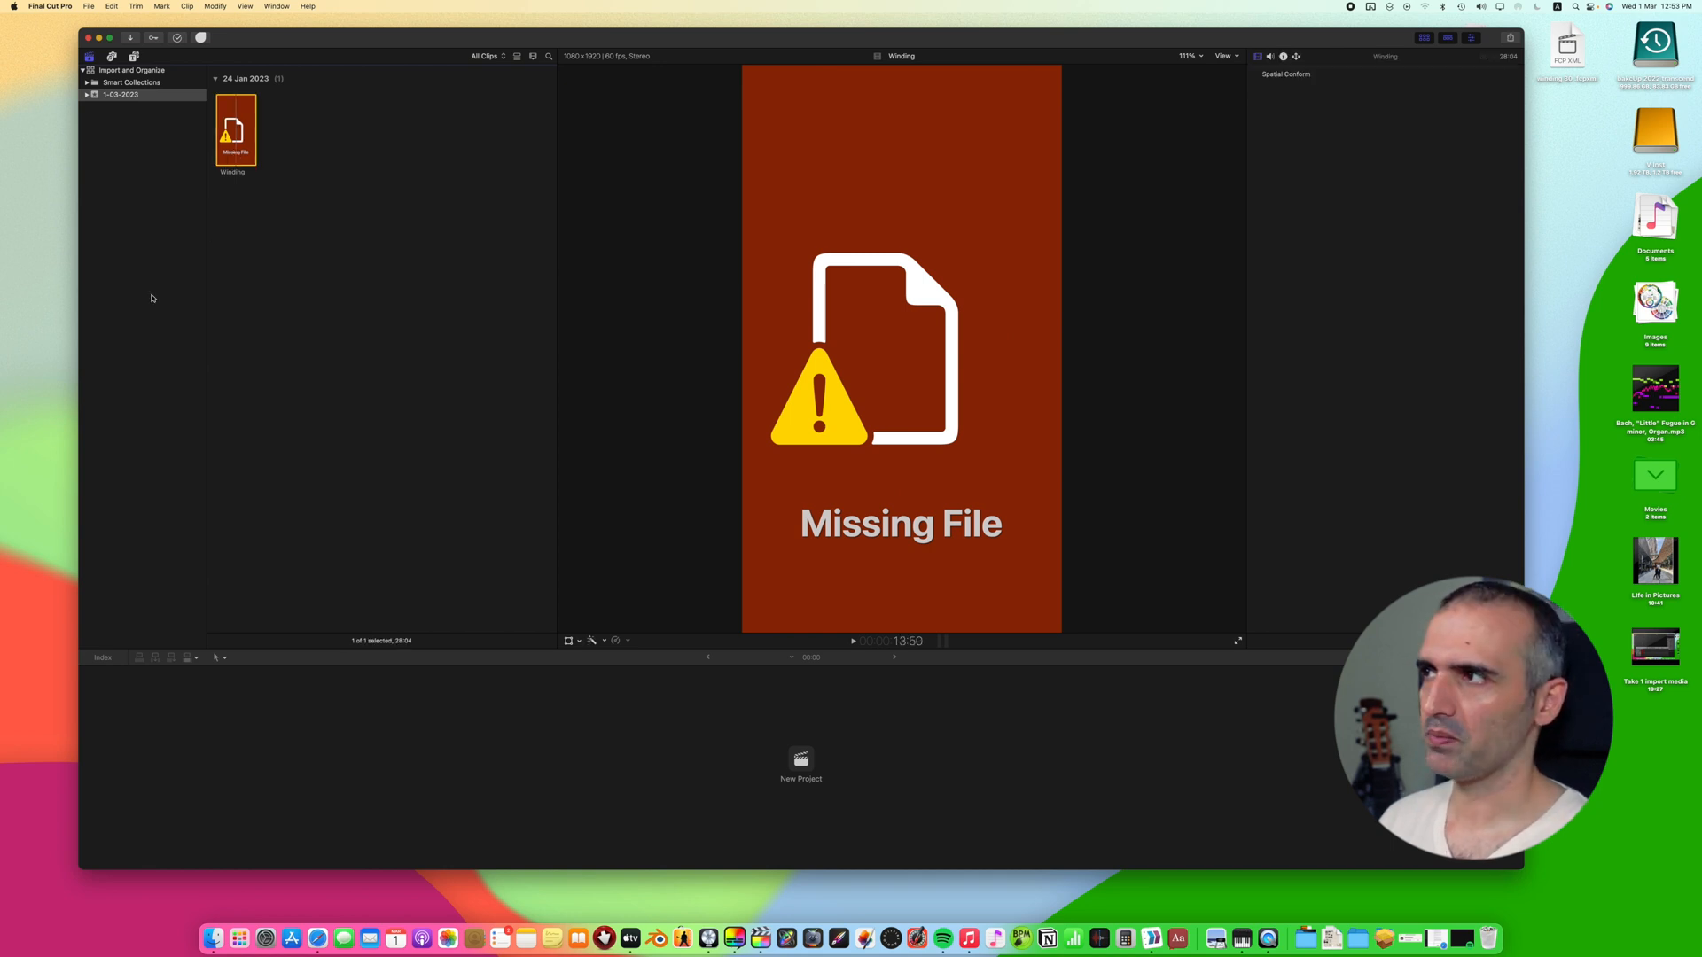
Step: Relink the missing Winding clip's original media to Winding.mov on the V Inst drive
{"action": "left_click", "coordinate": [91, 7]}
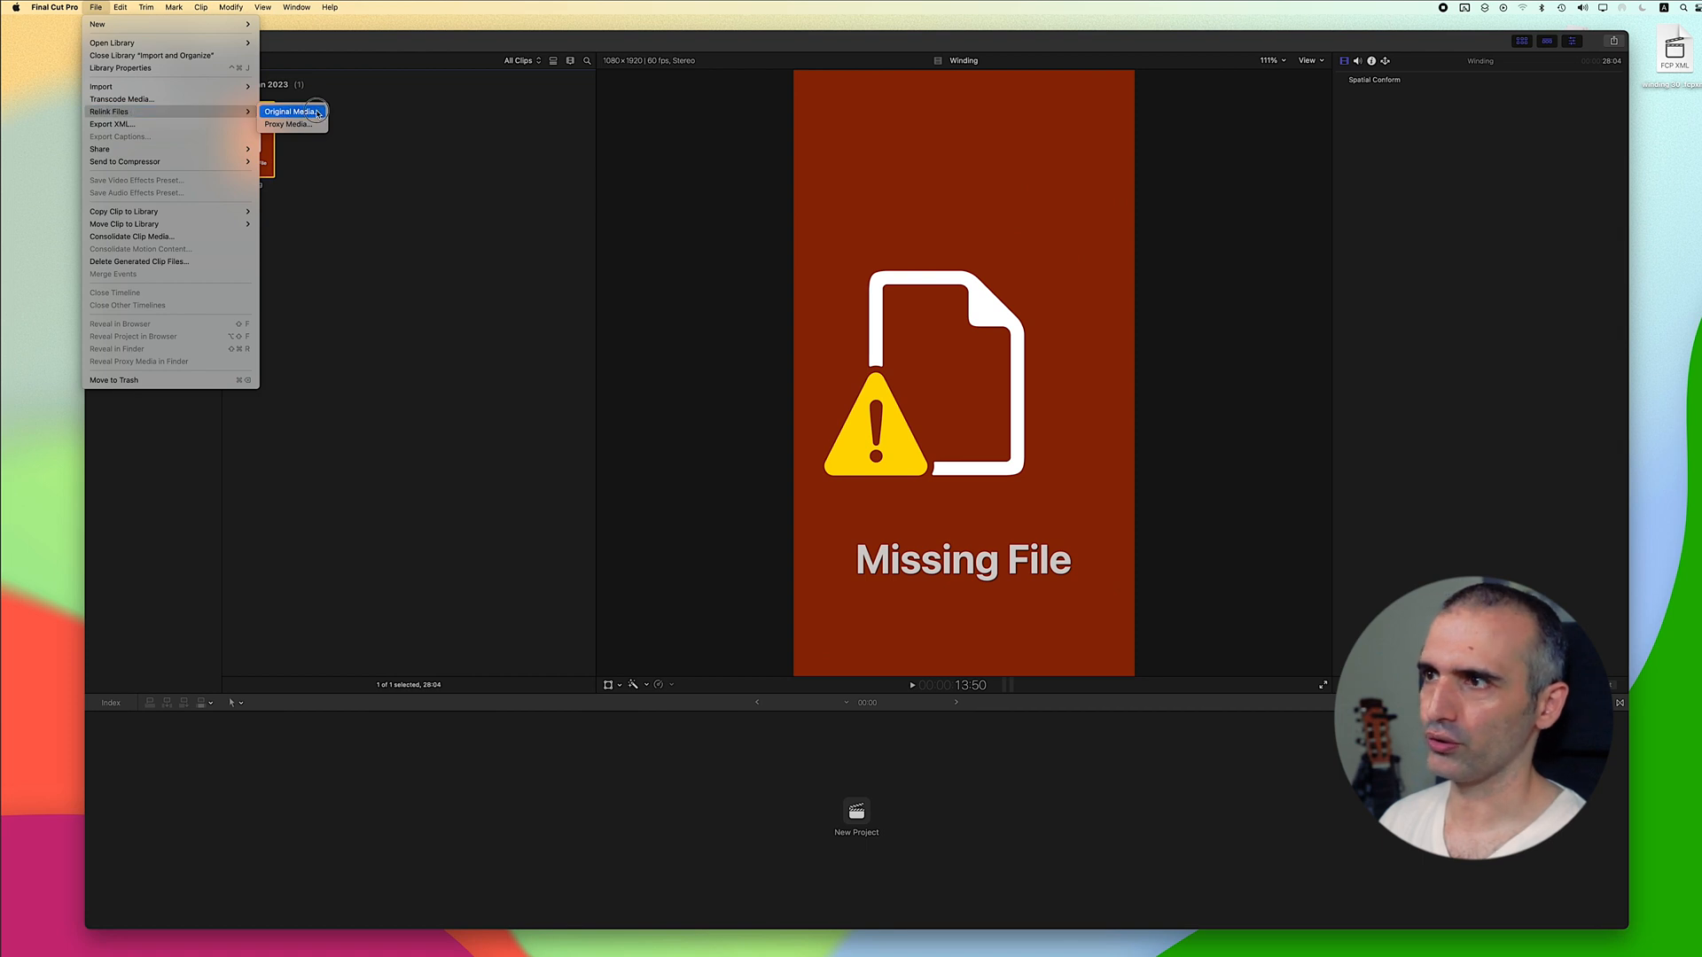
{"action": "left_click", "coordinate": [287, 110]}
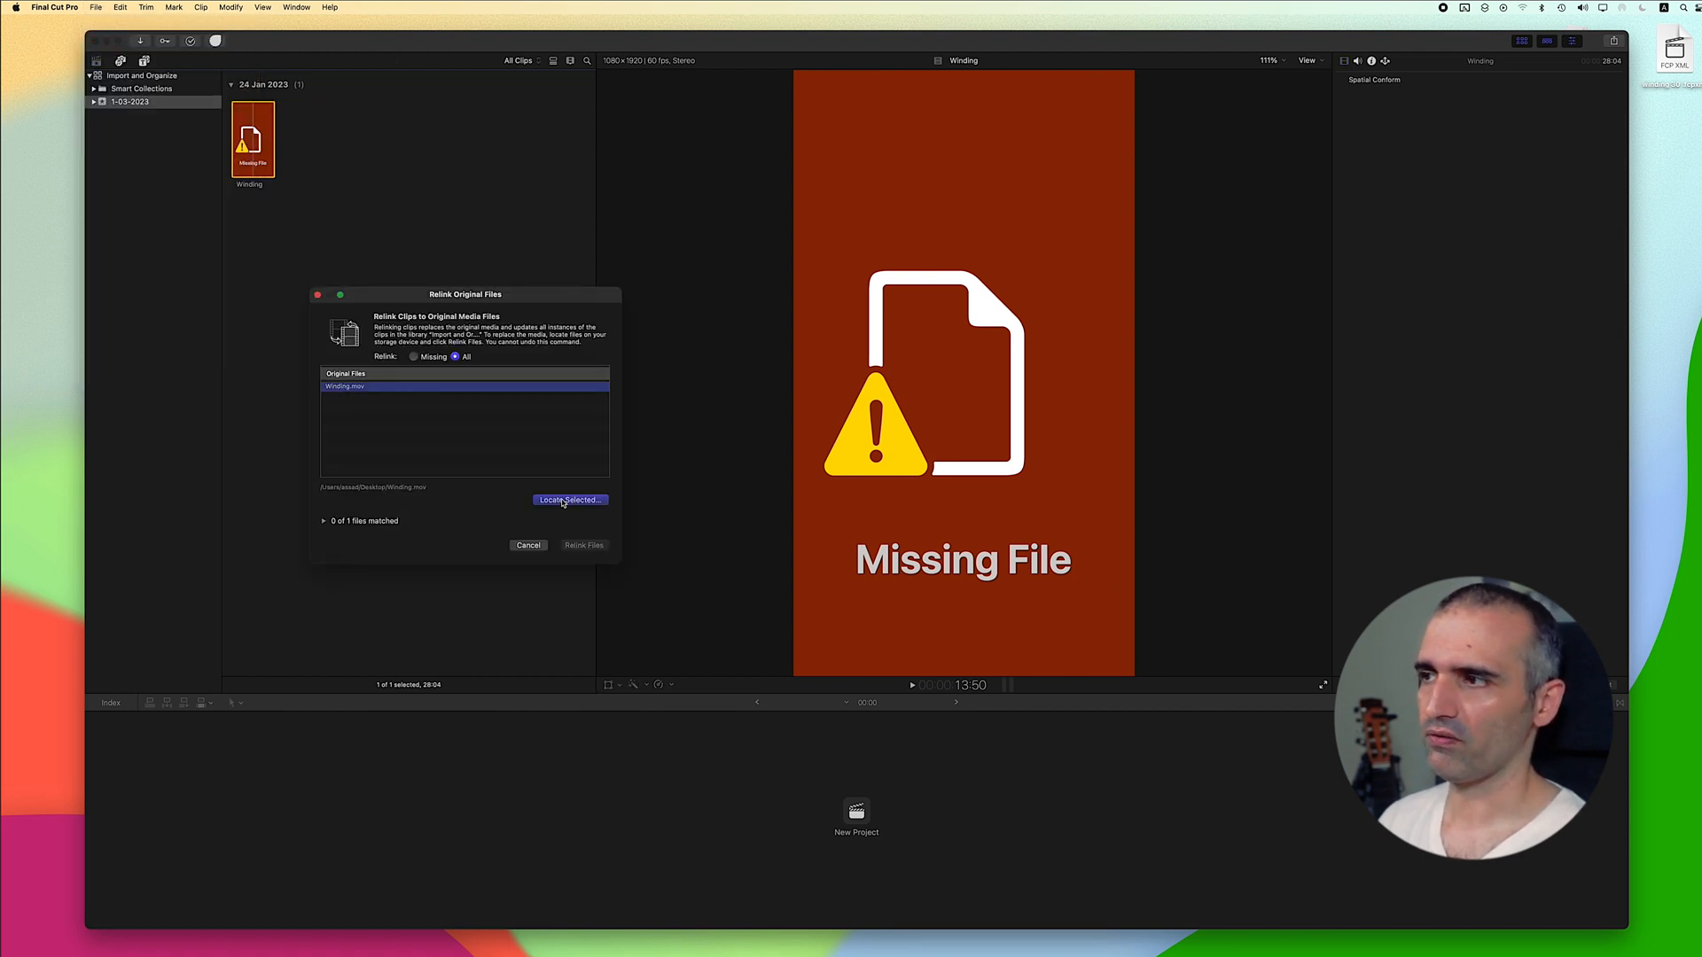
{"action": "left_click", "coordinate": [569, 499]}
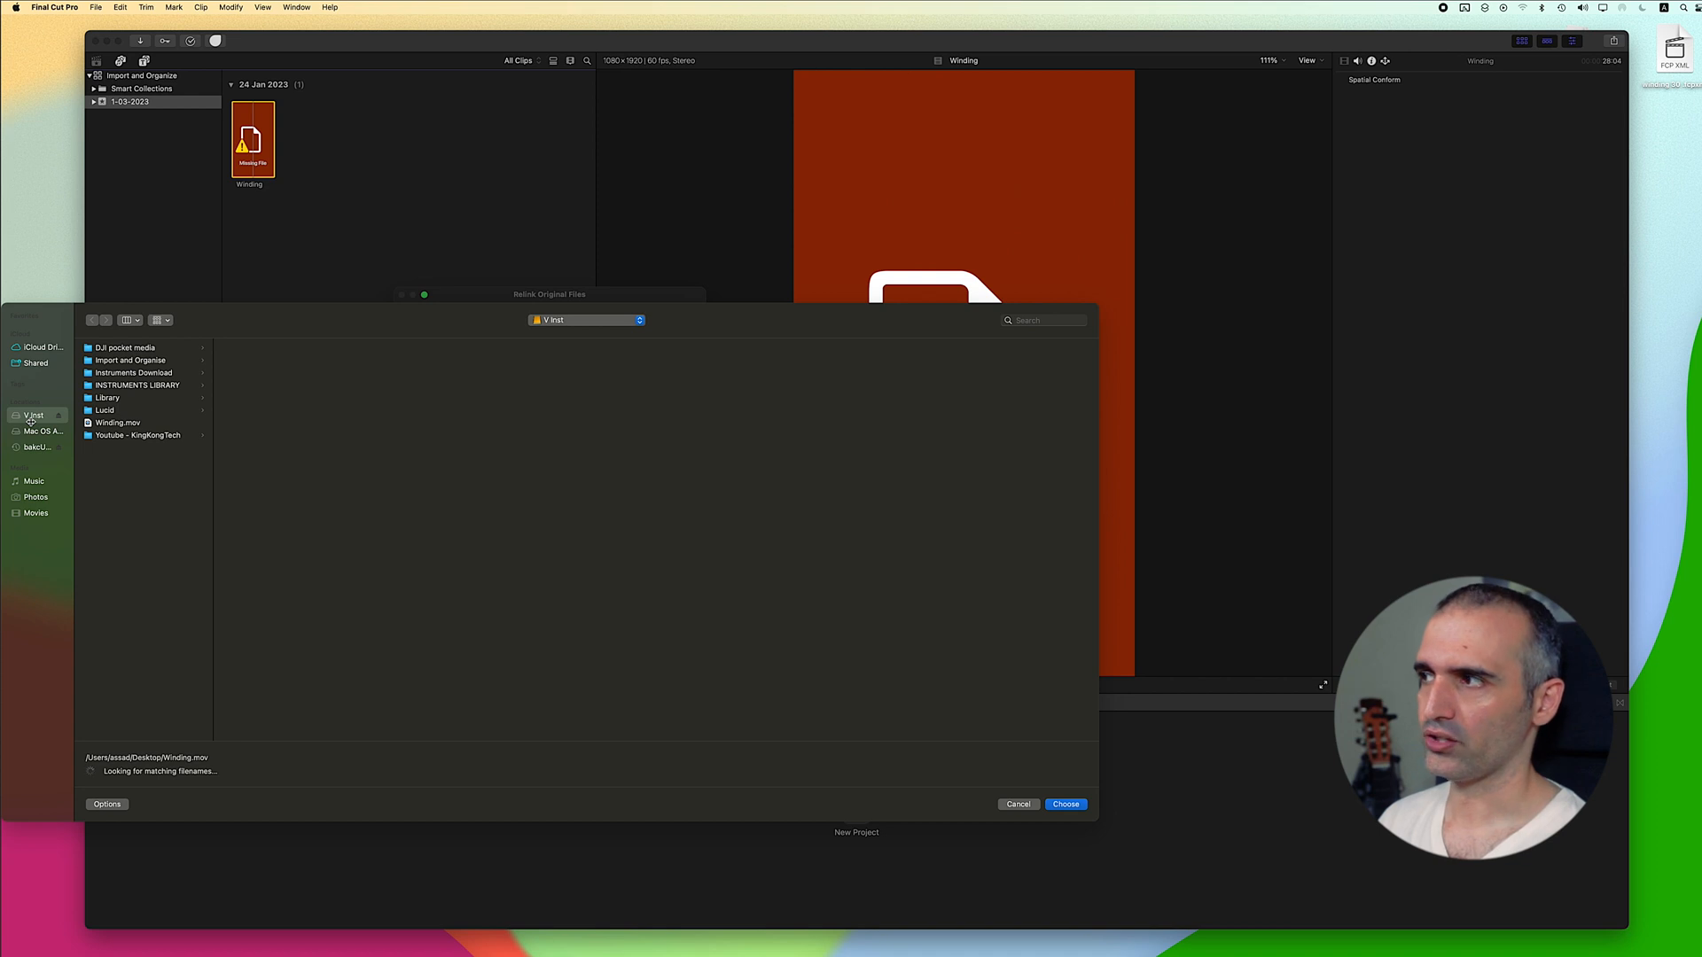
{"action": "left_click", "coordinate": [117, 421]}
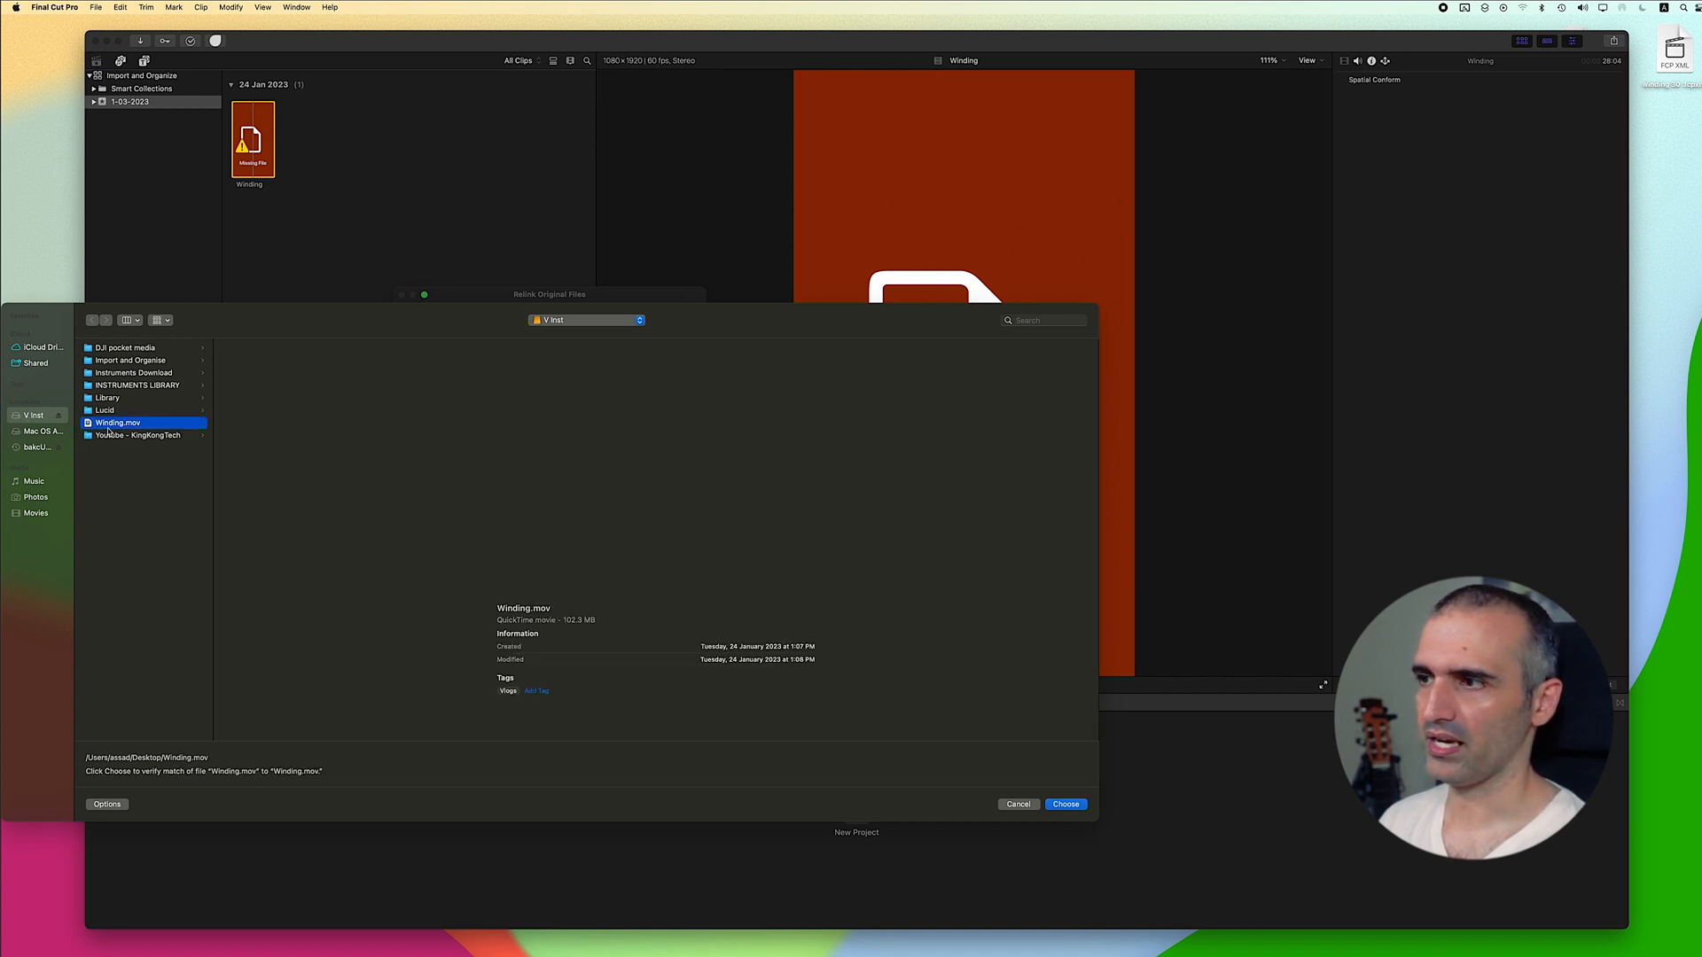
{"action": "left_click", "coordinate": [1065, 805]}
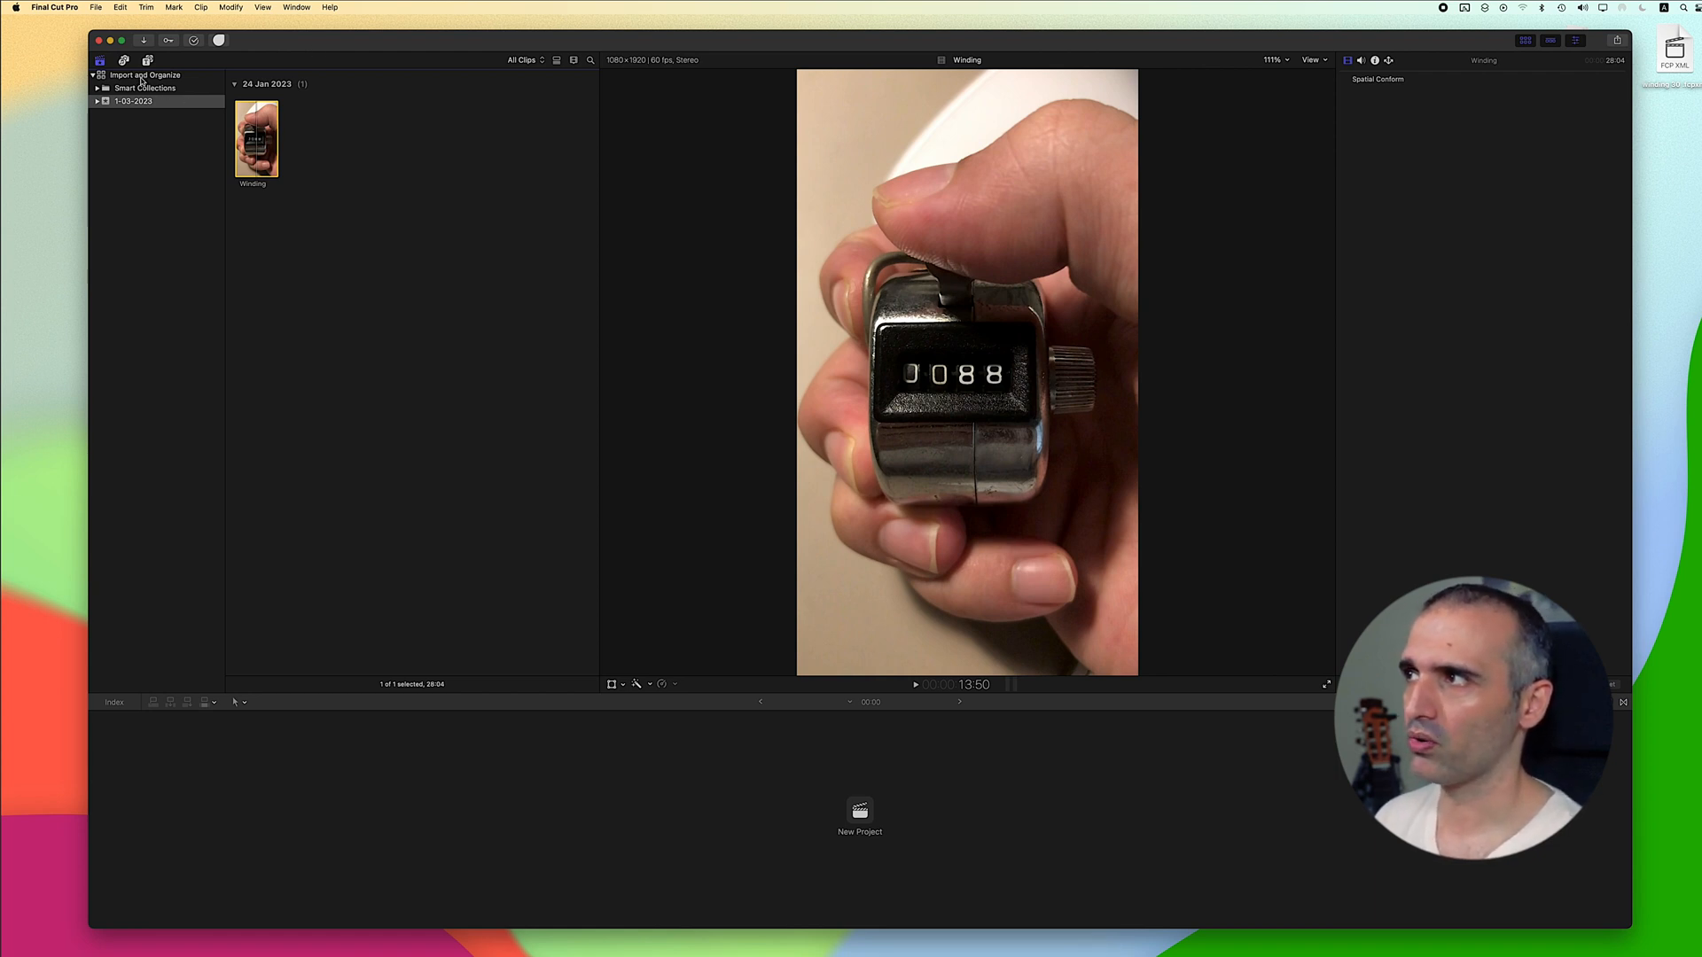
Step: Consolidate the library's original media with the In Library destination
{"action": "left_click", "coordinate": [144, 74]}
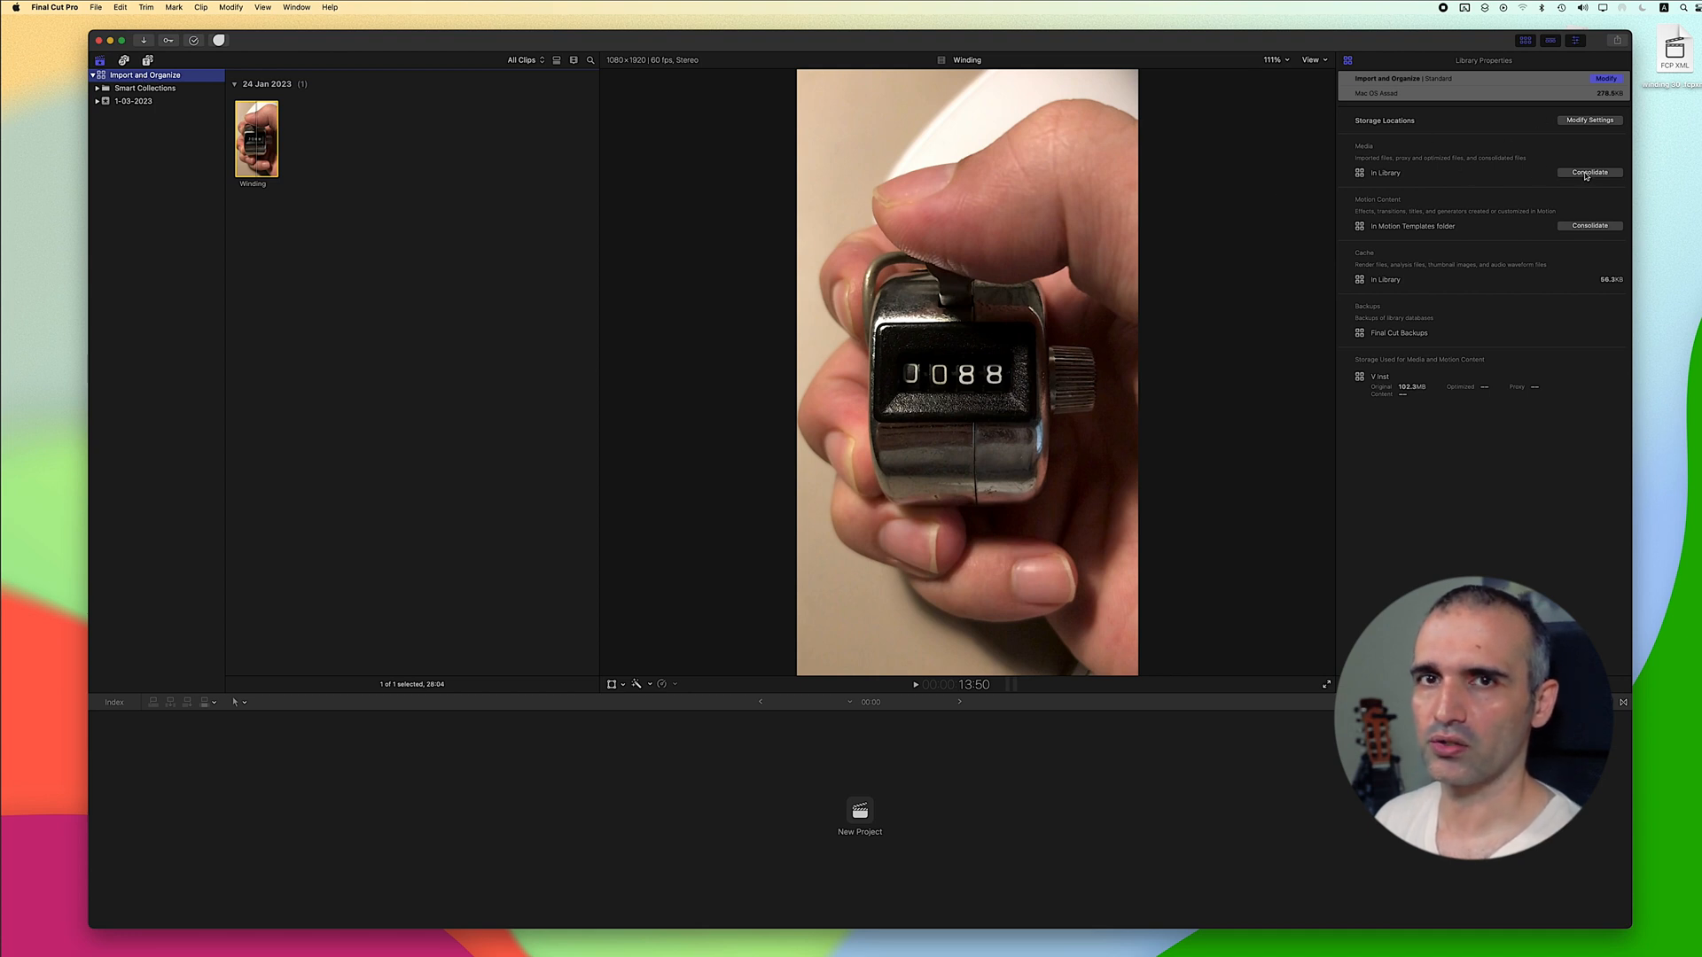
{"action": "left_click", "coordinate": [1588, 172]}
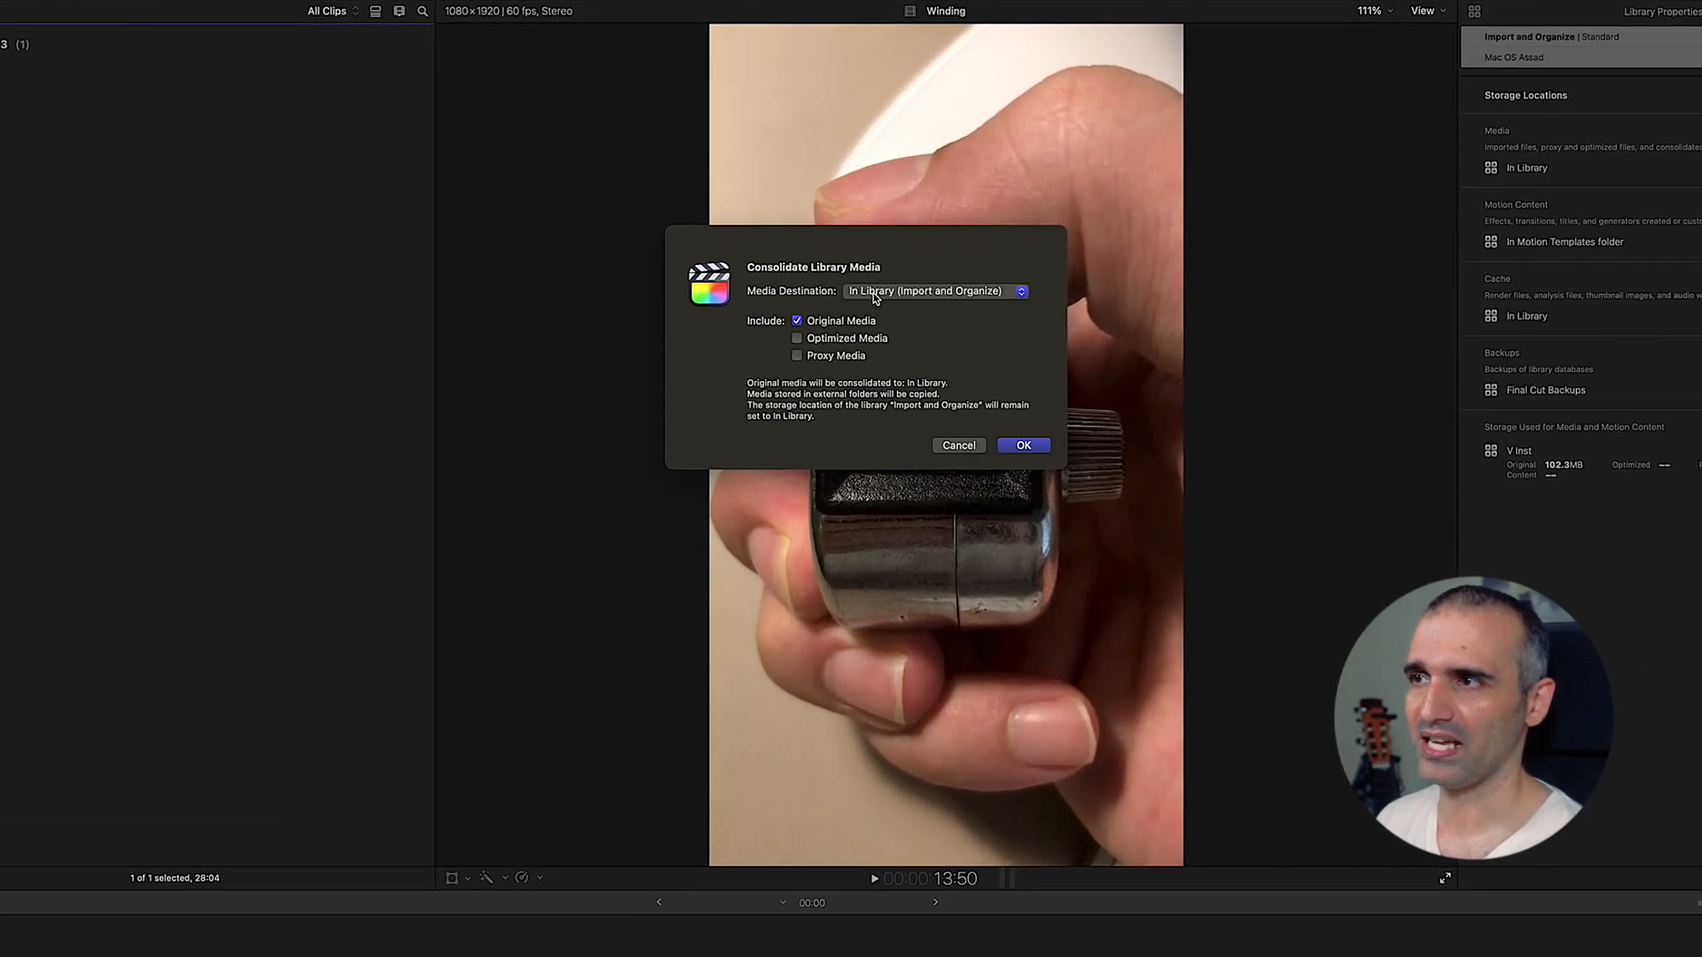
{"action": "left_click", "coordinate": [934, 291]}
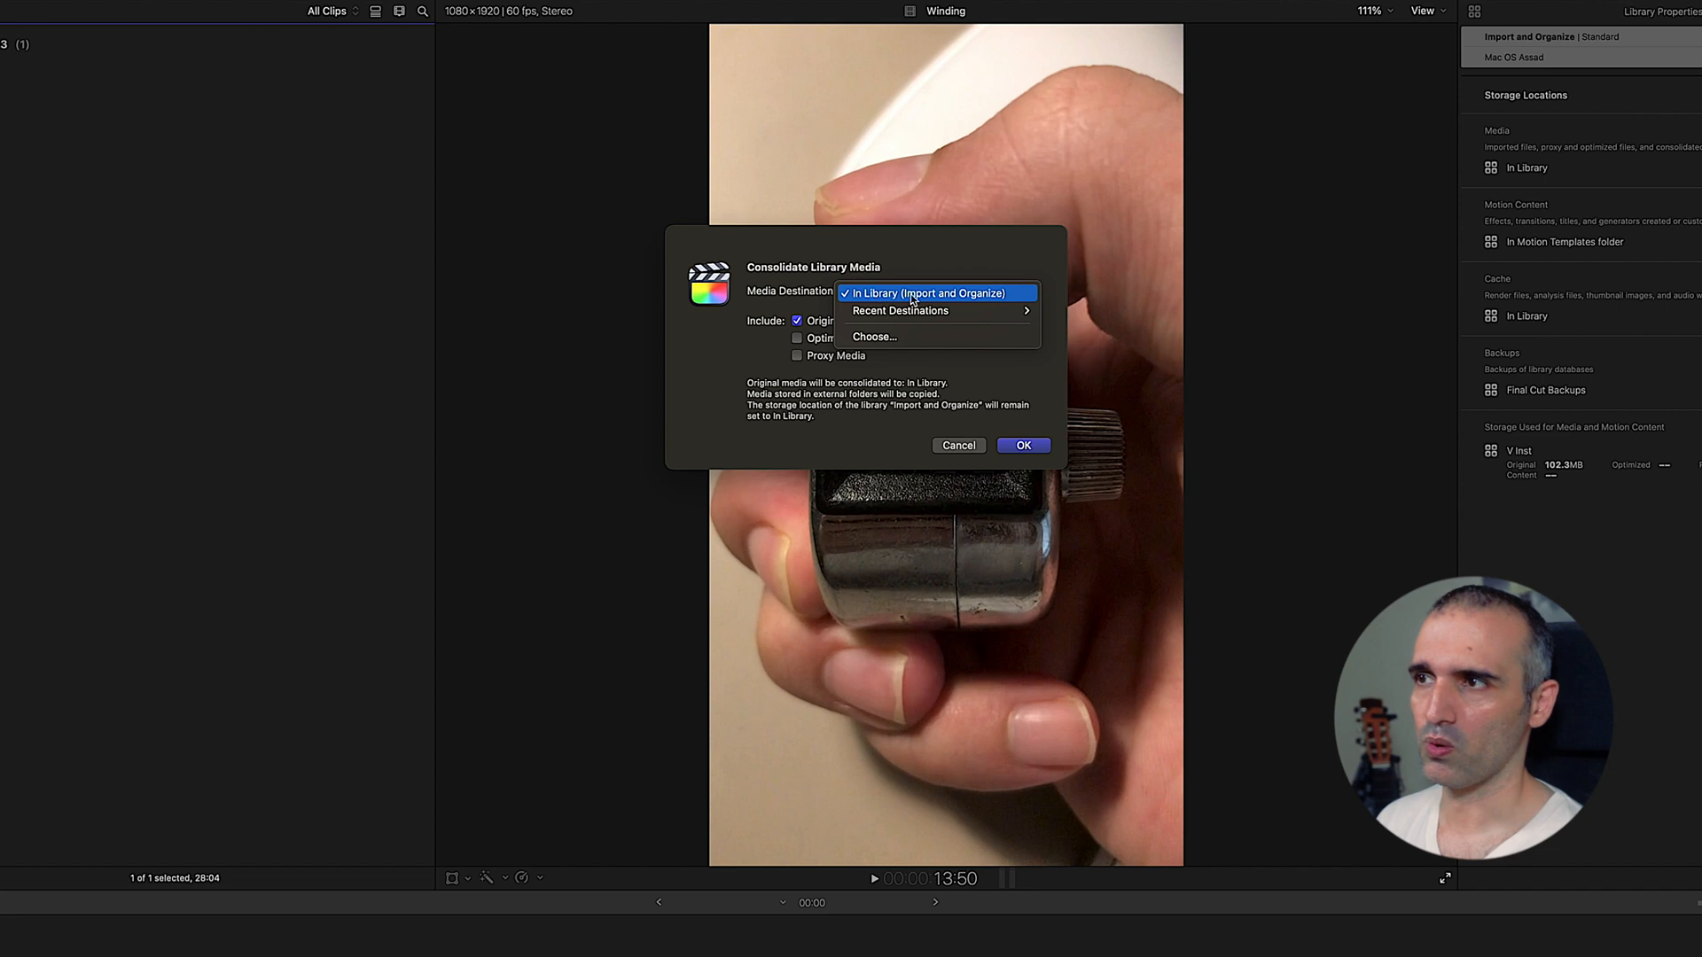
{"action": "left_click", "coordinate": [936, 293]}
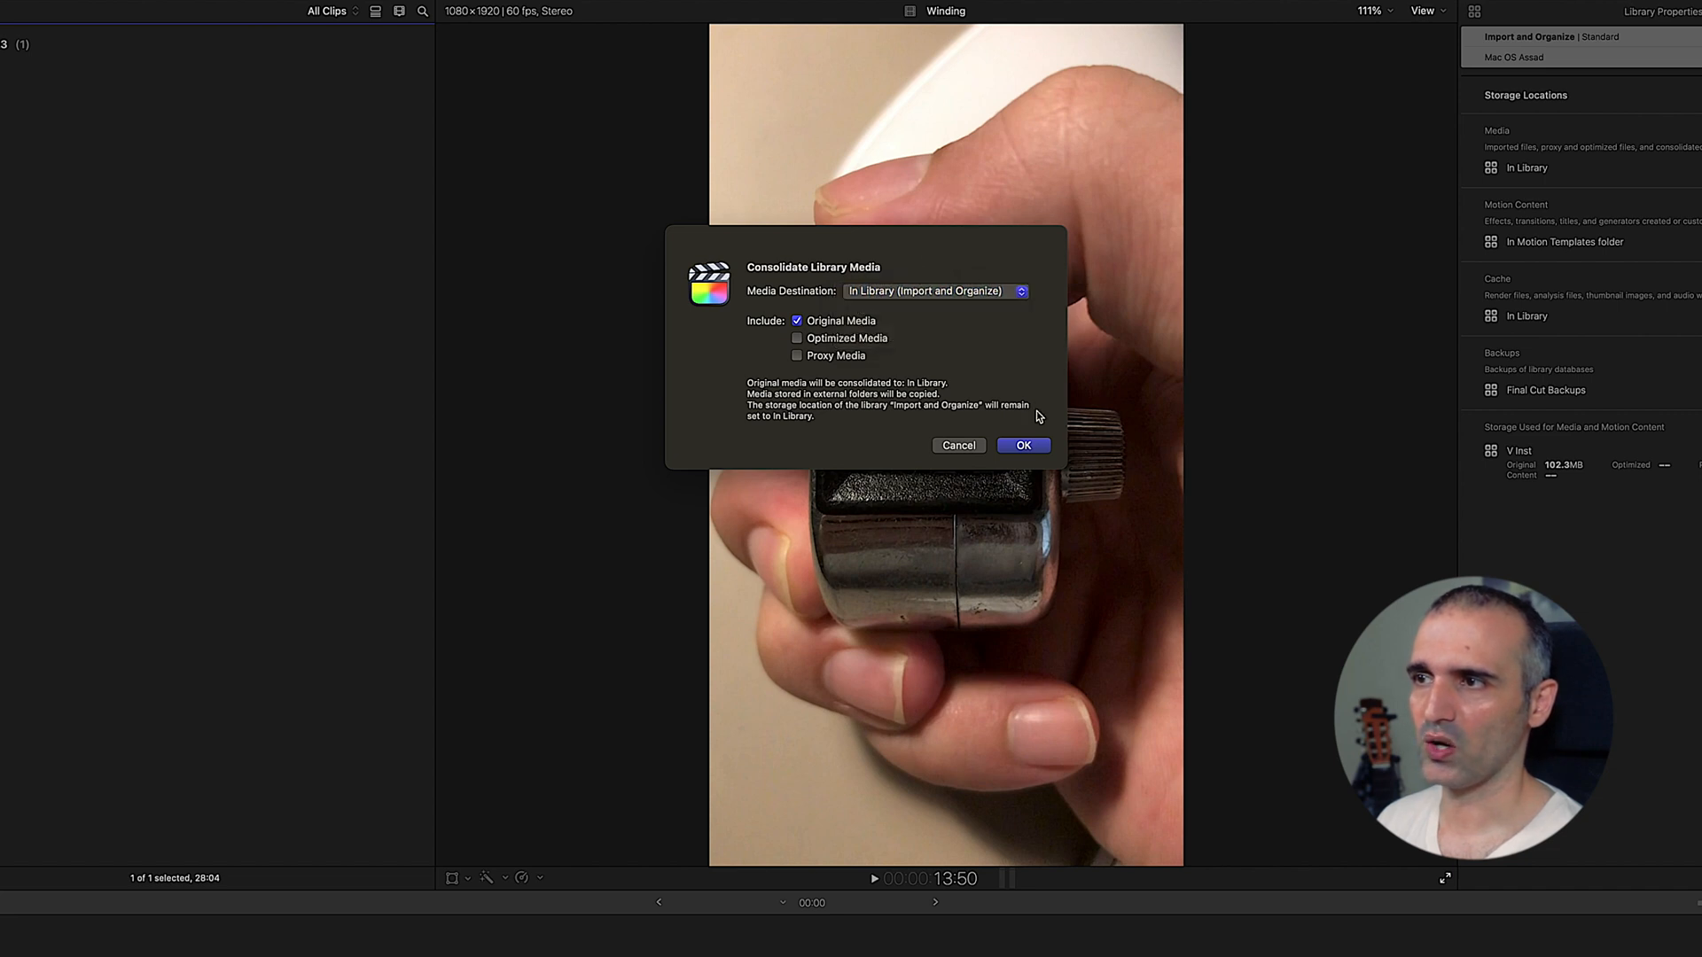
{"action": "left_click", "coordinate": [1022, 445]}
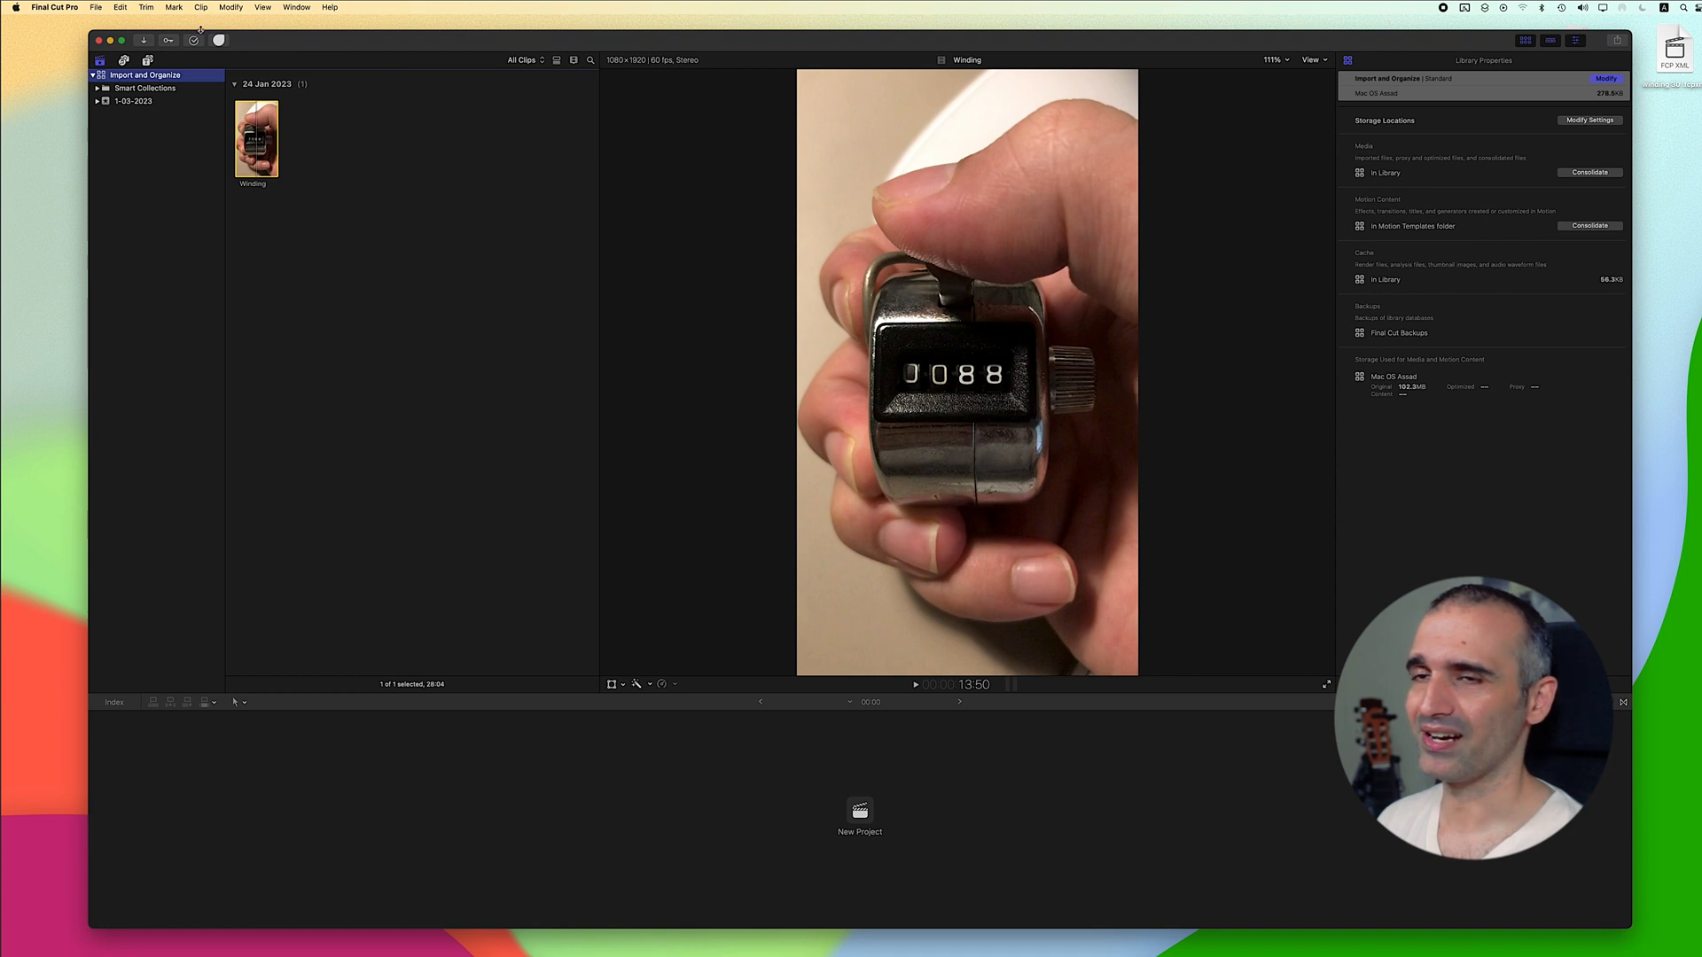
{"action": "mouse_move", "coordinate": [376, 303]}
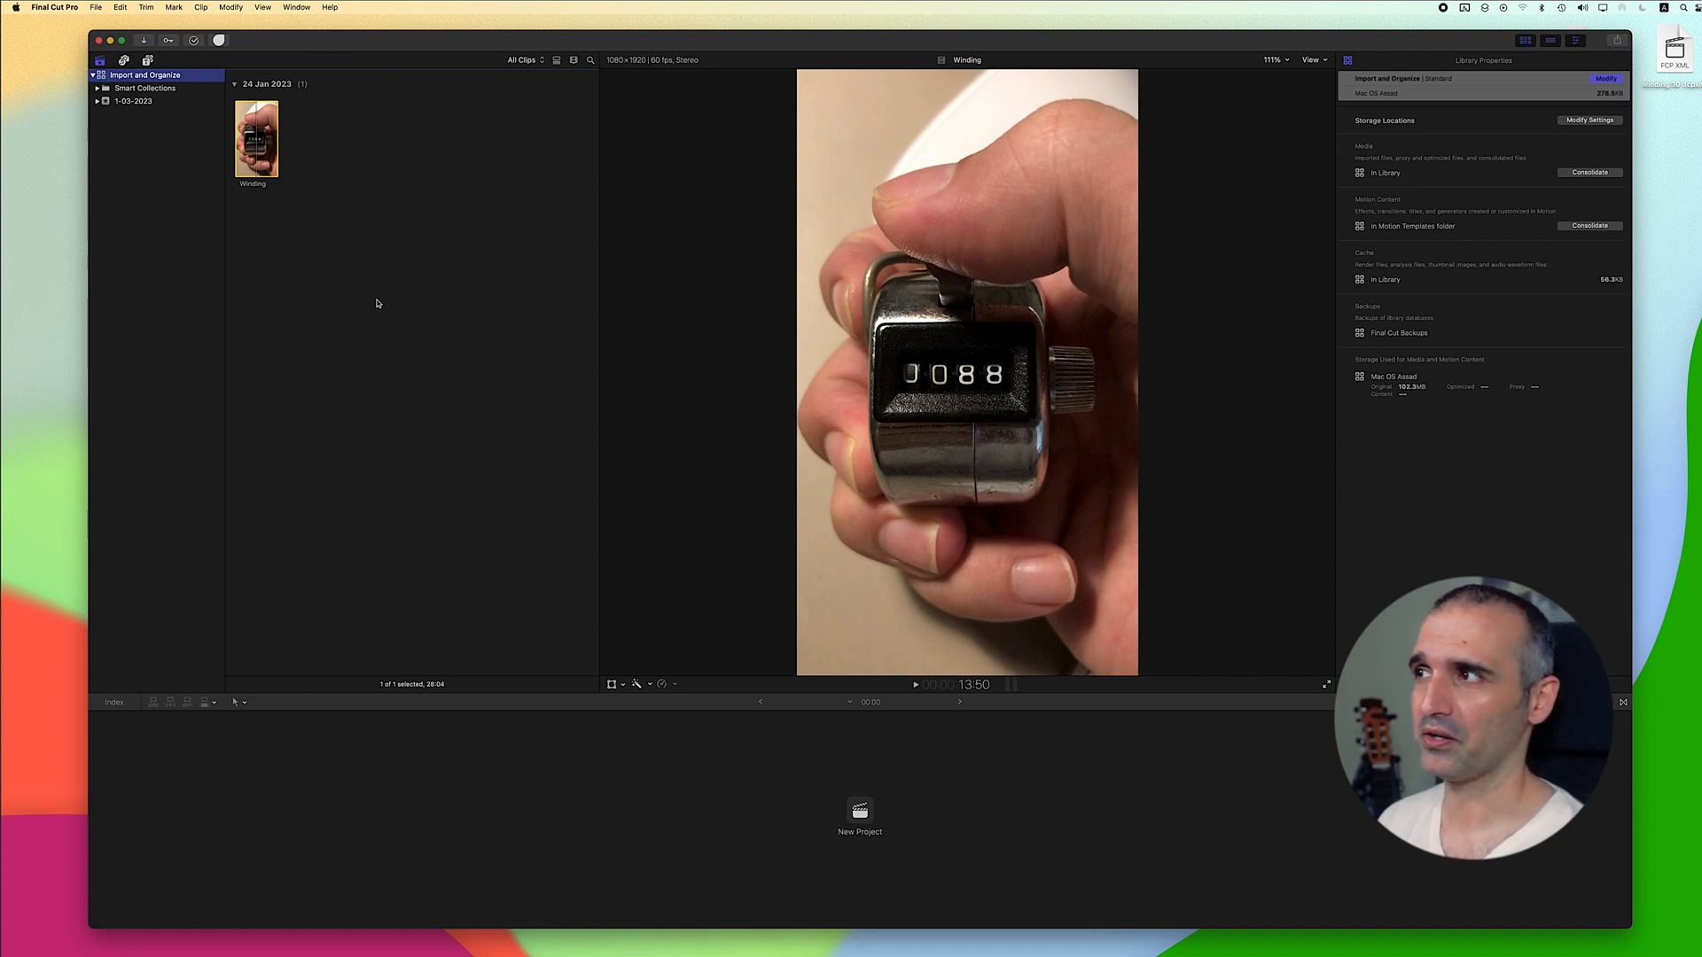
Step: Reveal Winding.mov in Finder inside the library's Original Media folder
{"action": "right_click", "coordinate": [256, 136]}
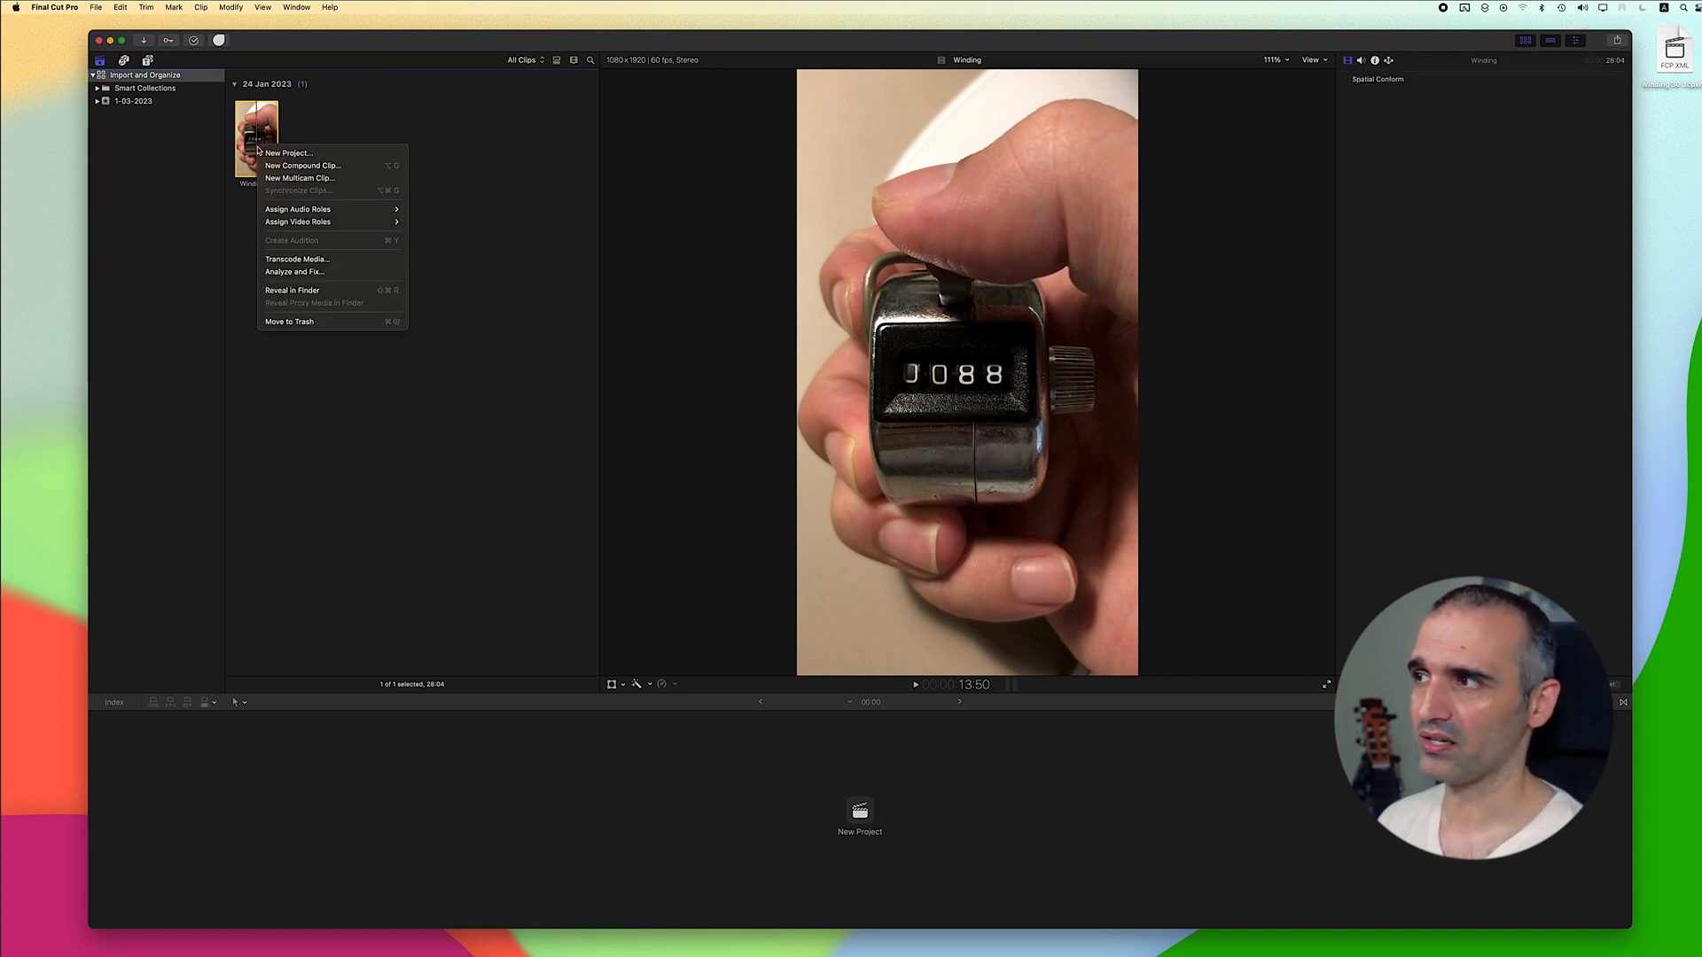
{"action": "left_click", "coordinate": [293, 289]}
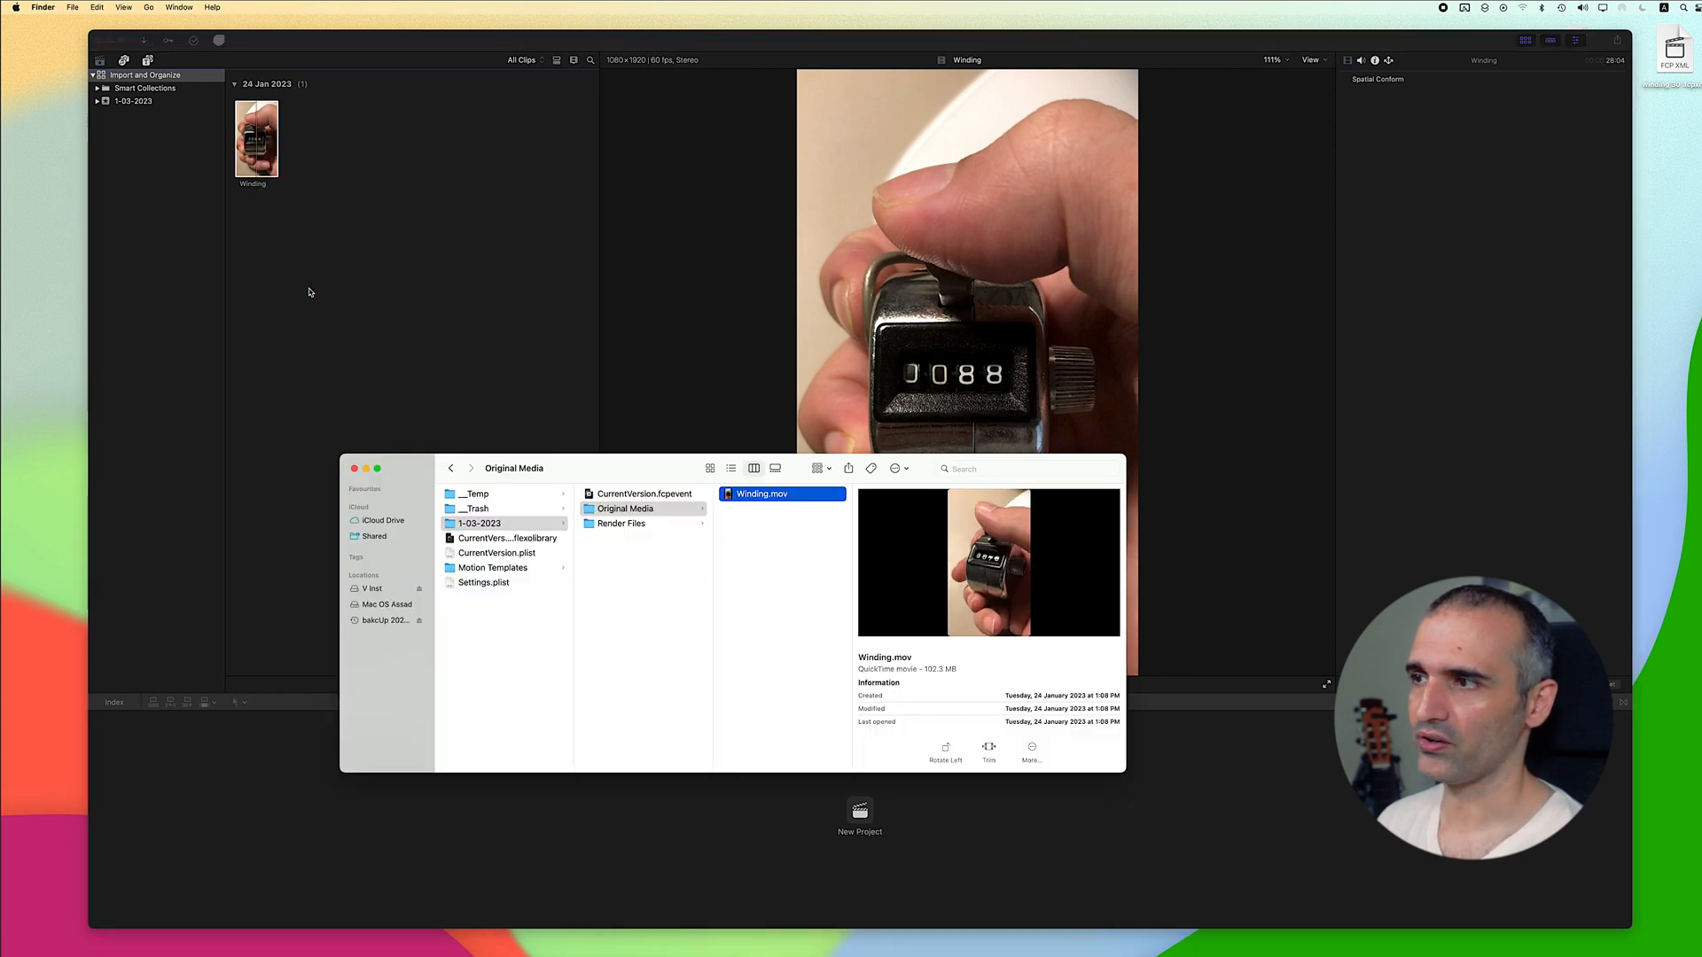
{"action": "mouse_move", "coordinate": [572, 631]}
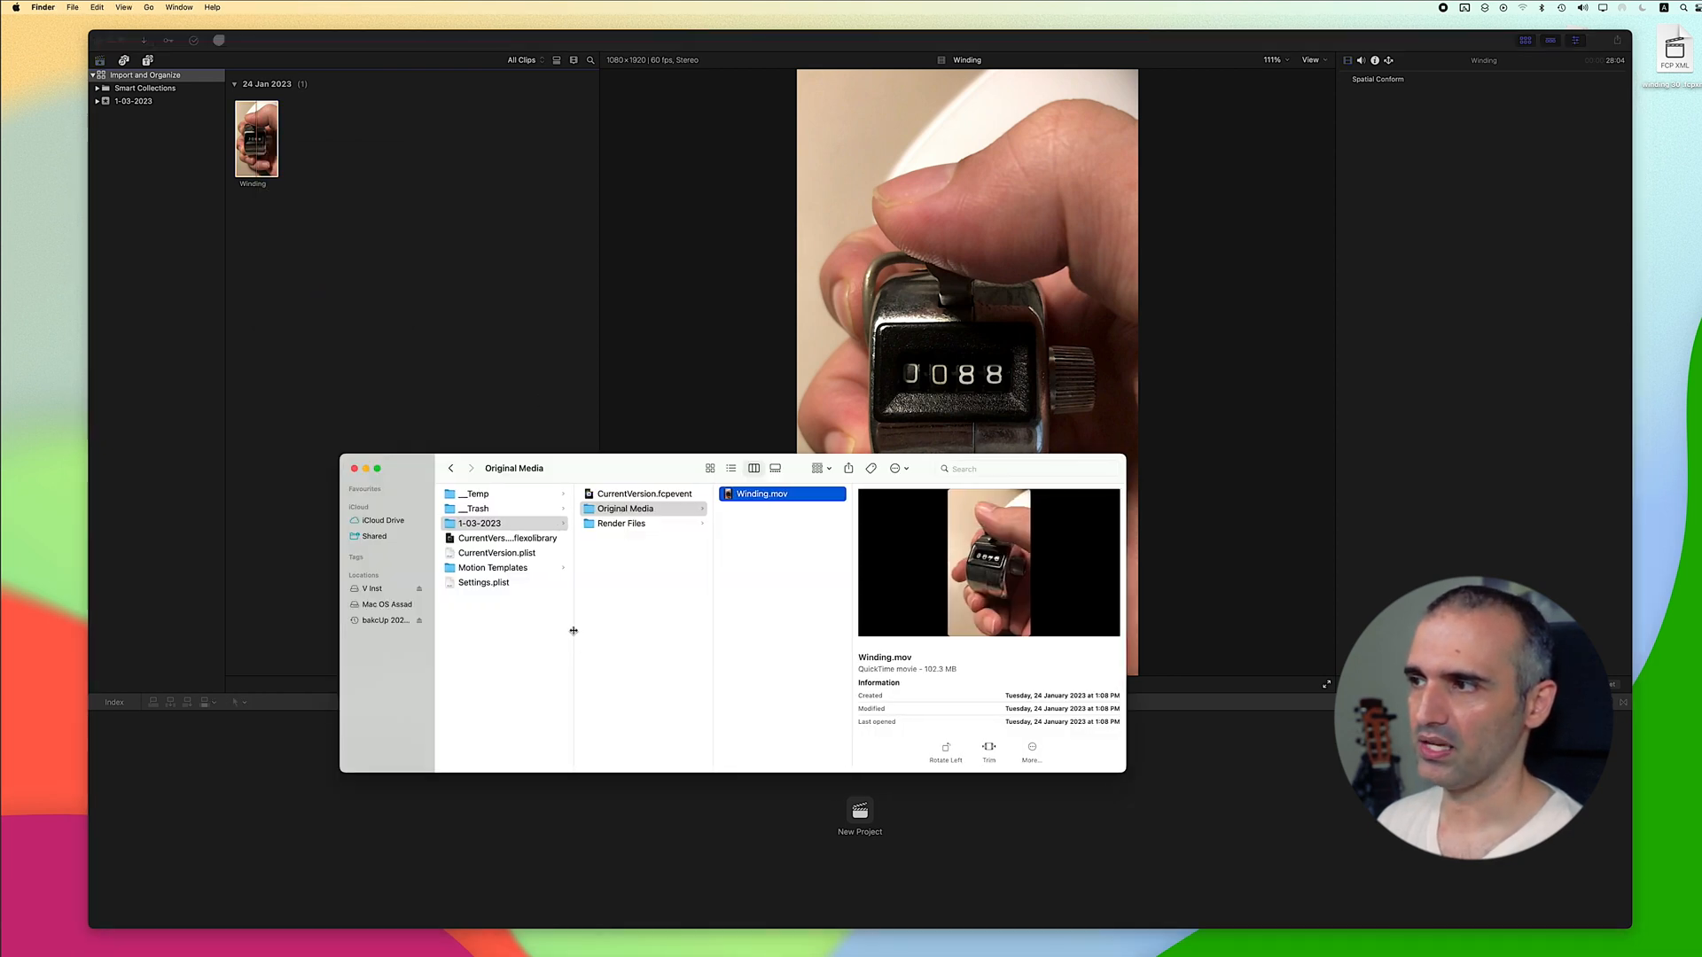